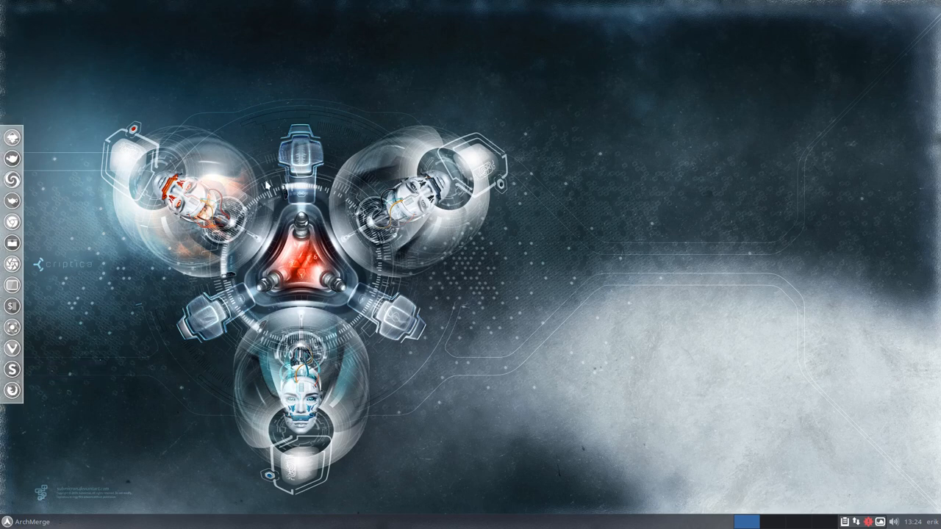
mouse_move(393, 205)
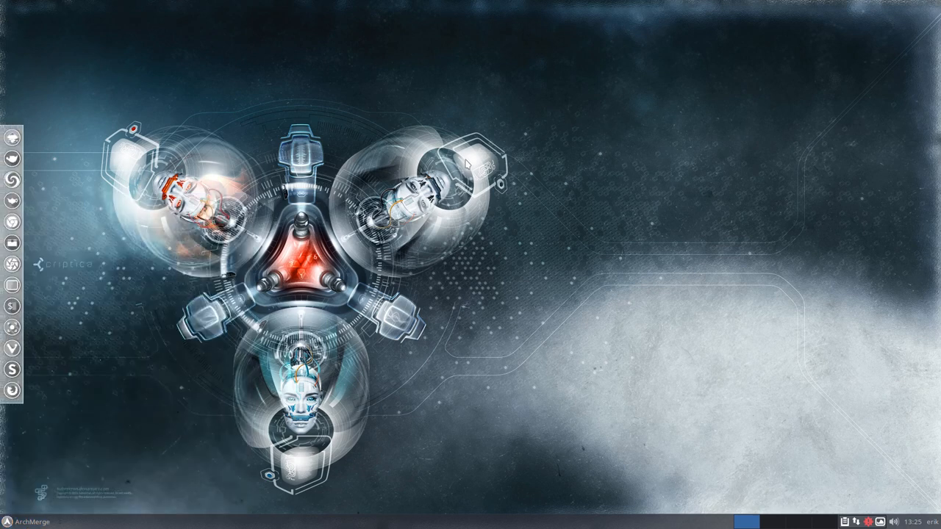
mouse_move(620, 263)
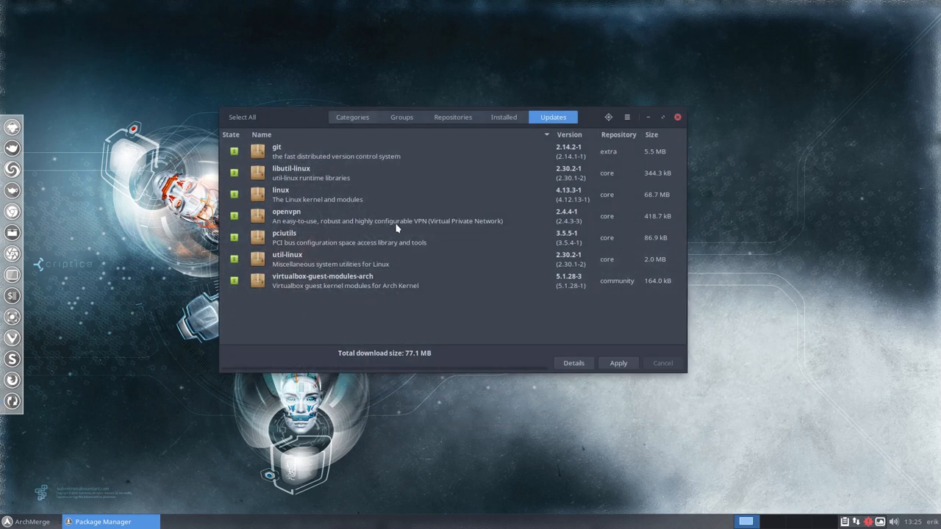
mouse_move(581, 385)
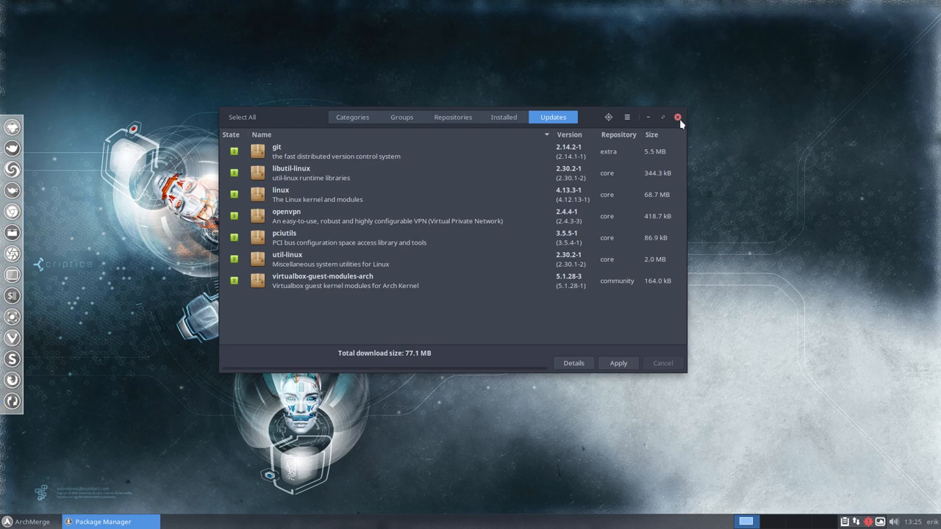
Close the package manager, launch a terminal from Whisker Menu, search 'ter', and dismiss the menu.
click(677, 117)
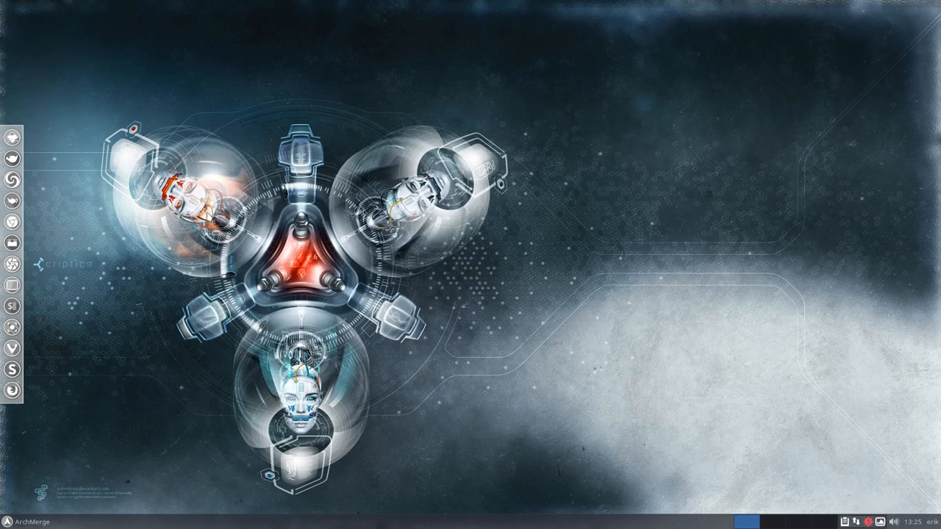
mouse_move(10, 522)
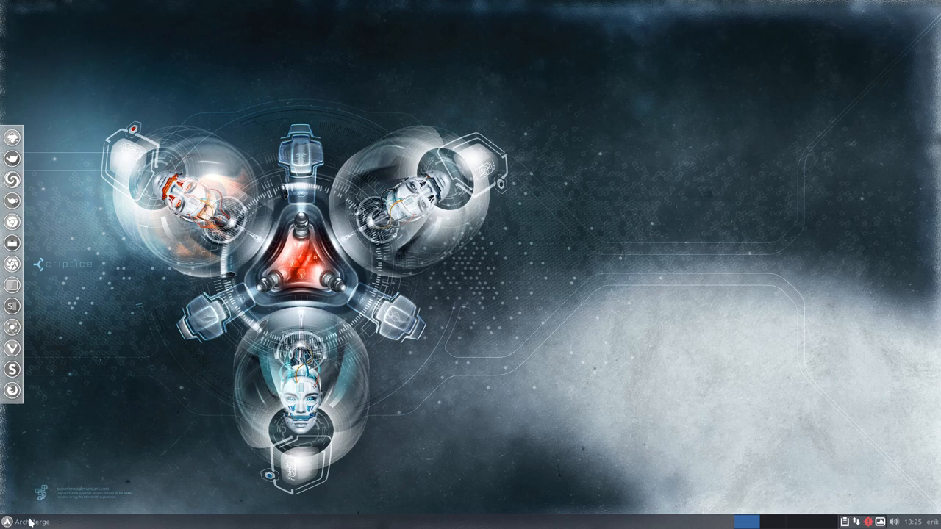
click(7, 521)
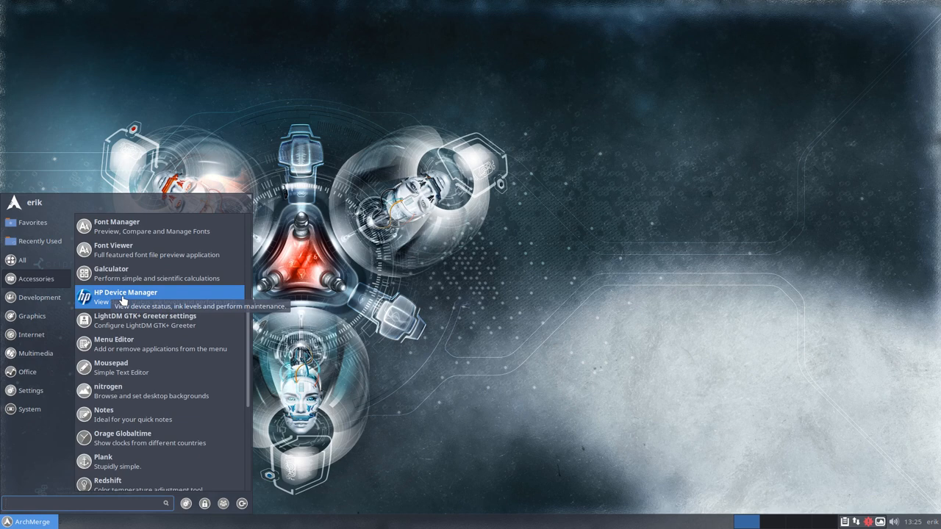
mouse_move(363, 281)
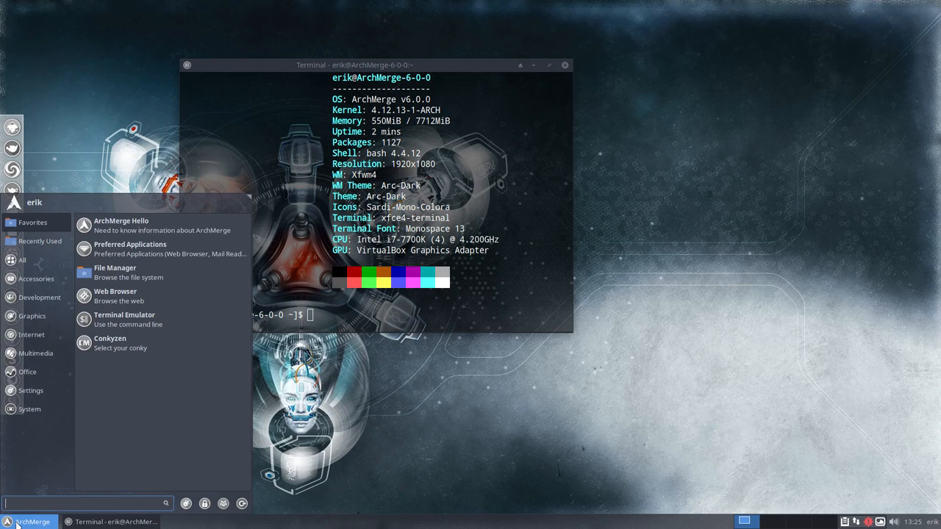
text(termin)
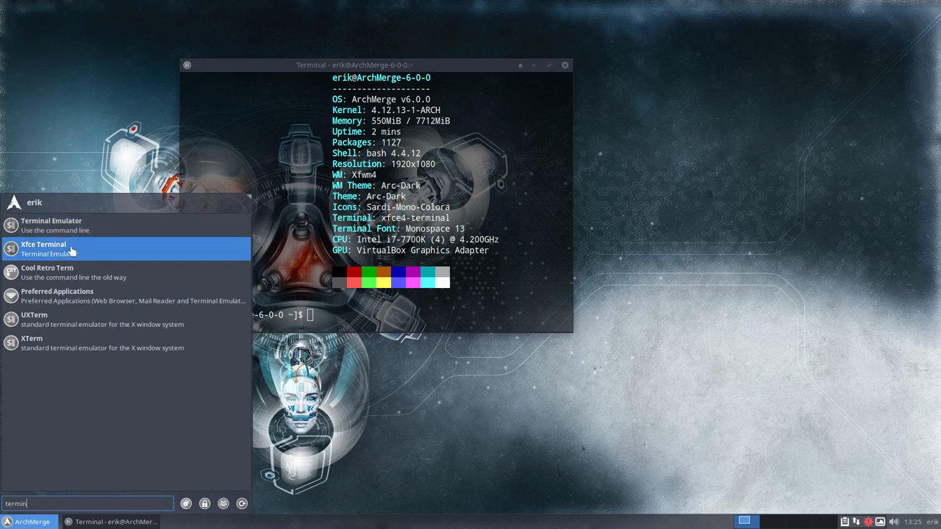
mouse_move(74, 272)
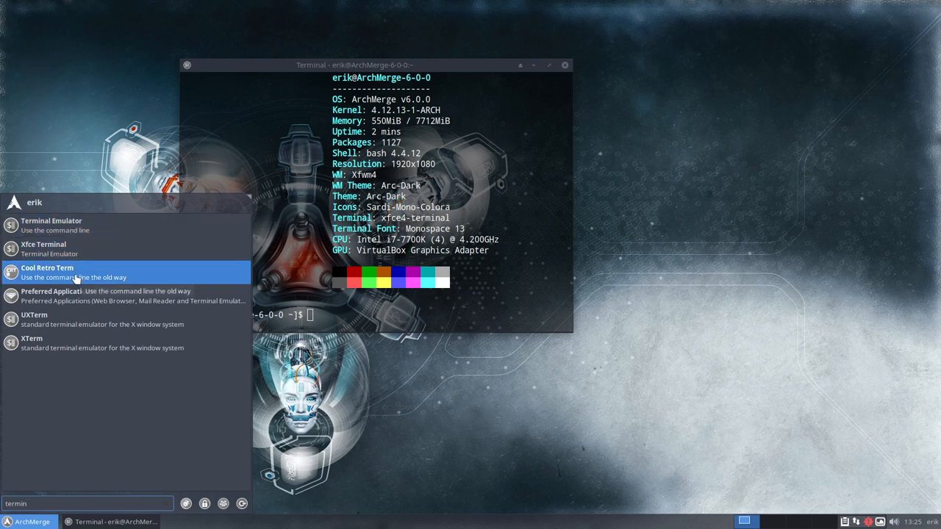
key(BackSpace)
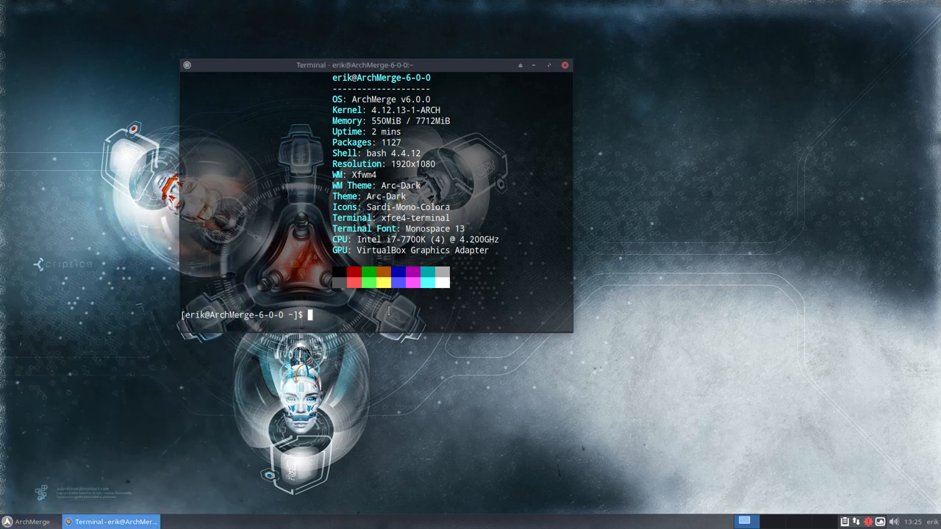
Run 'sudo hardcode-fixer' with the administrator password, then close the terminal.
text(s)
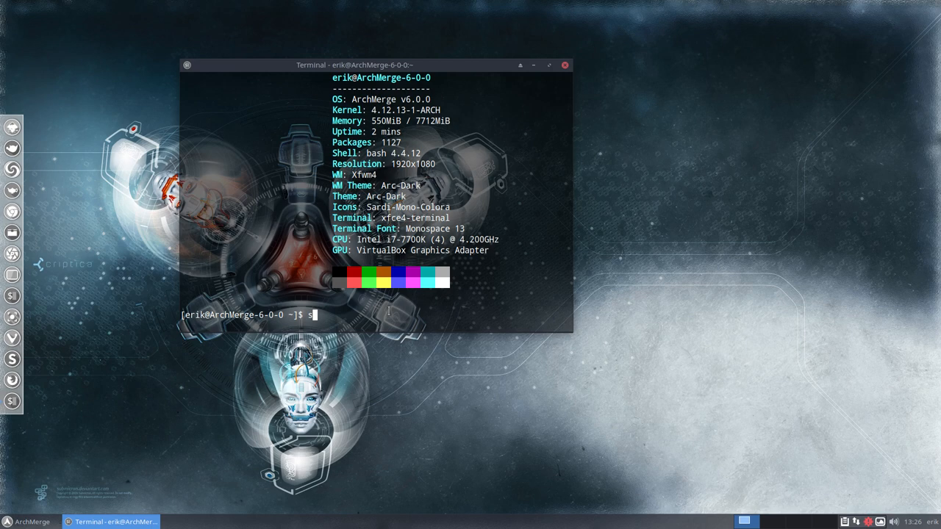
text(udo)
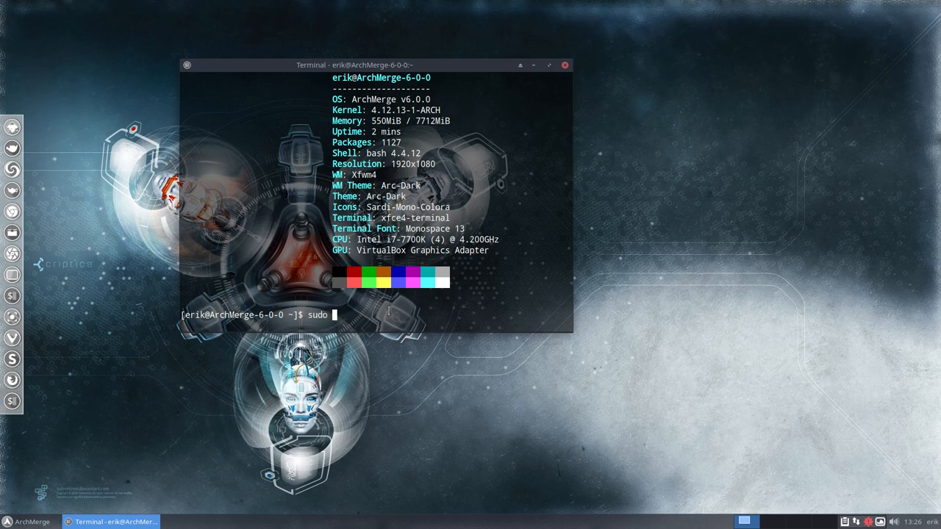
text(hardi)
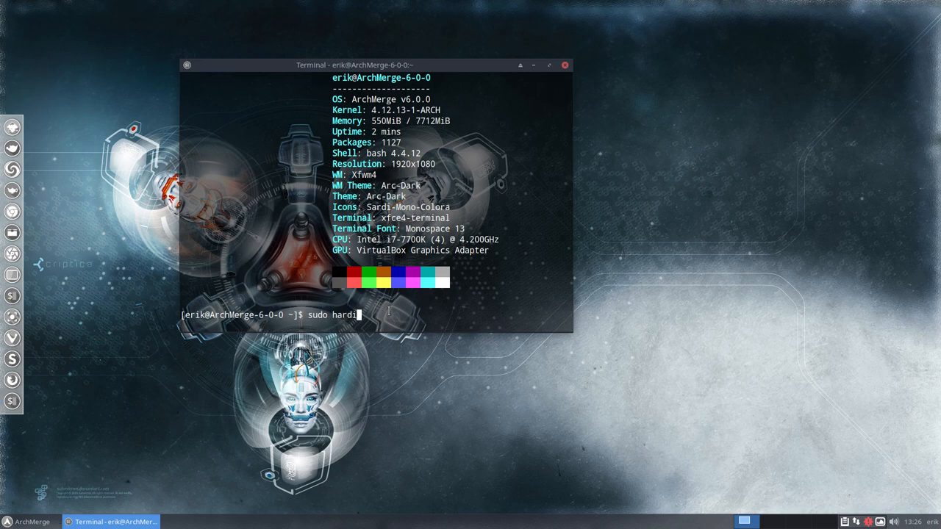
text(code-fixer)
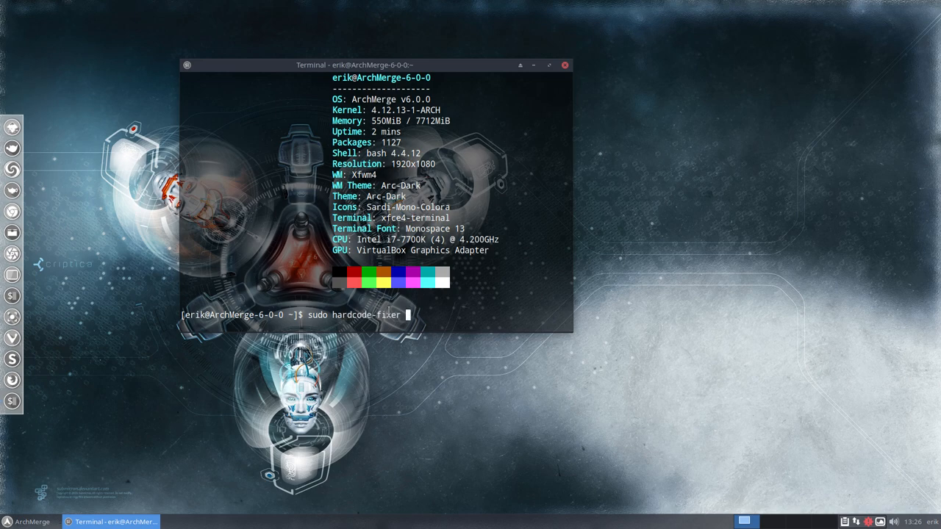
key(Return)
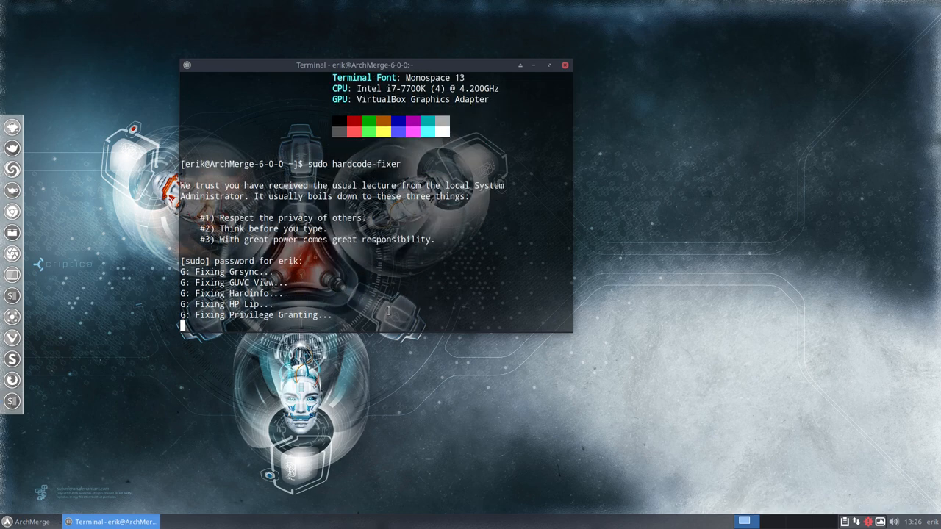
key(Return)
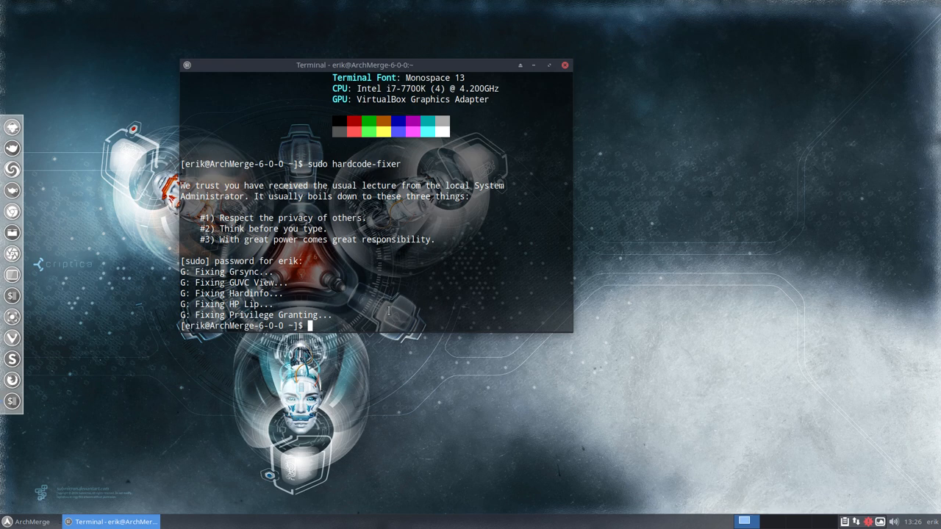
click(28, 521)
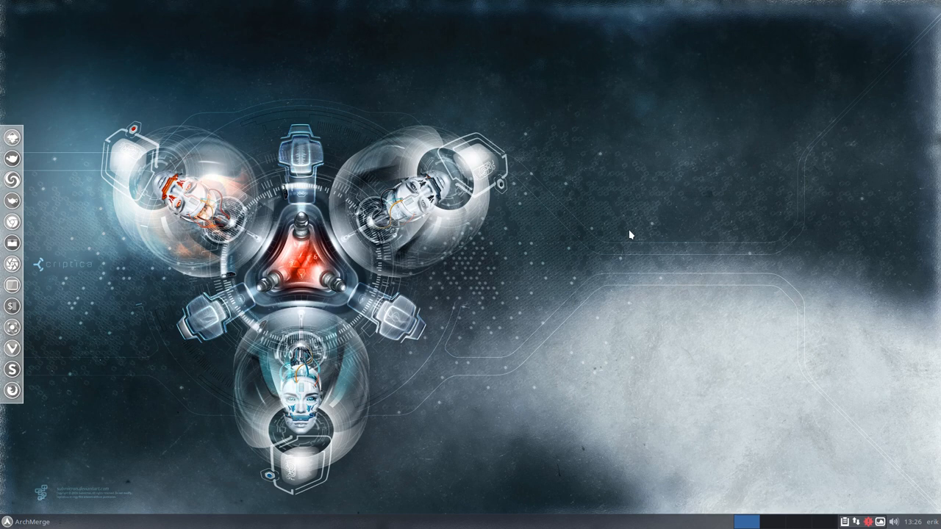
mouse_move(245, 376)
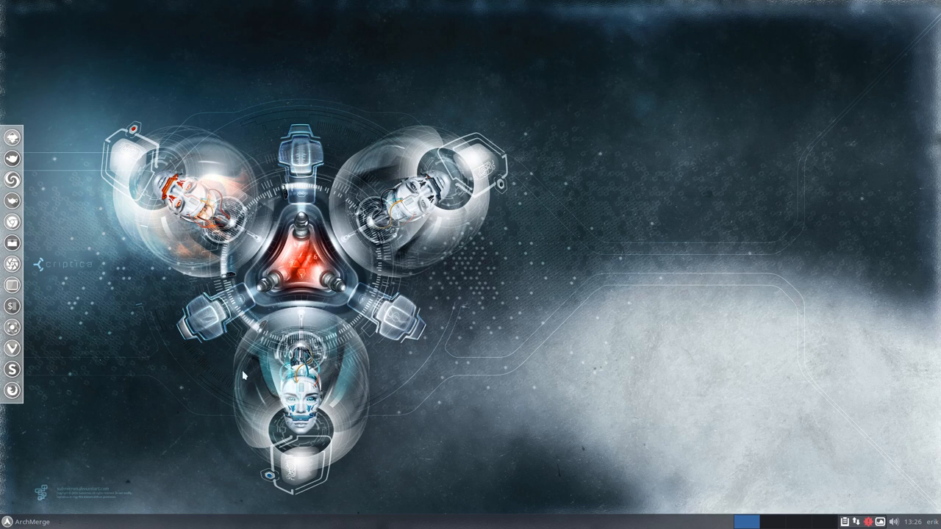
mouse_move(14, 216)
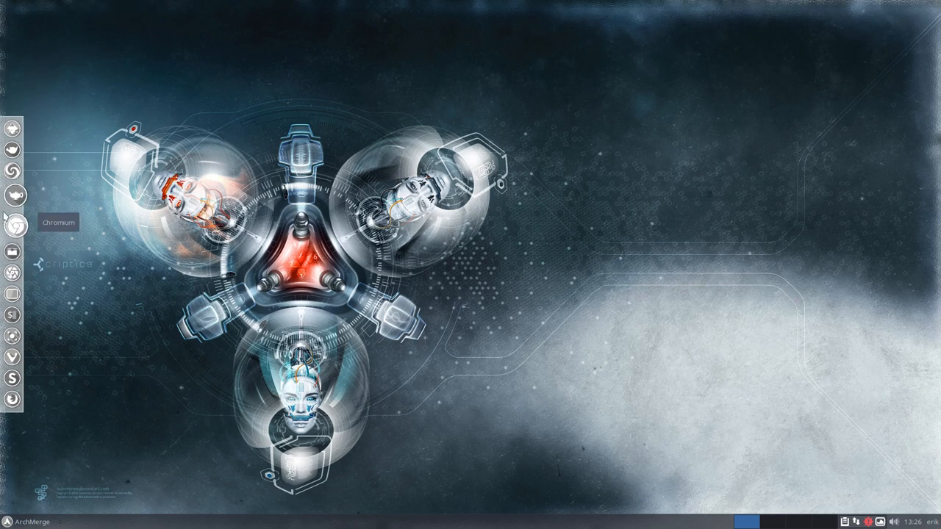
mouse_move(12, 201)
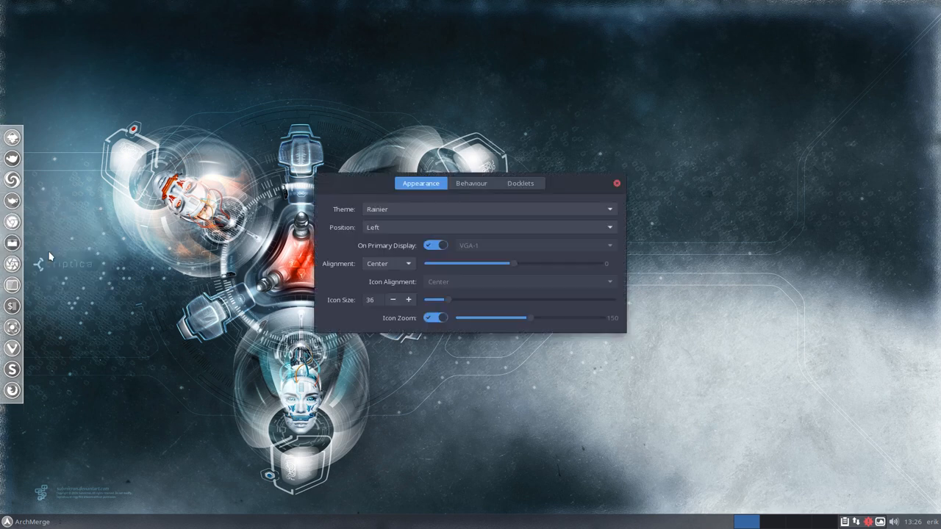
Set the Plank dock theme to Matte and its position to Top, then close preferences.
click(489, 209)
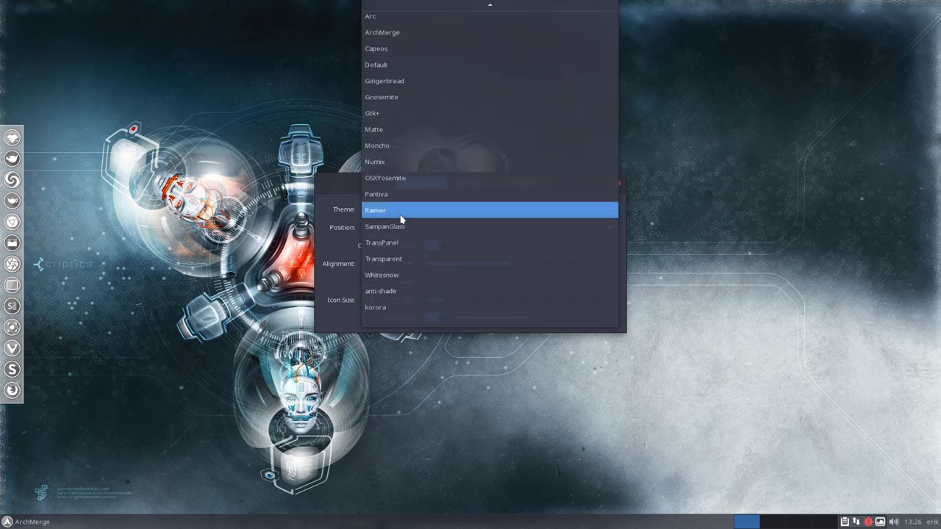
click(375, 162)
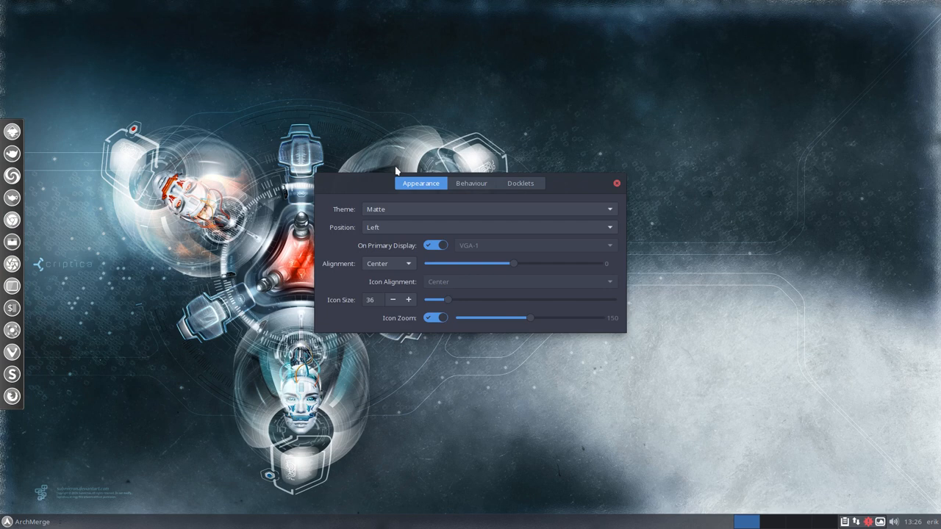
mouse_move(419, 234)
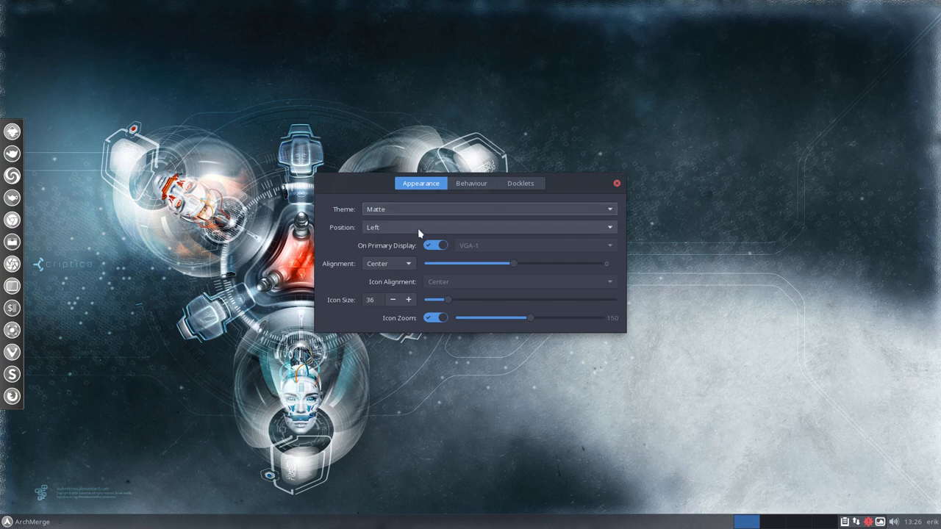
click(489, 227)
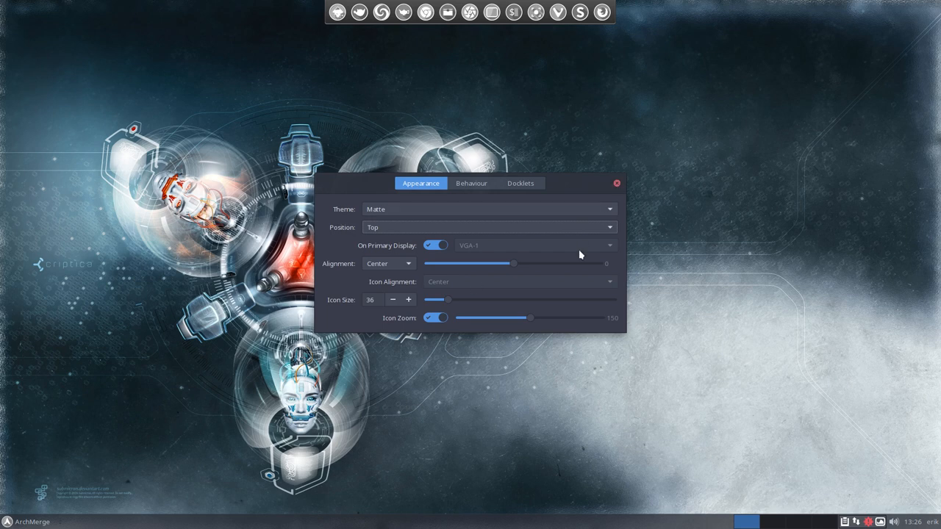
click(616, 183)
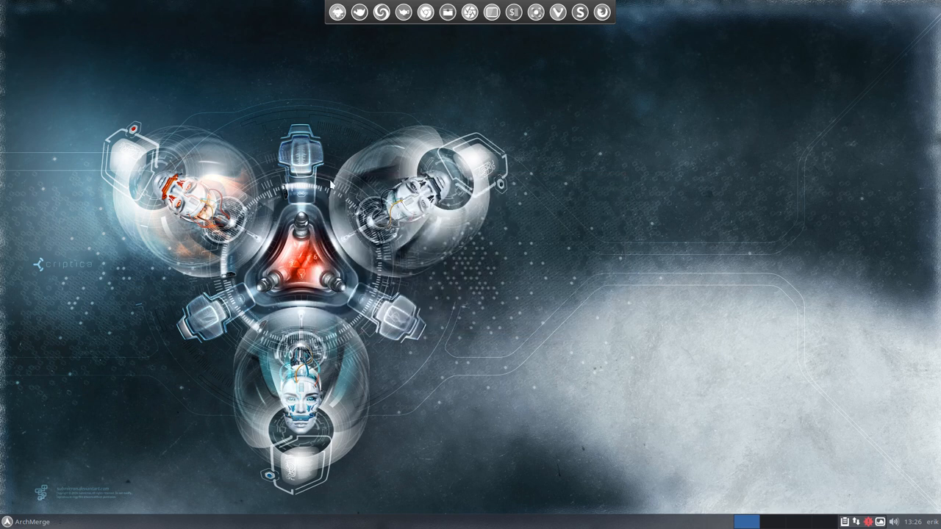
mouse_move(19, 243)
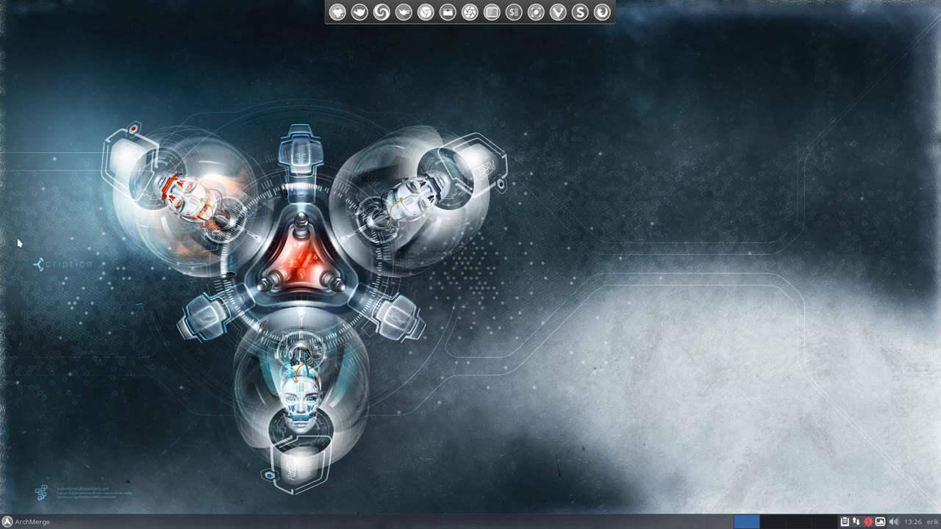
mouse_move(752, 305)
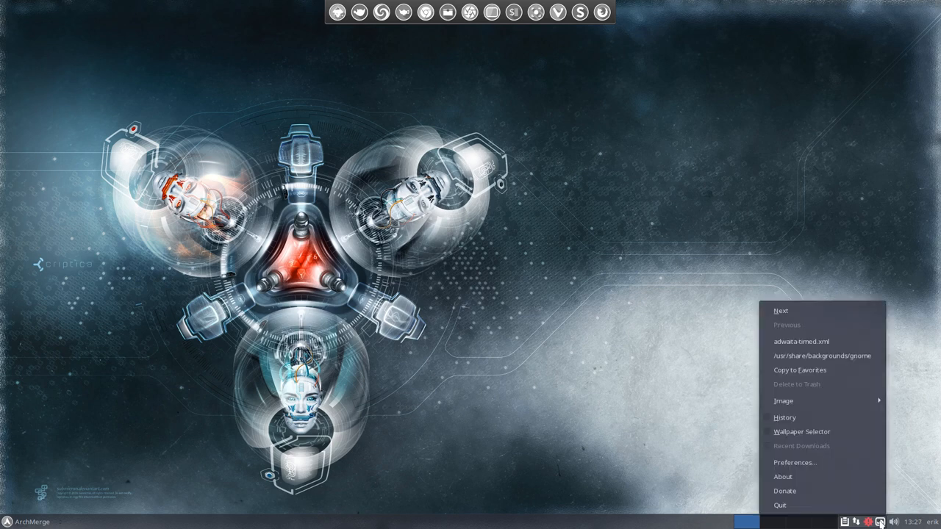
mouse_move(781, 310)
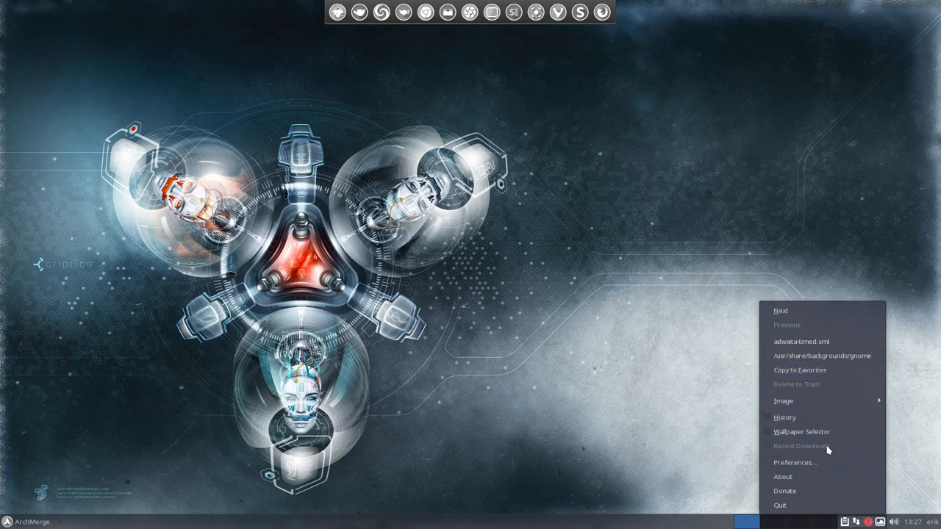
mouse_move(820, 448)
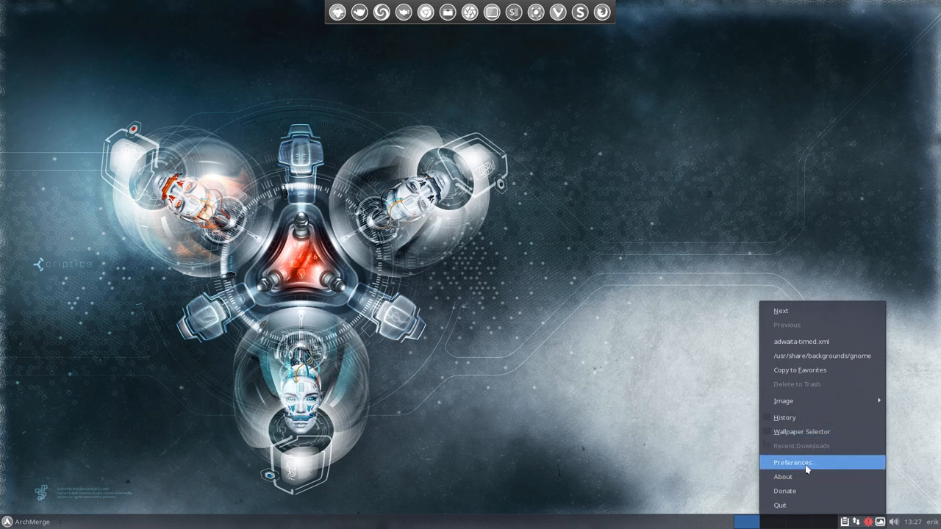
mouse_move(805, 468)
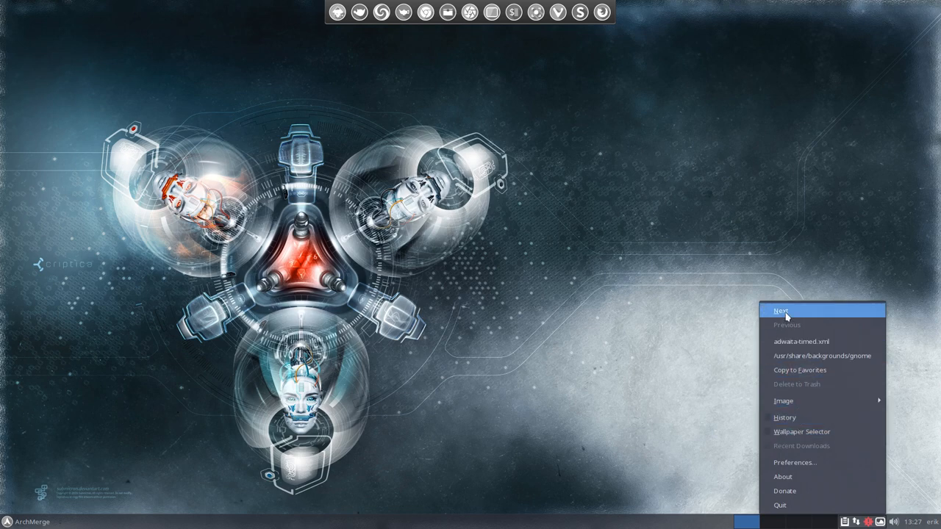
click(782, 310)
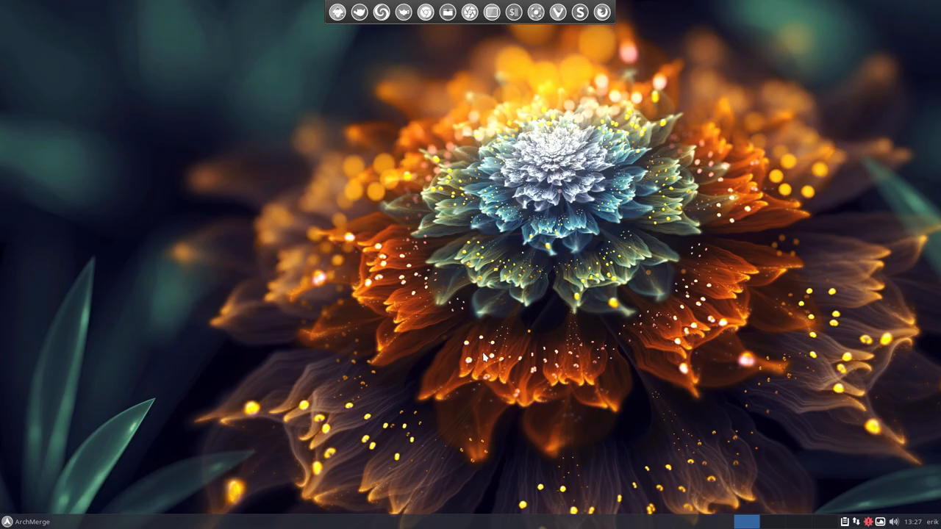
mouse_move(889, 500)
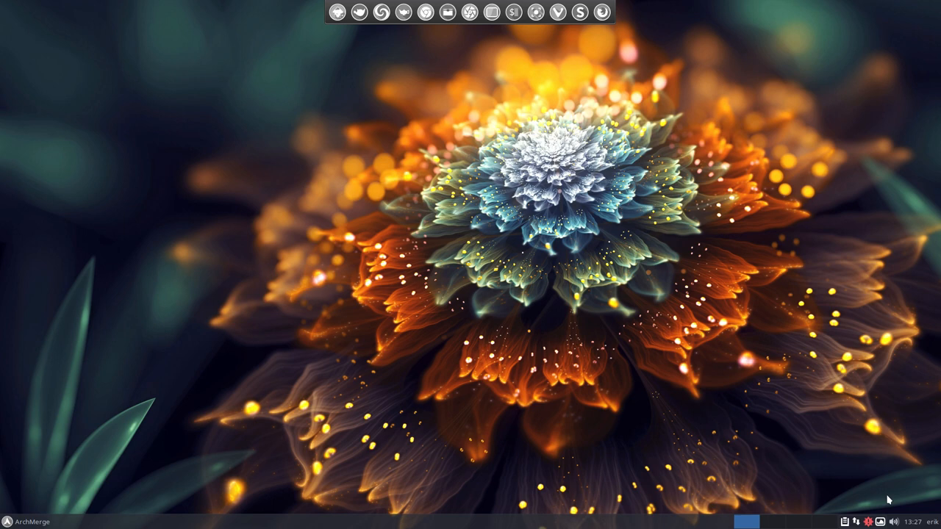
right_click(889, 500)
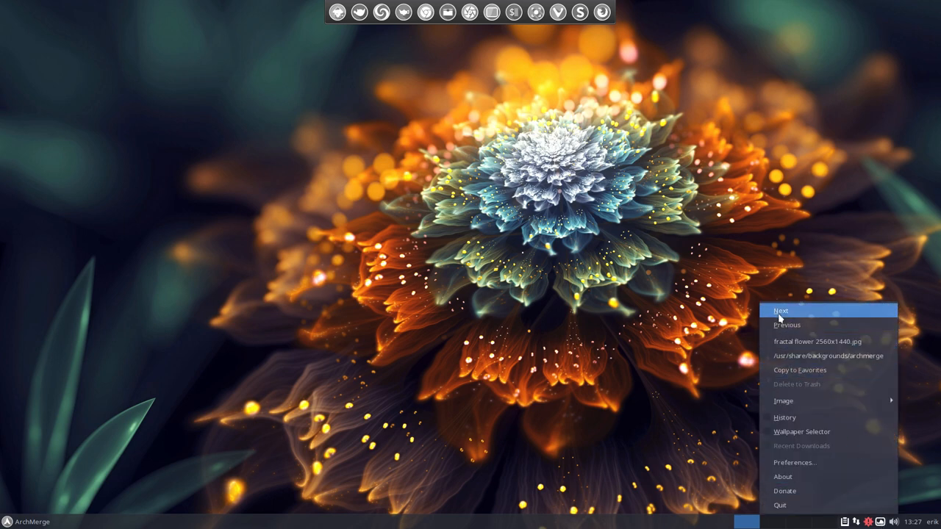
click(781, 310)
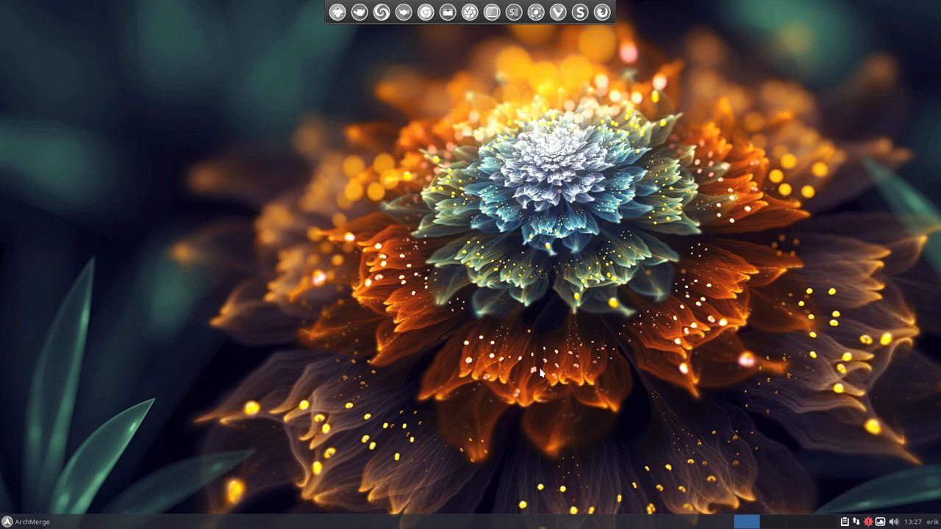
mouse_move(378, 387)
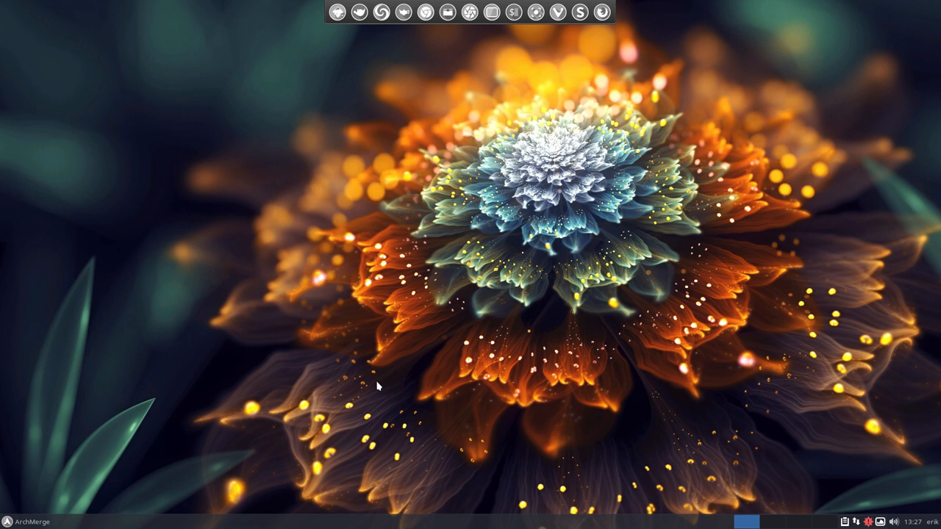
mouse_move(305, 316)
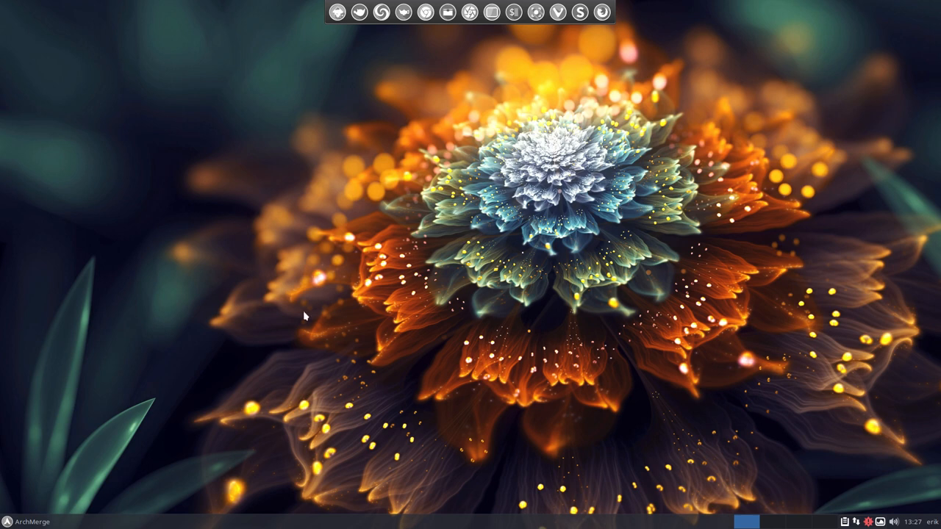
Open the ArchMerge panel menu and select the All category.
click(10, 521)
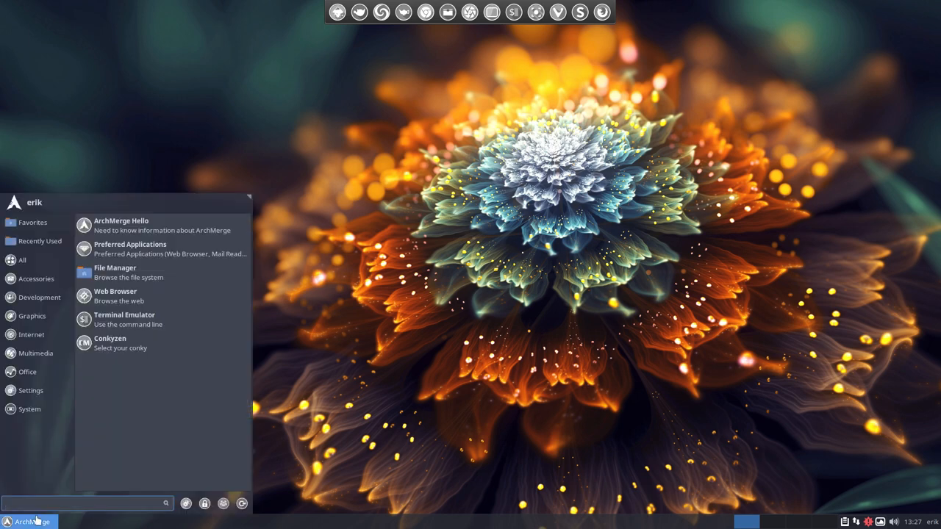
click(22, 260)
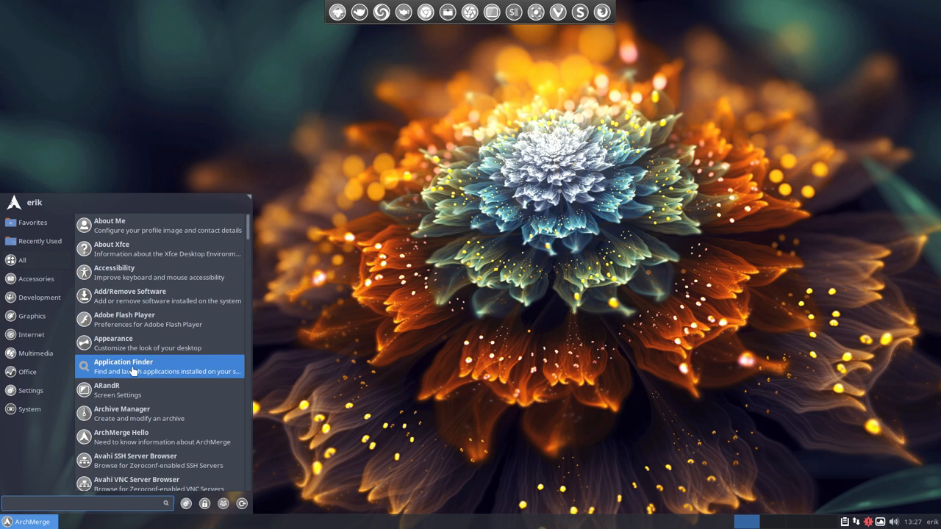
mouse_move(327, 376)
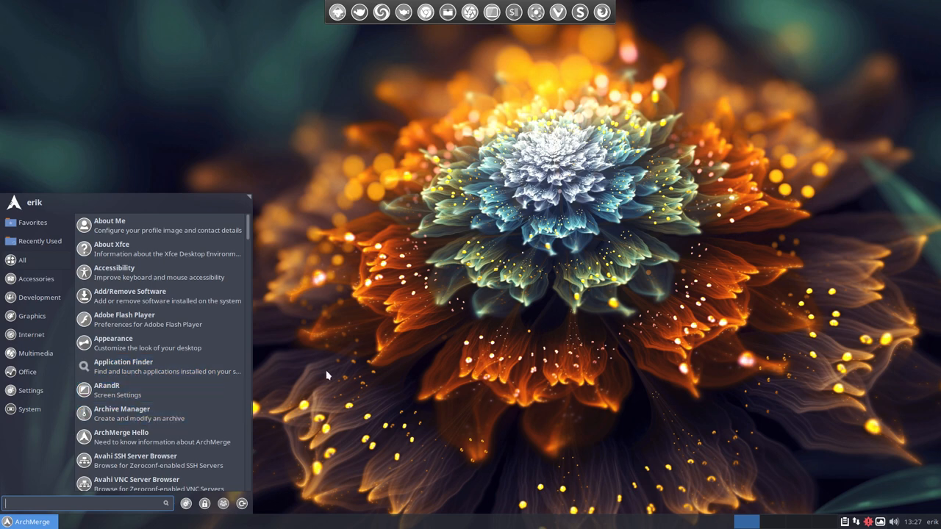
mouse_move(186, 504)
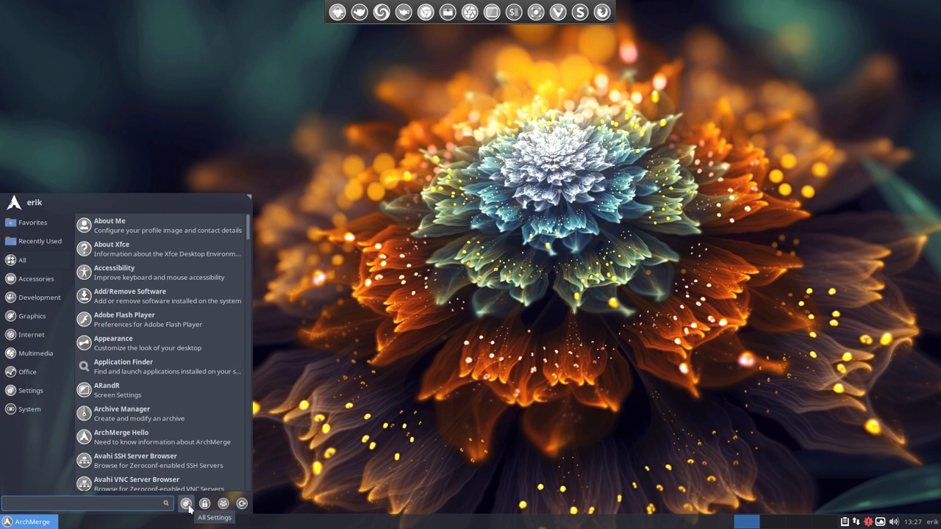
Open All Settings, view the Display panel, and return to the overview.
click(186, 504)
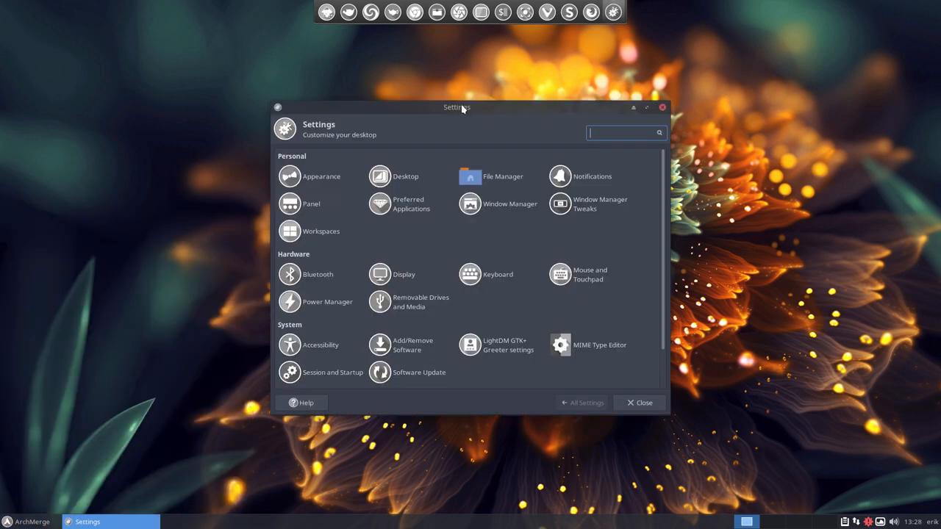
mouse_move(258, 376)
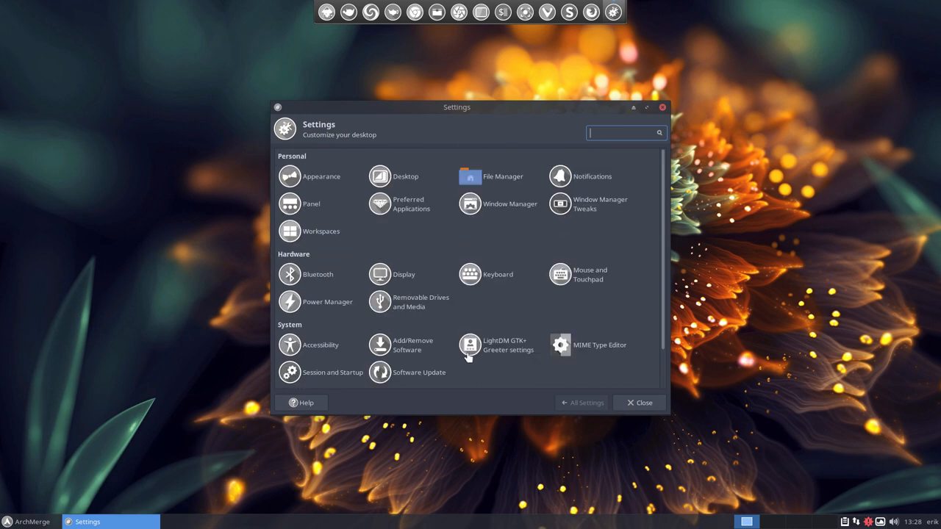
click(379, 274)
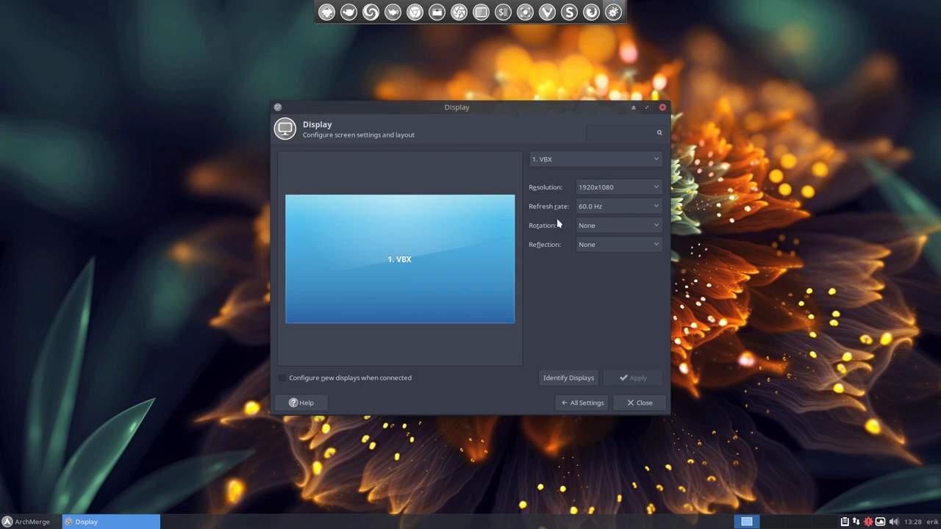
mouse_move(578, 159)
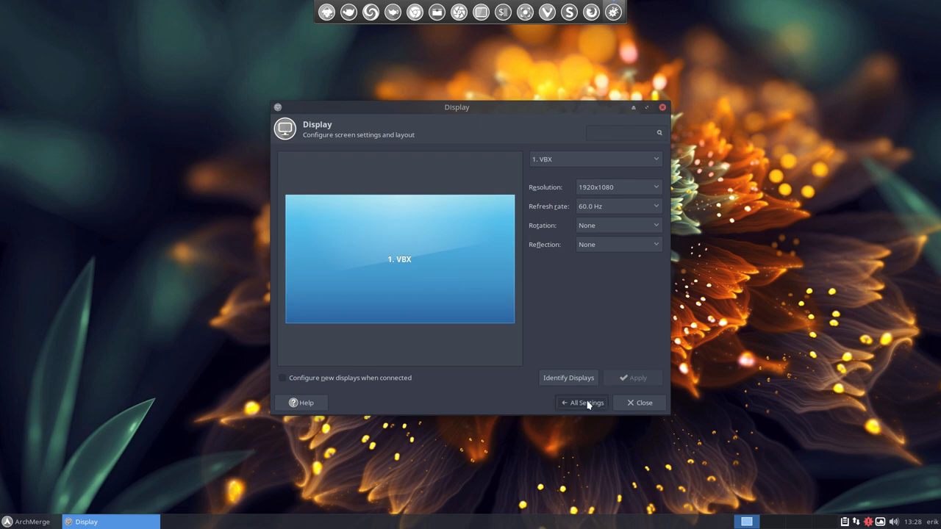
click(581, 402)
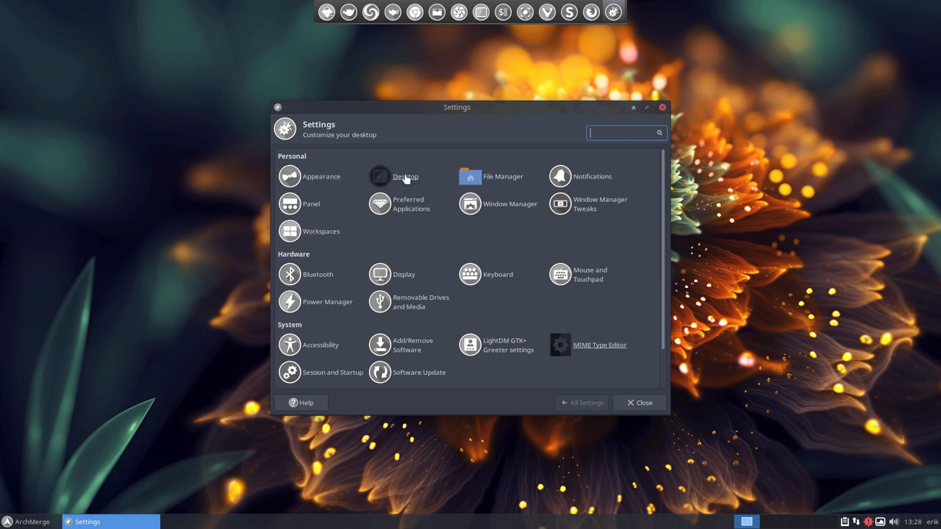
View the Desktop panel's Icons tab, then return to the settings overview.
click(379, 176)
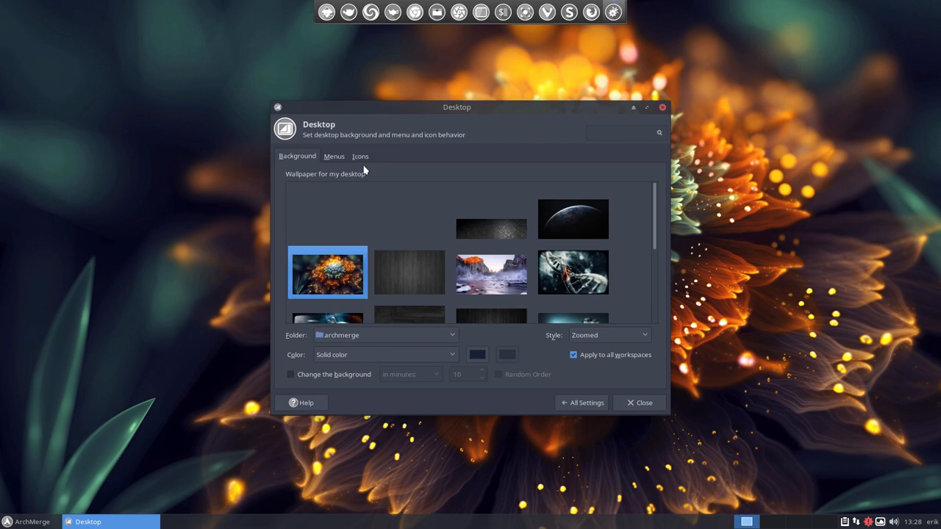
click(361, 156)
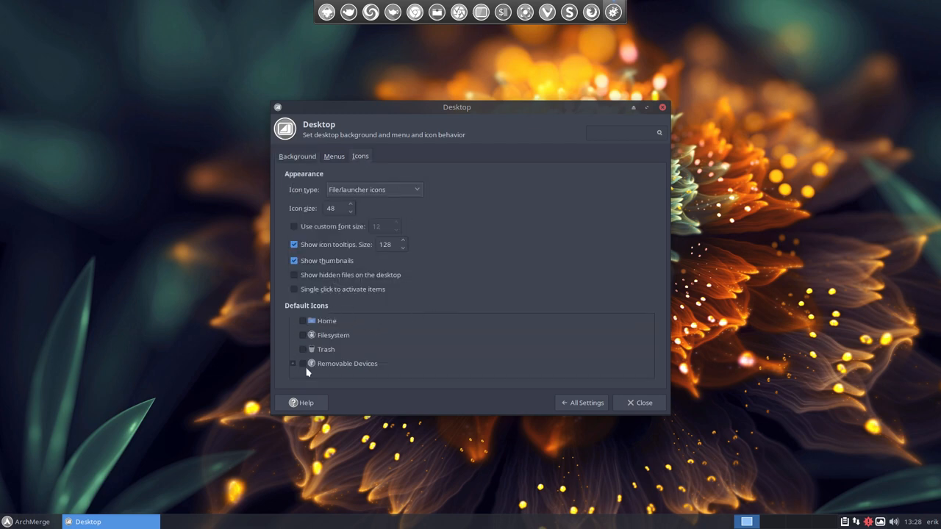
click(582, 402)
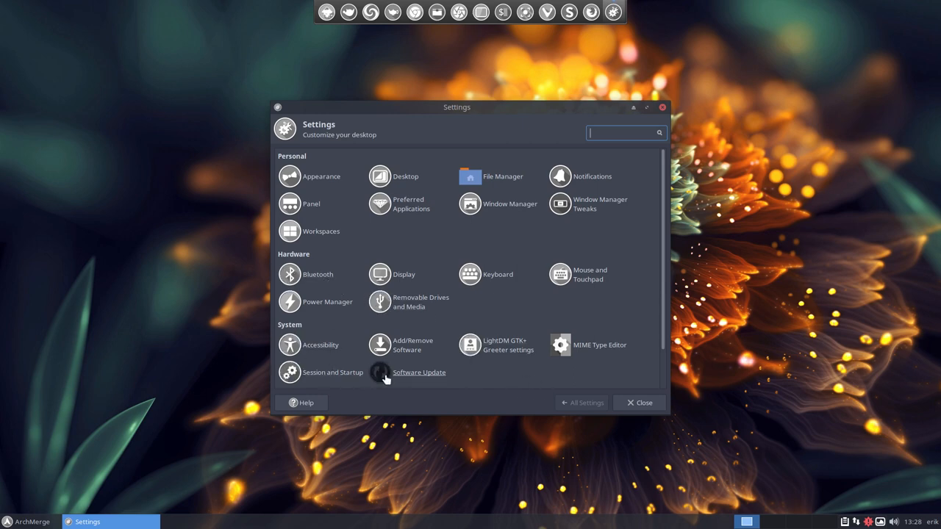
scroll(down, 3)
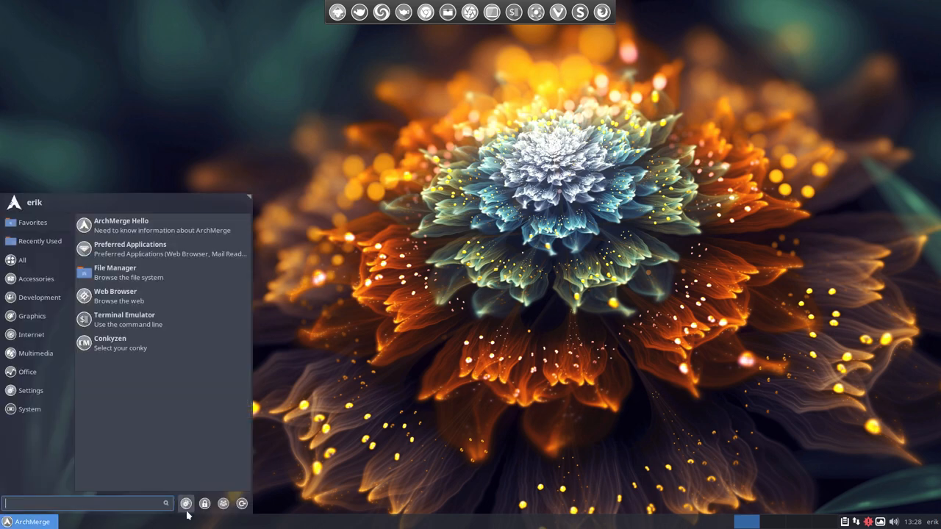
mouse_move(186, 504)
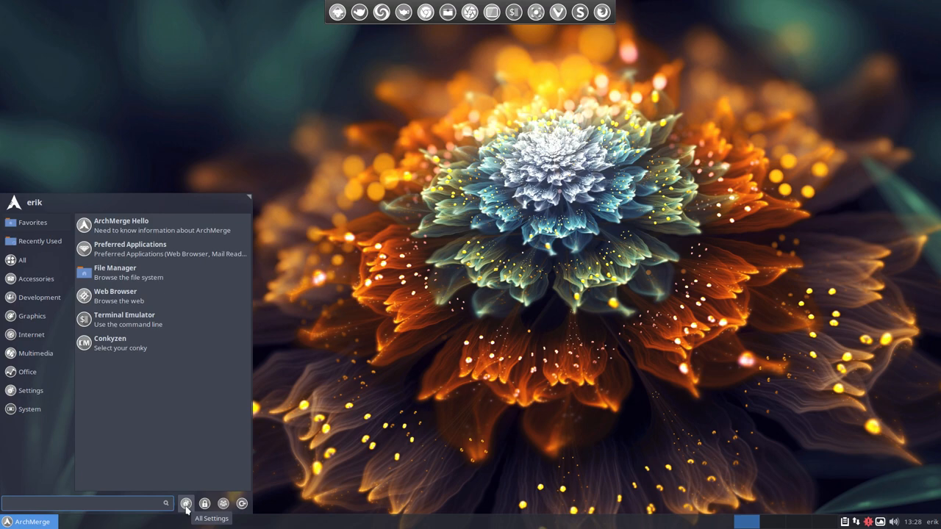
click(186, 504)
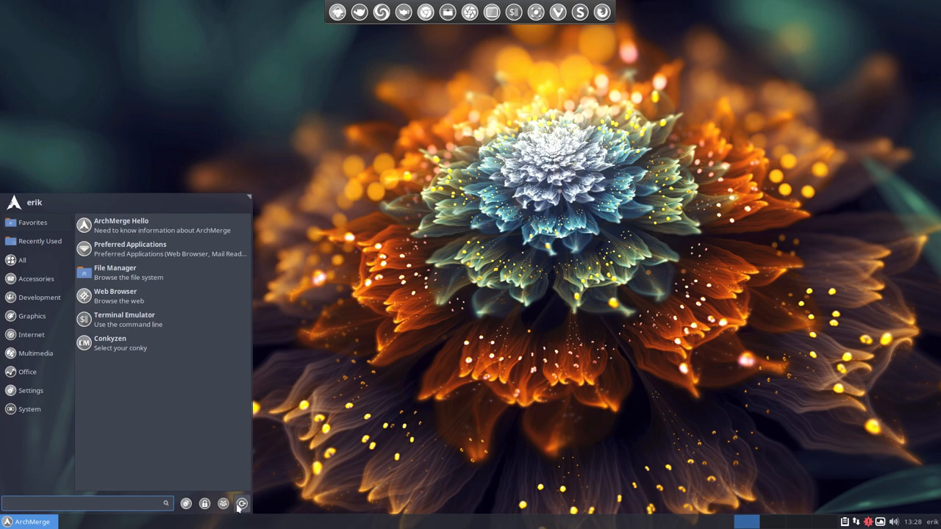
click(242, 504)
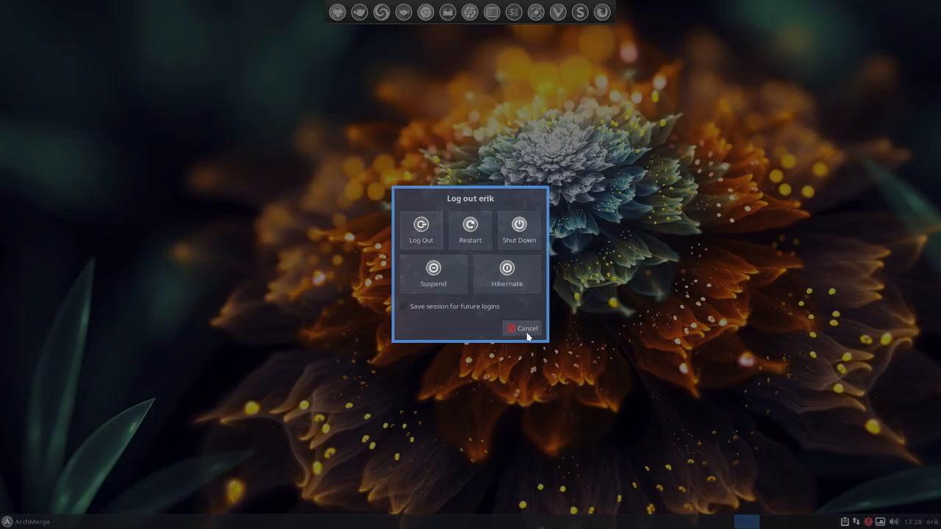
click(523, 328)
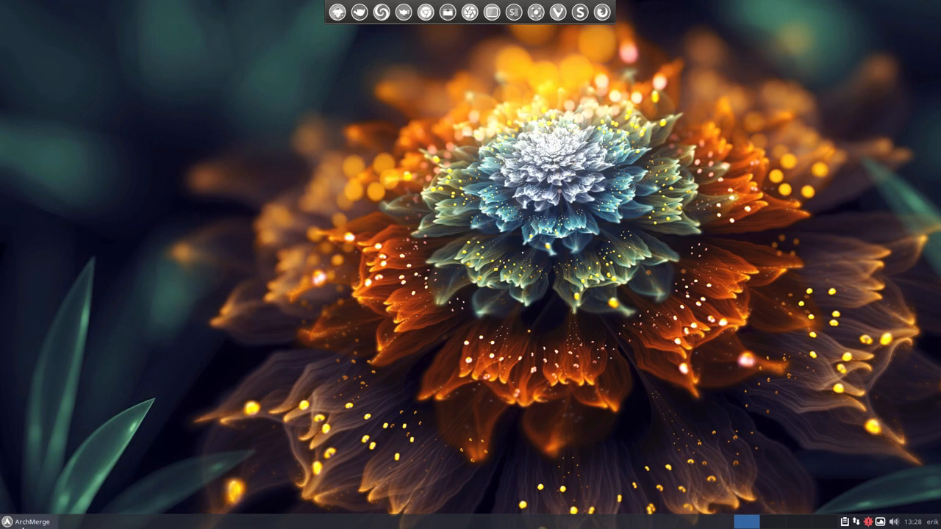
click(30, 522)
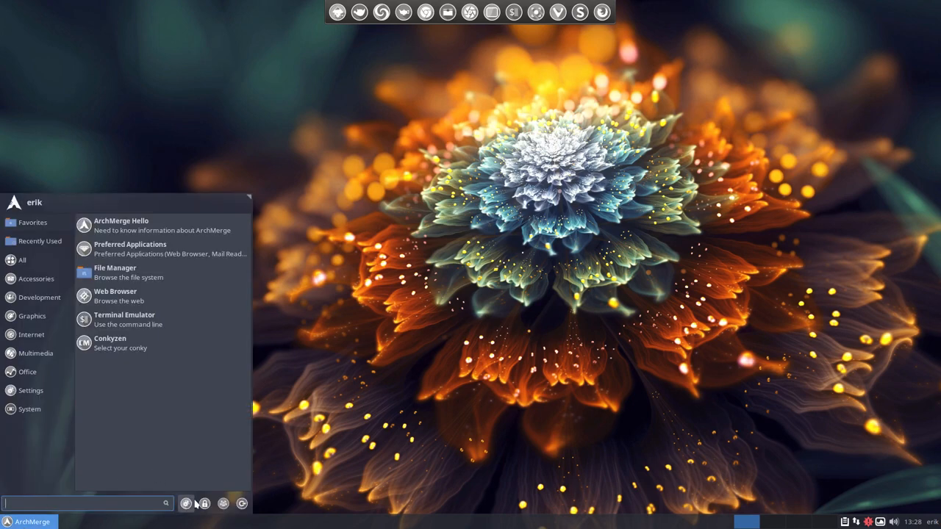
mouse_move(204, 503)
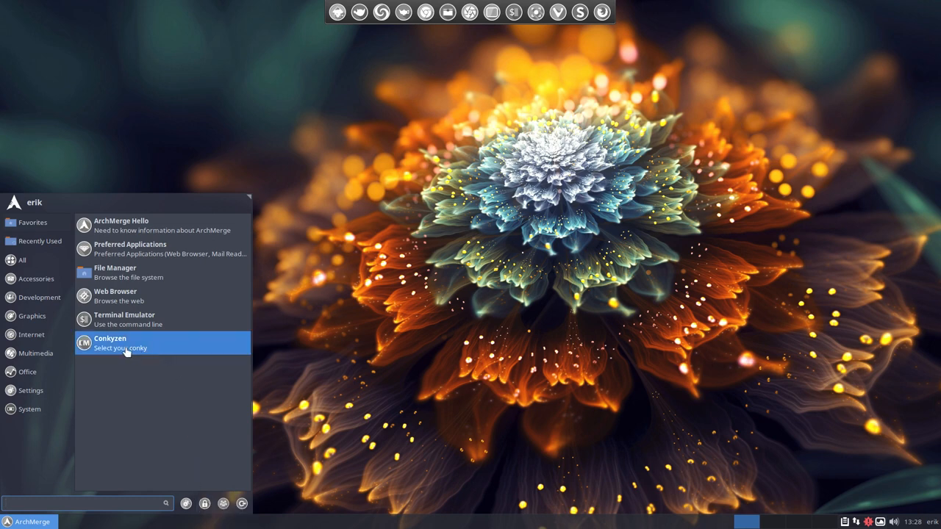
mouse_move(121, 348)
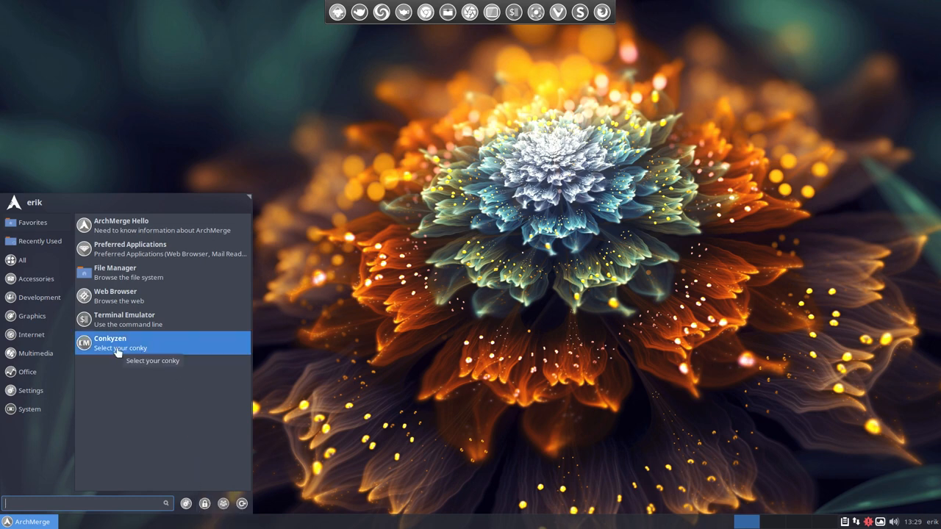
Launch Conky Manager, sort by name, and choose informant/AP-inf-orange.conkyrc for the desktop.
click(119, 343)
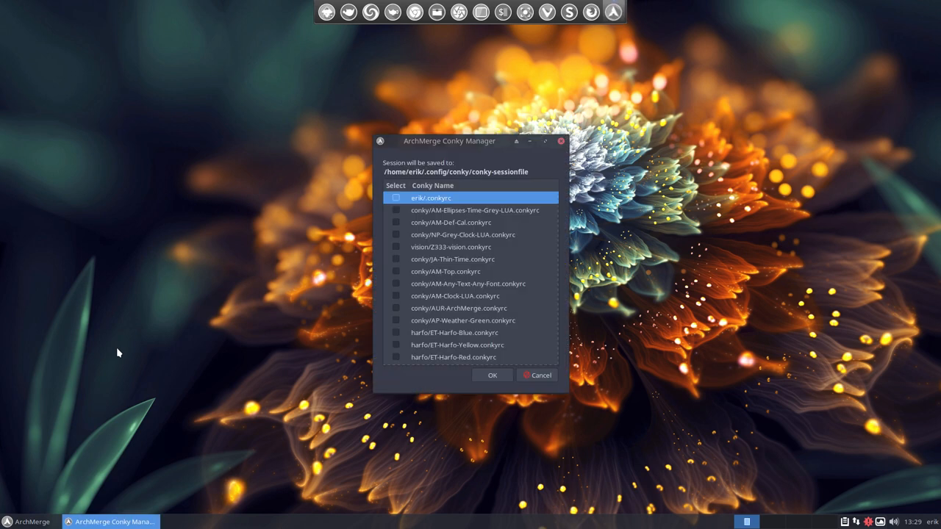
click(432, 185)
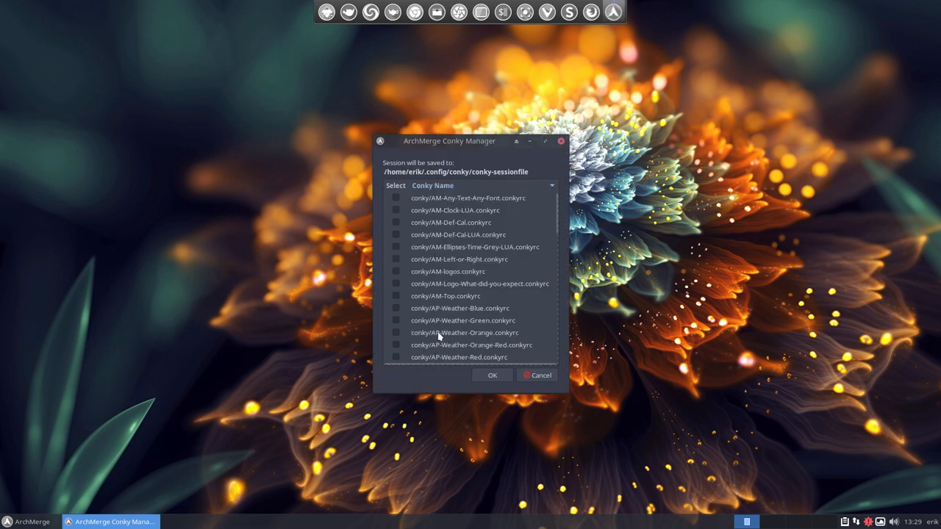
scroll(down, 3)
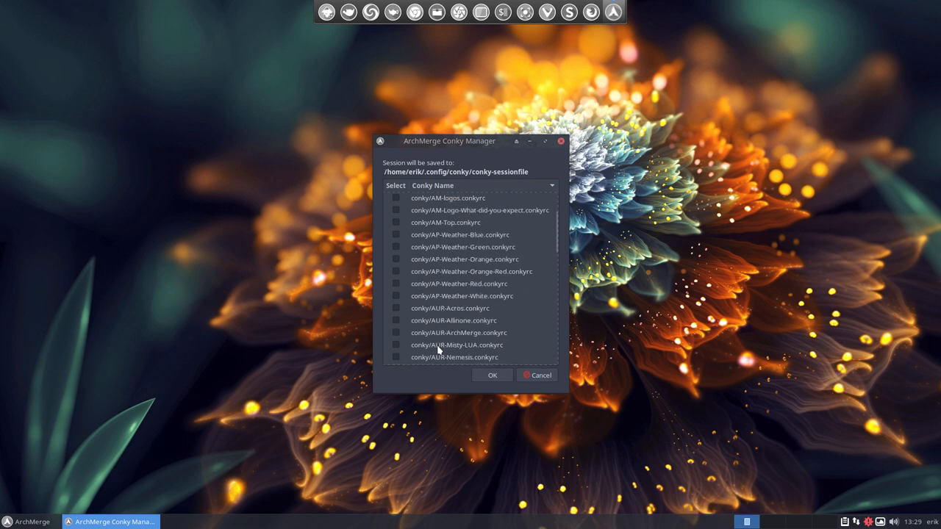
scroll(down, 3)
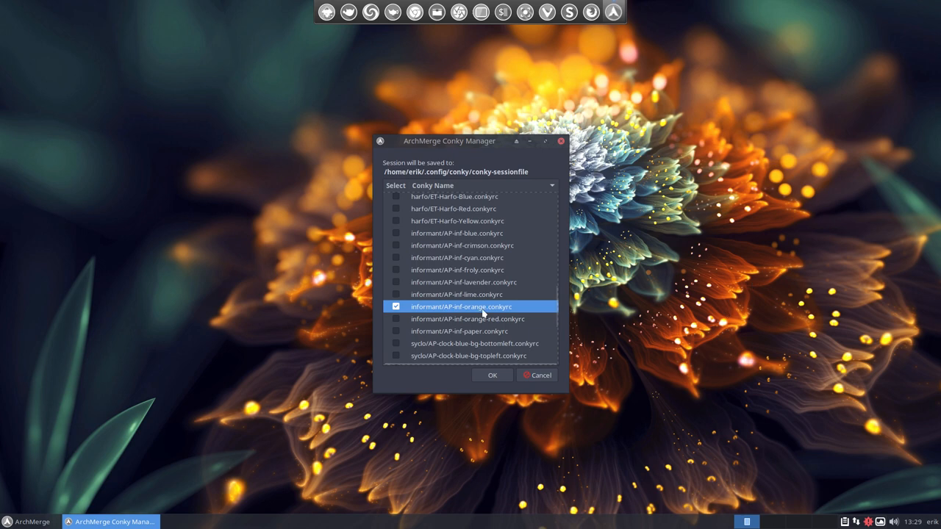
click(493, 375)
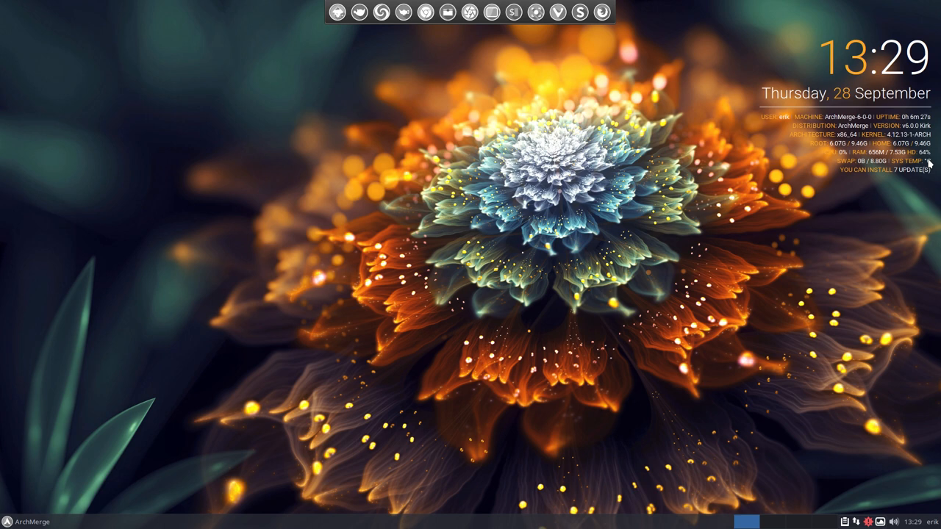
mouse_move(900, 336)
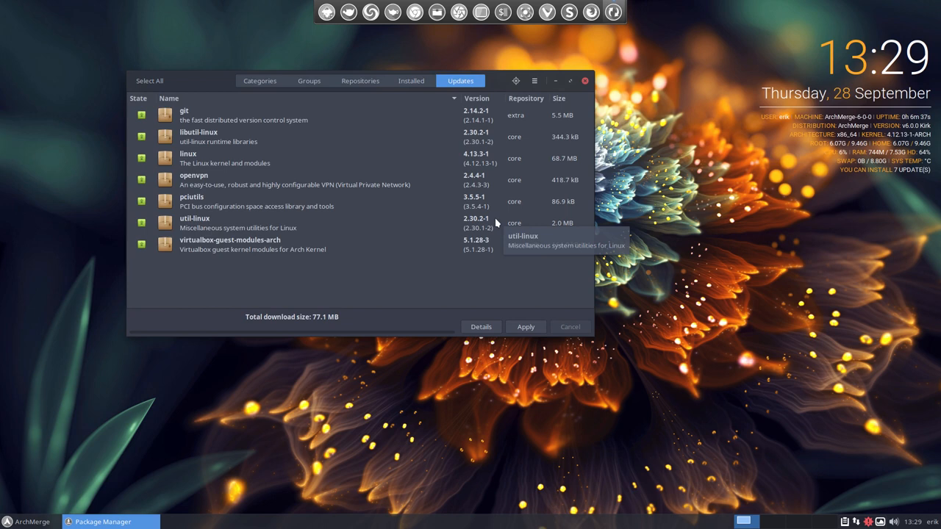
Close Pamac, scroll through the conky list, and cancel without changes.
click(584, 81)
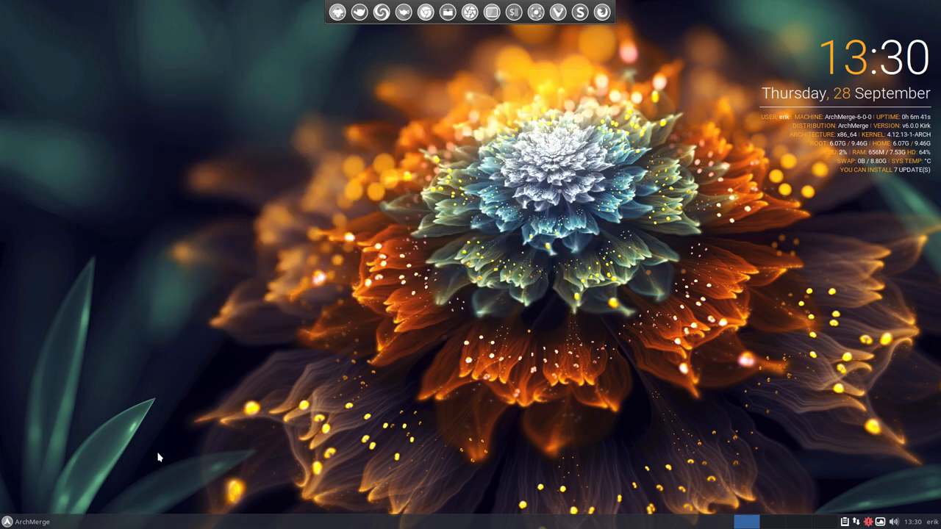
mouse_move(491, 263)
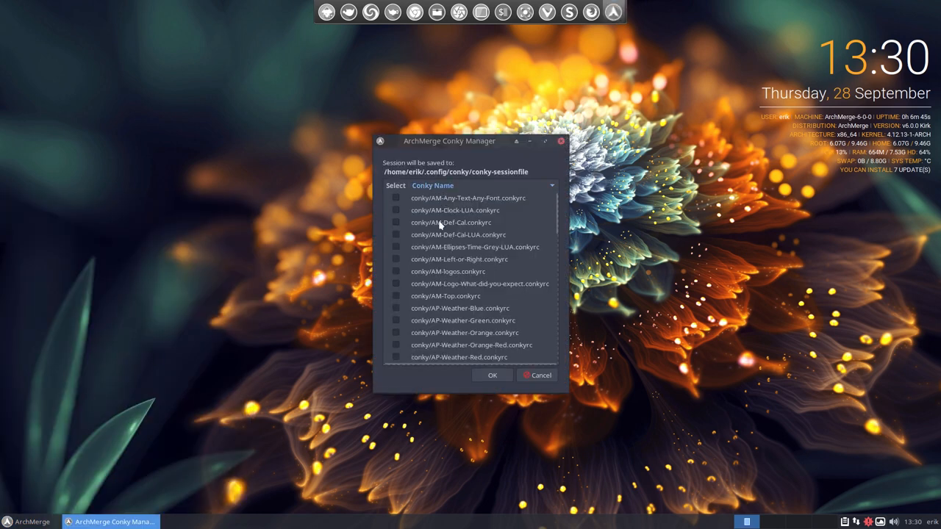
scroll(down, 3)
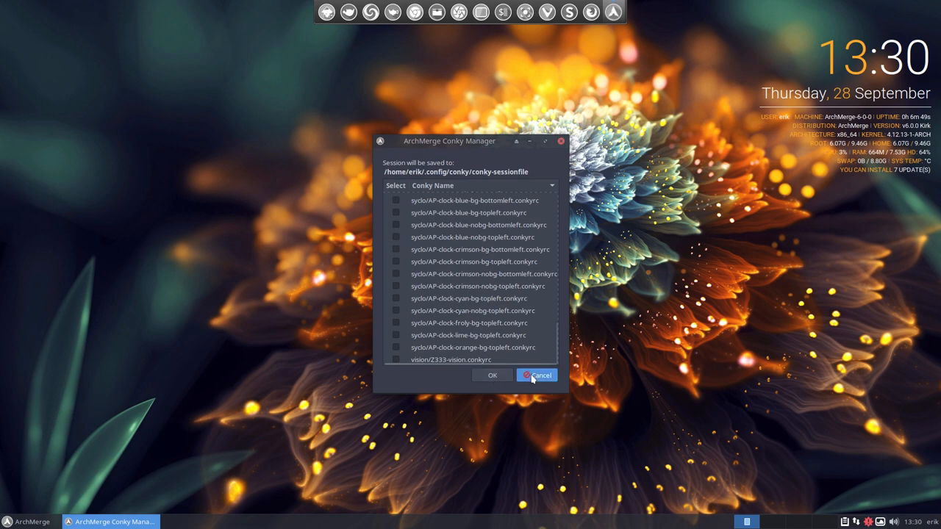
click(537, 375)
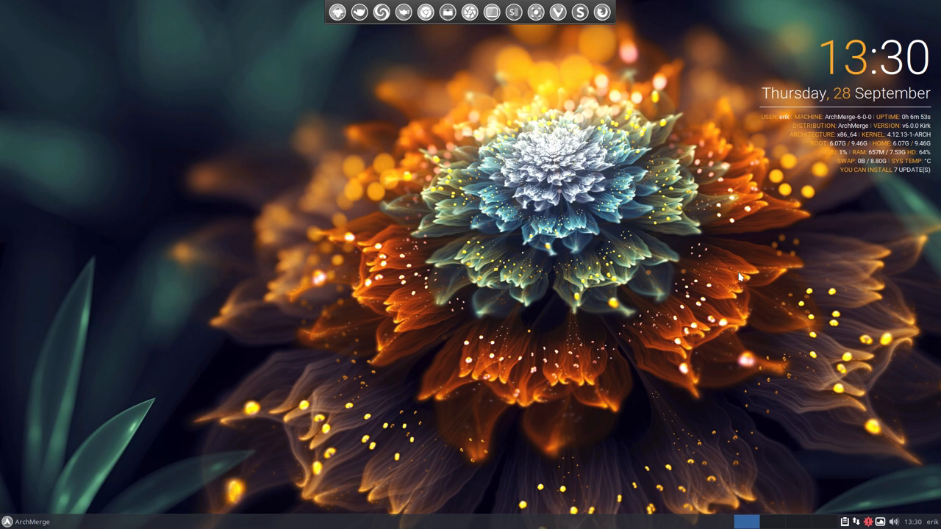
Launch termite from the applications menu to show the system information summary.
click(29, 521)
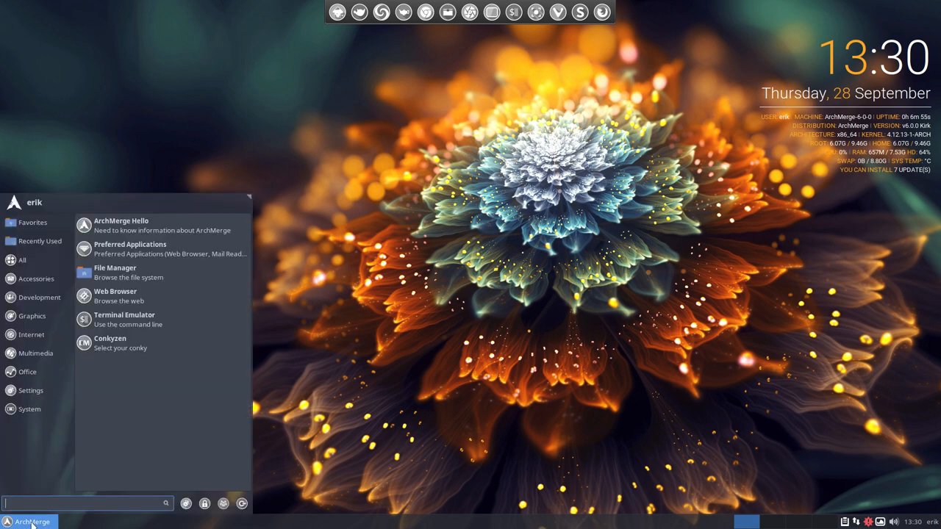
mouse_move(210, 324)
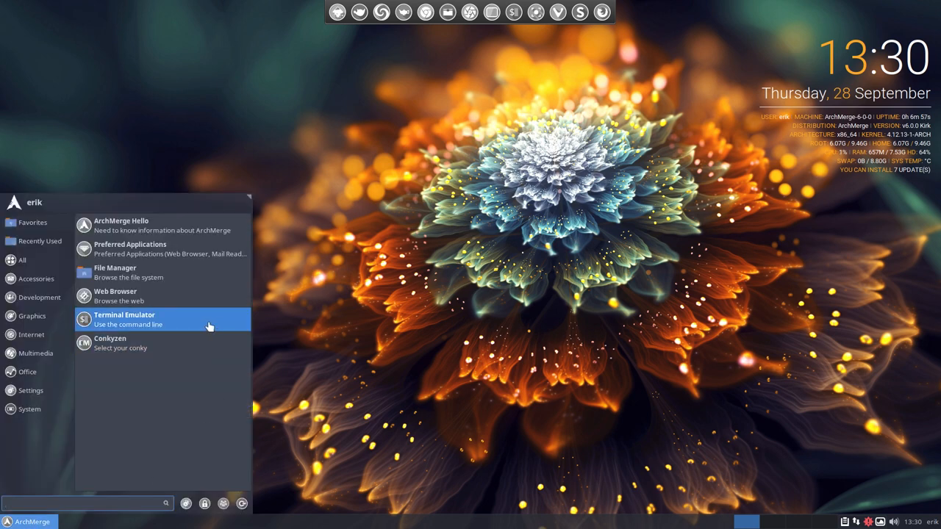
click(124, 320)
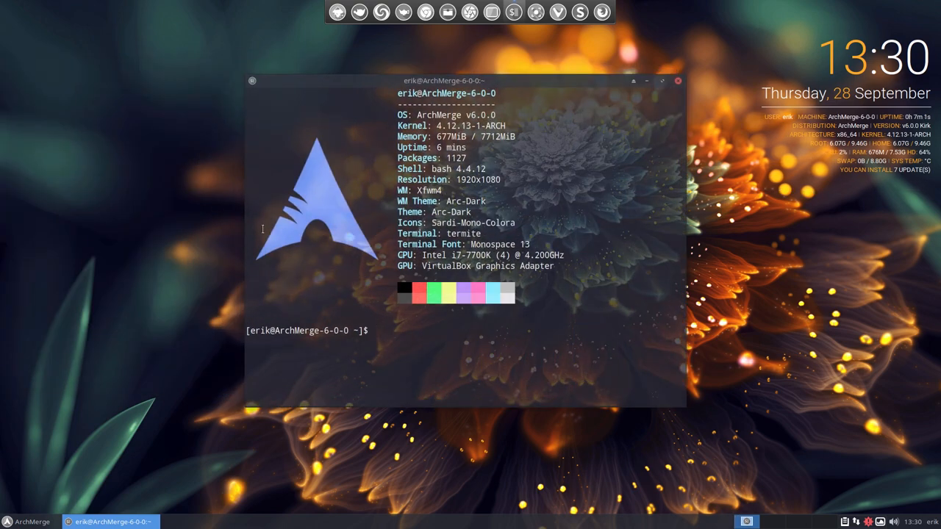
mouse_move(457, 272)
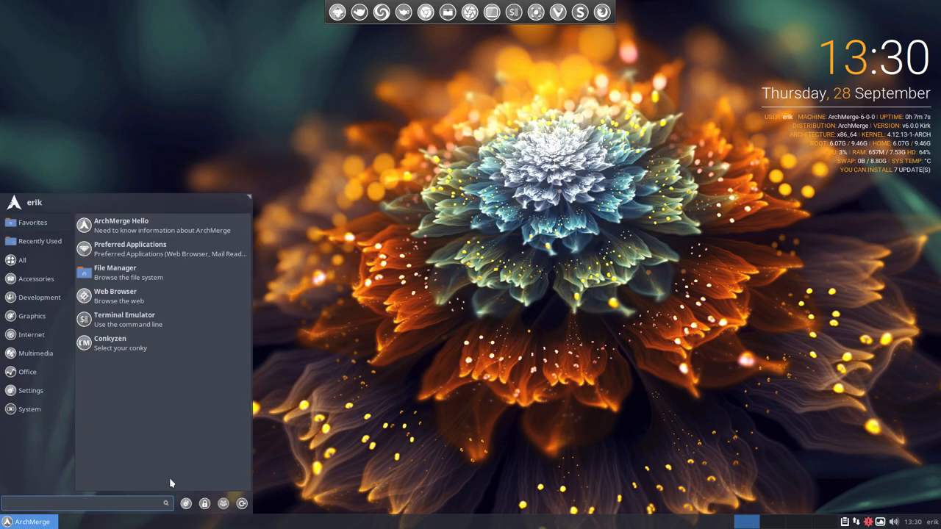
mouse_move(125, 225)
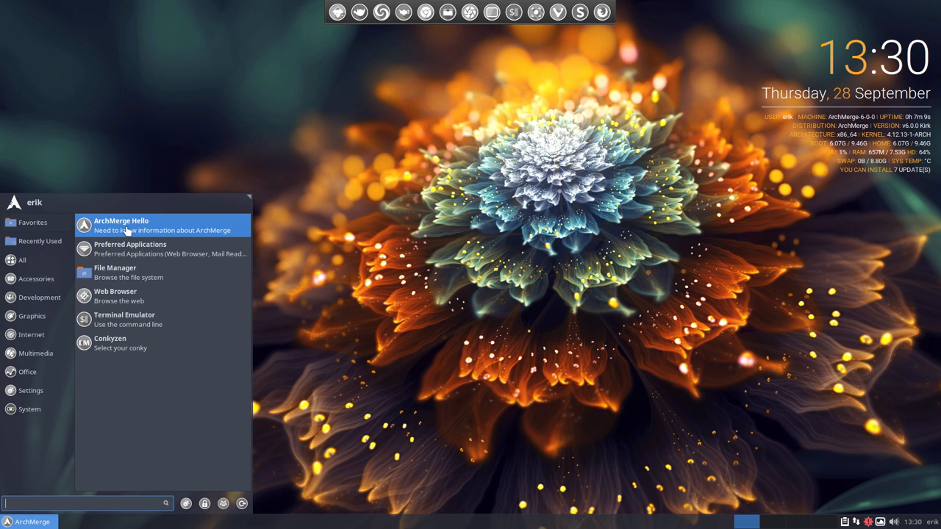
mouse_move(132, 249)
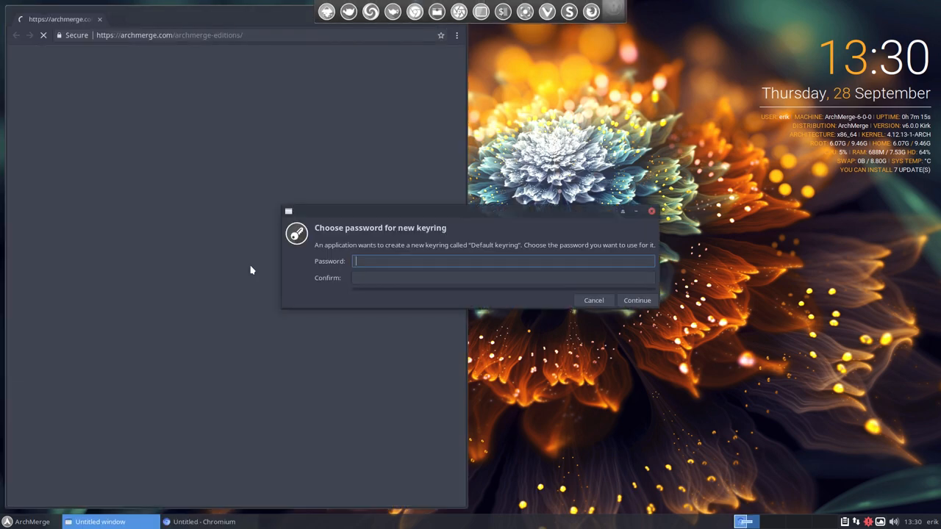
Skip the keyring password and accept unencrypted password storage.
click(636, 300)
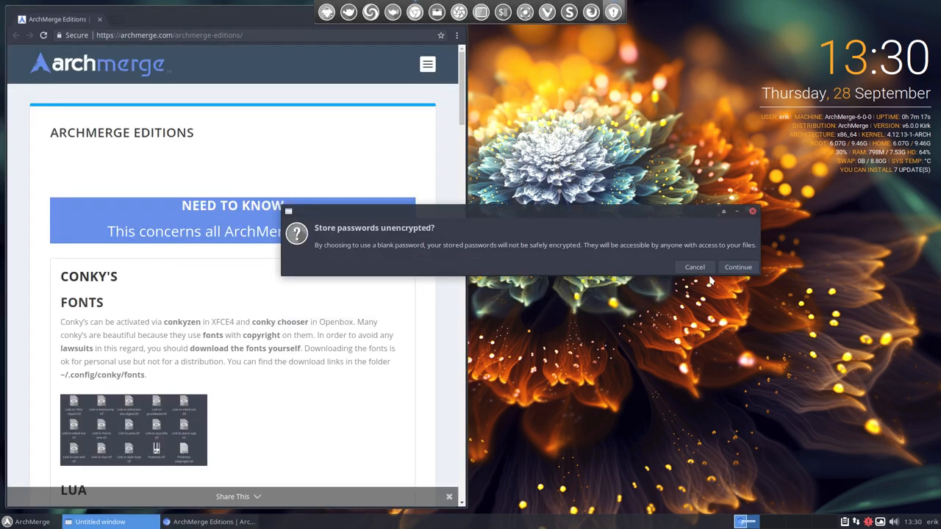
click(739, 267)
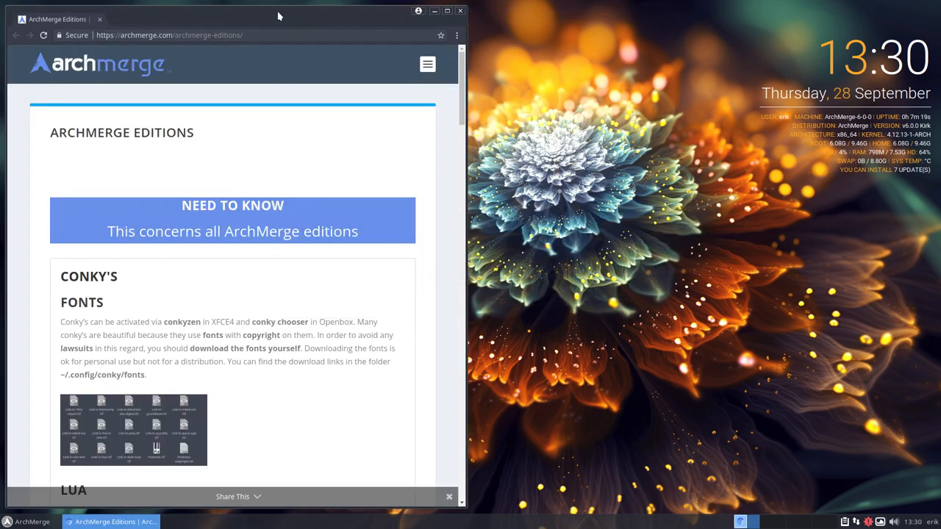
Maximize Chromium and scroll the Editions page, highlighting 'copyright' and the conky lua package names.
click(447, 10)
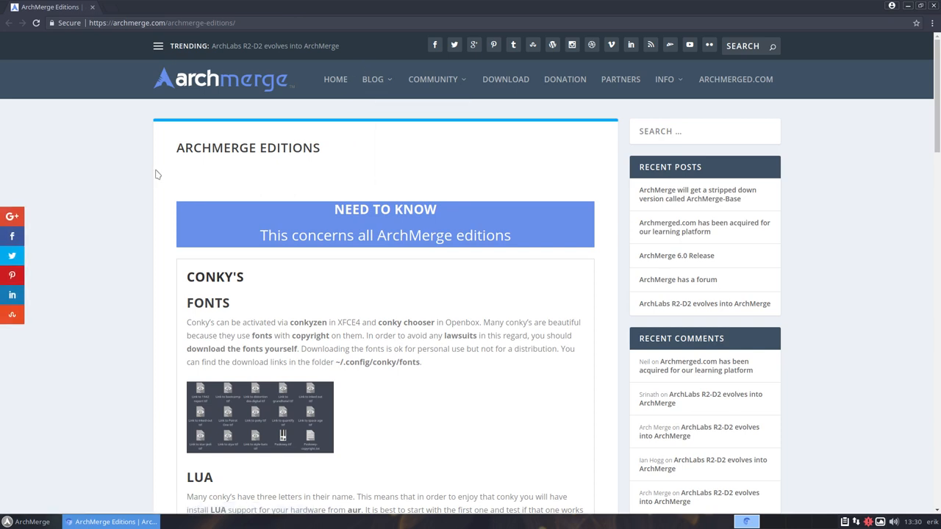
scroll(down, 3)
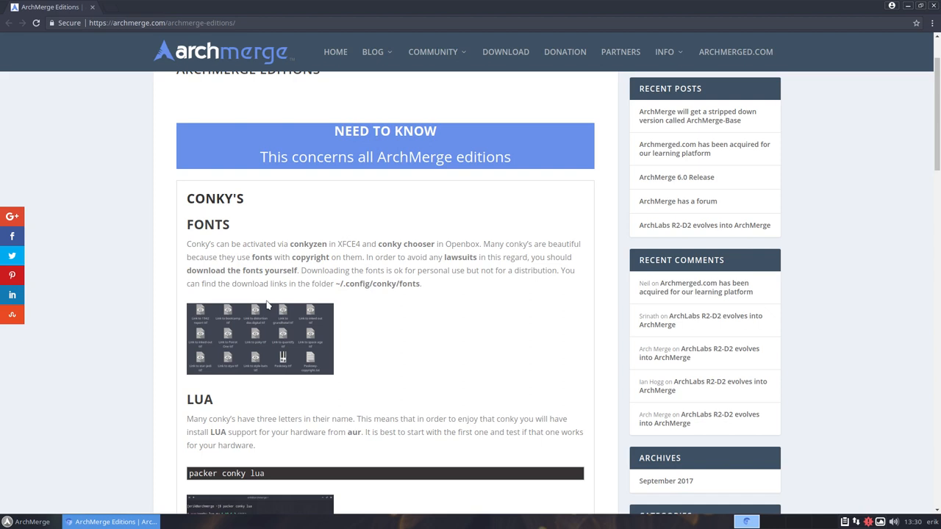
mouse_move(329, 381)
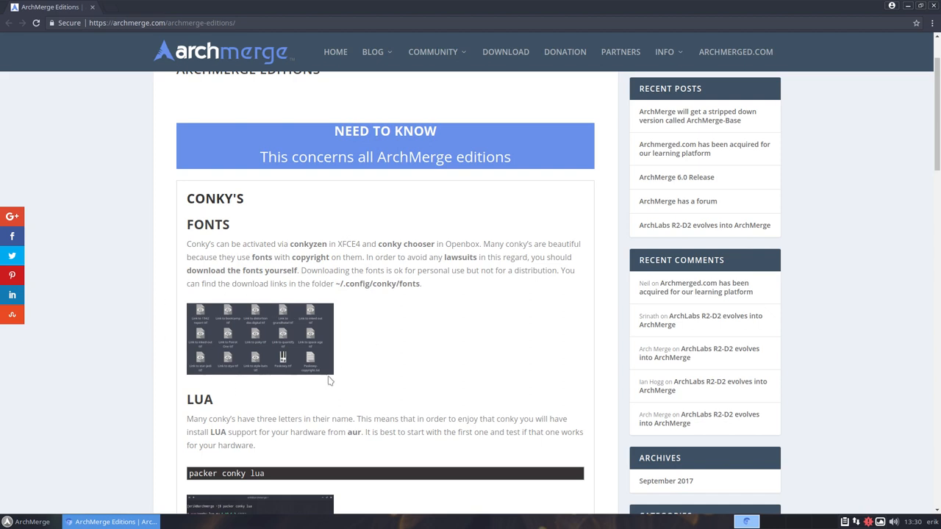
mouse_move(299, 257)
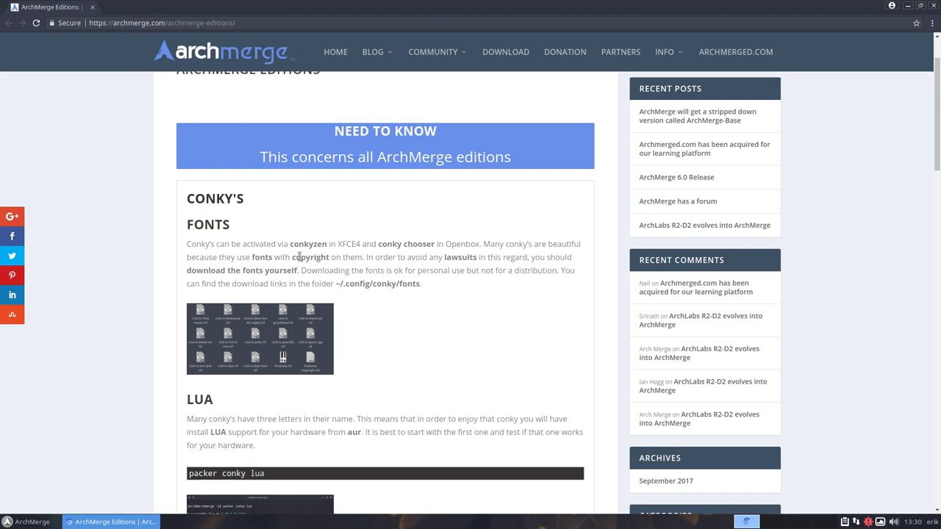
double_click(310, 256)
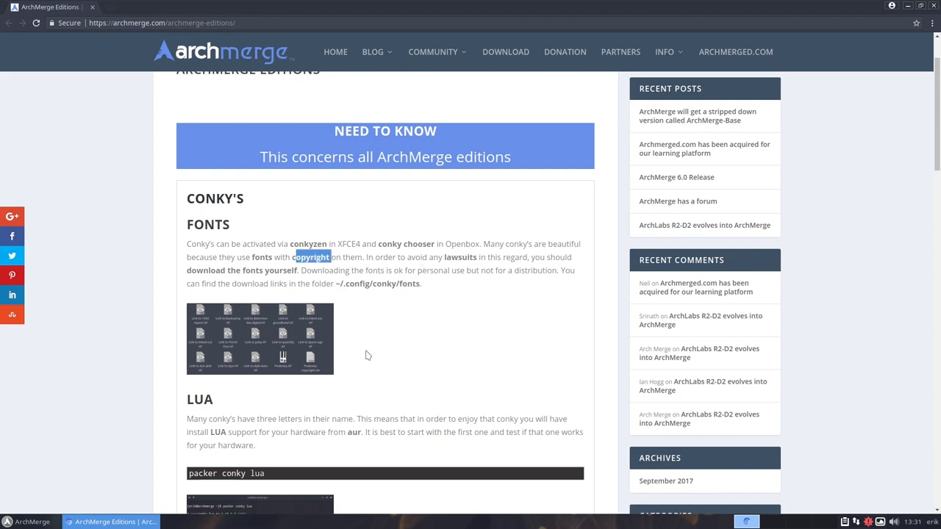
scroll(down, 3)
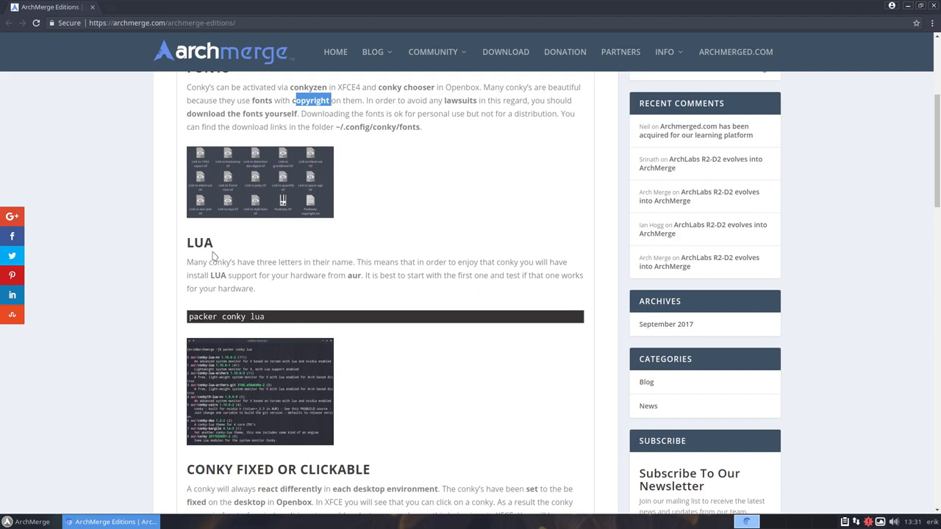
double_click(218, 275)
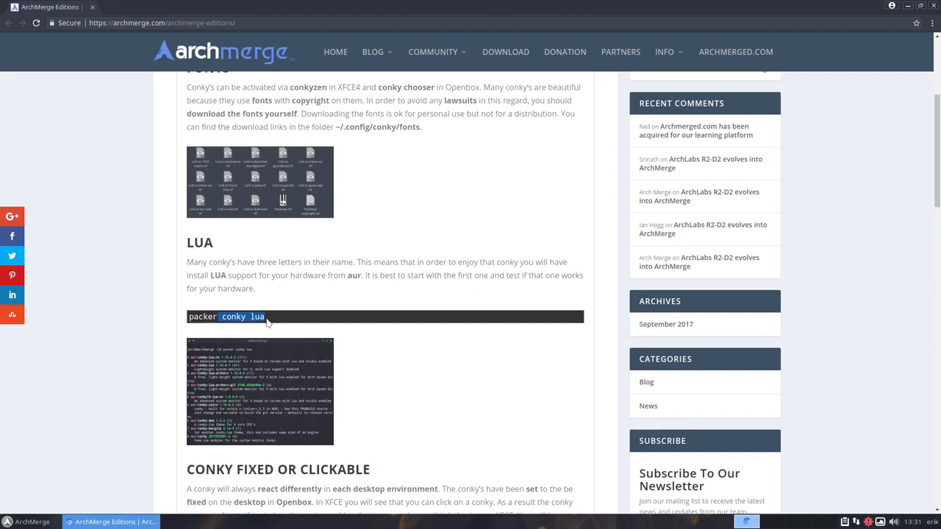
scroll(down, 3)
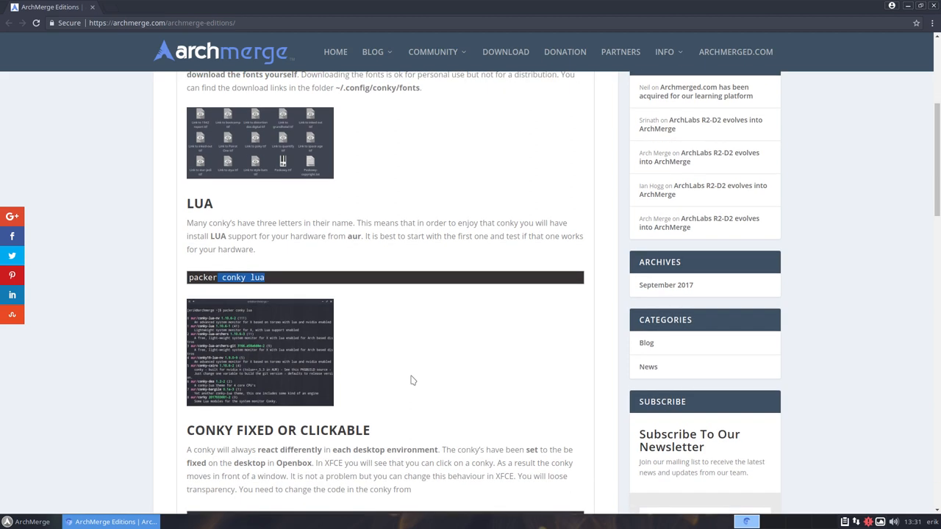
scroll(down, 3)
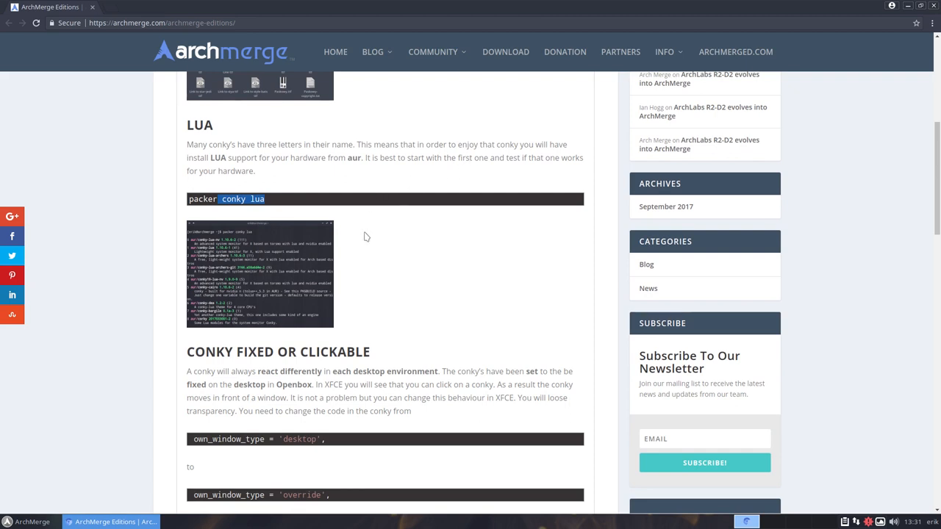
scroll(down, 3)
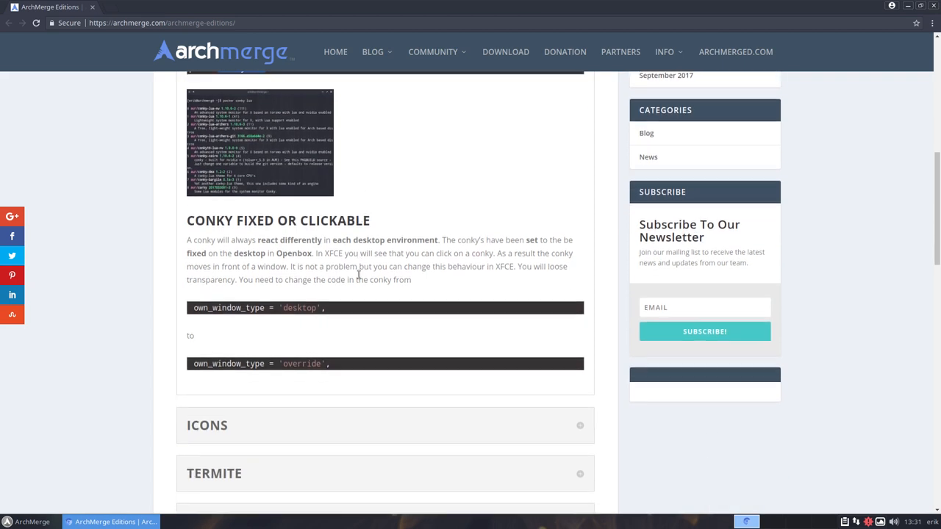
scroll(down, 3)
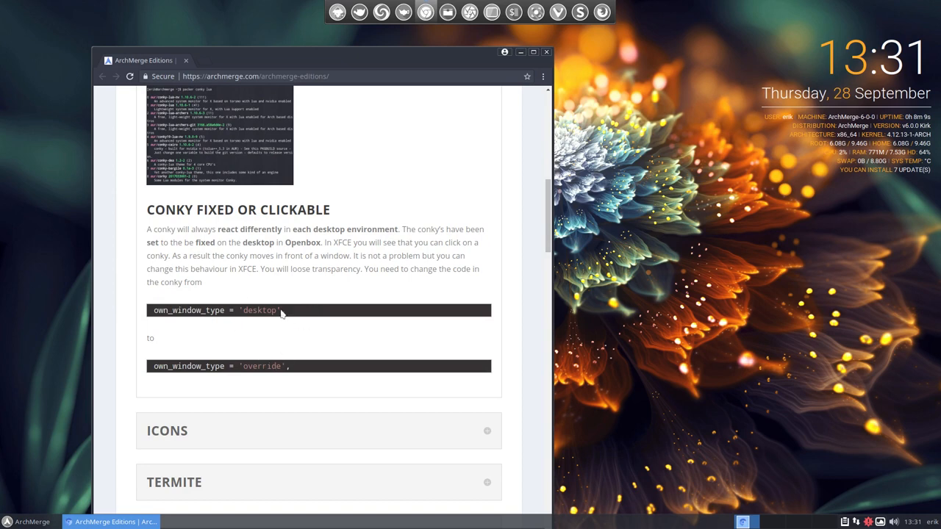
mouse_move(197, 438)
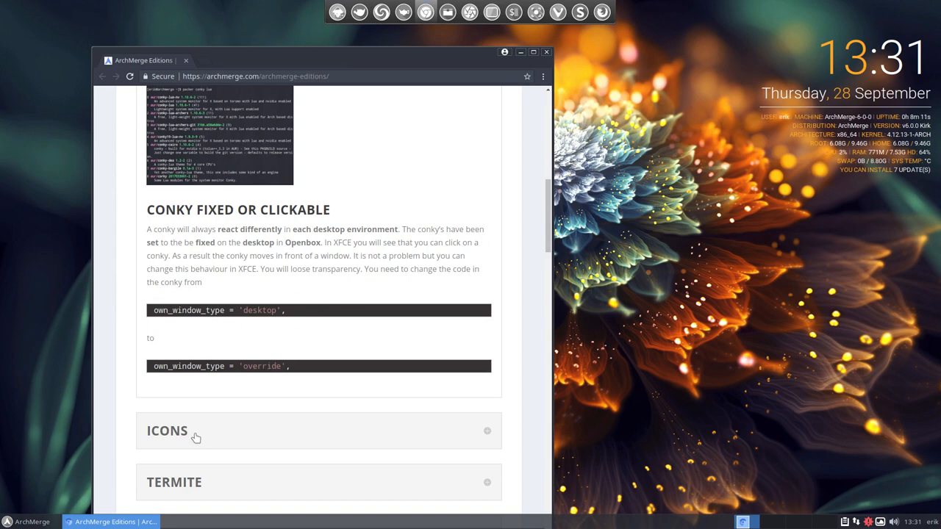
Scroll the editions page and highlight the sudo hardcode-fixer command.
scroll(down, 3)
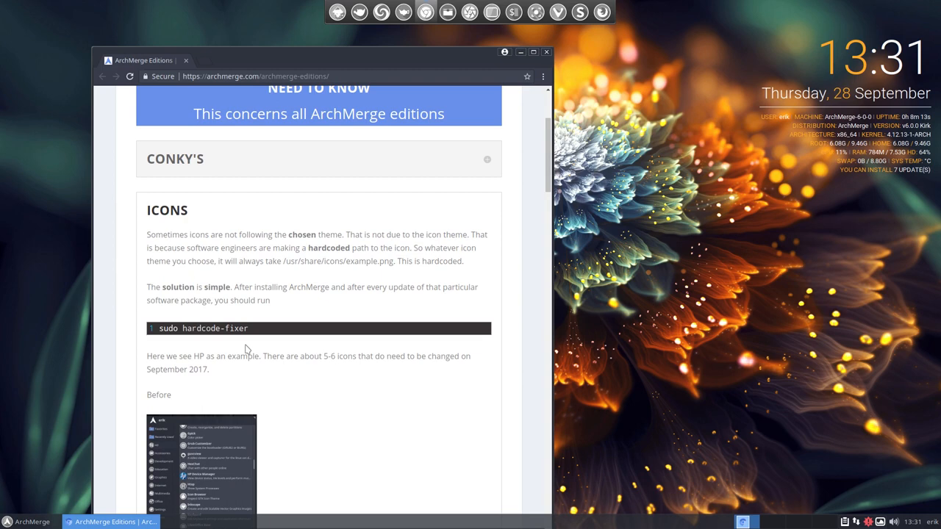
triple_click(203, 329)
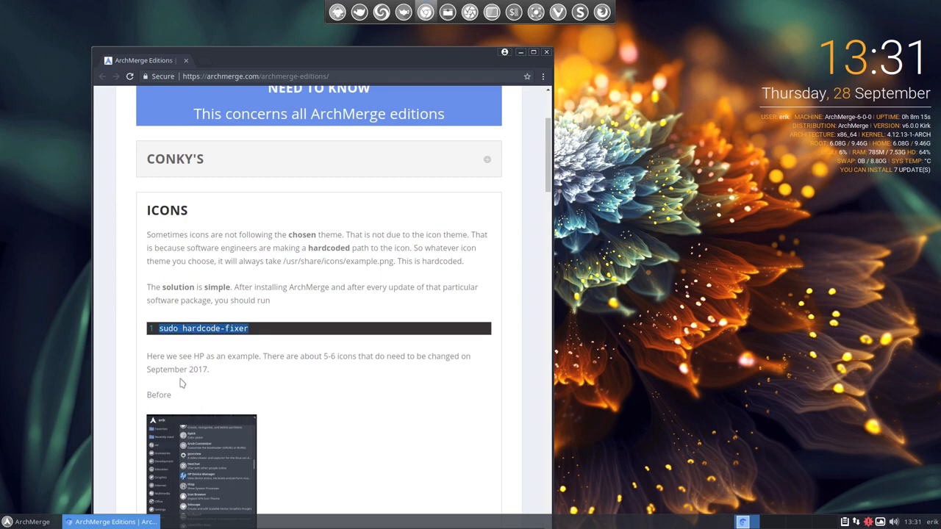
scroll(down, 3)
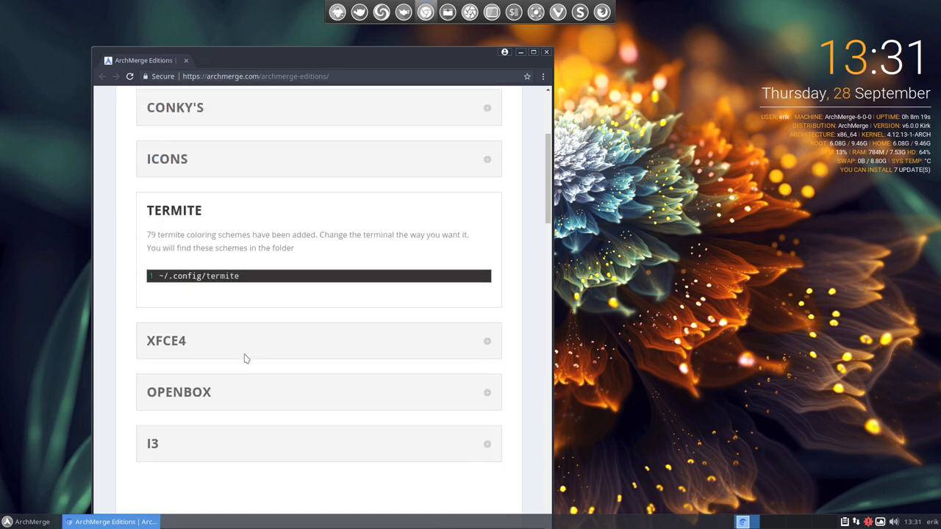
mouse_move(250, 287)
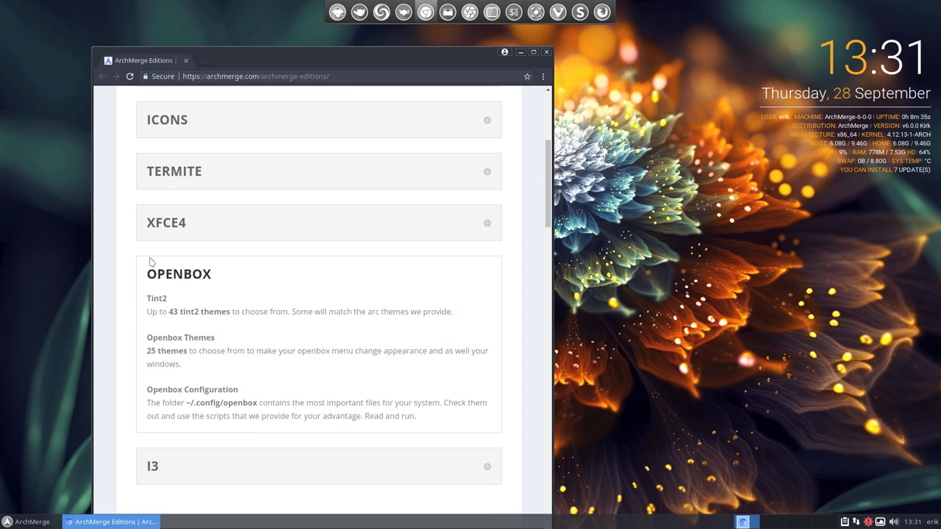
Expand the i3 section, scroll down to the FAQ, and close Chromium.
click(178, 274)
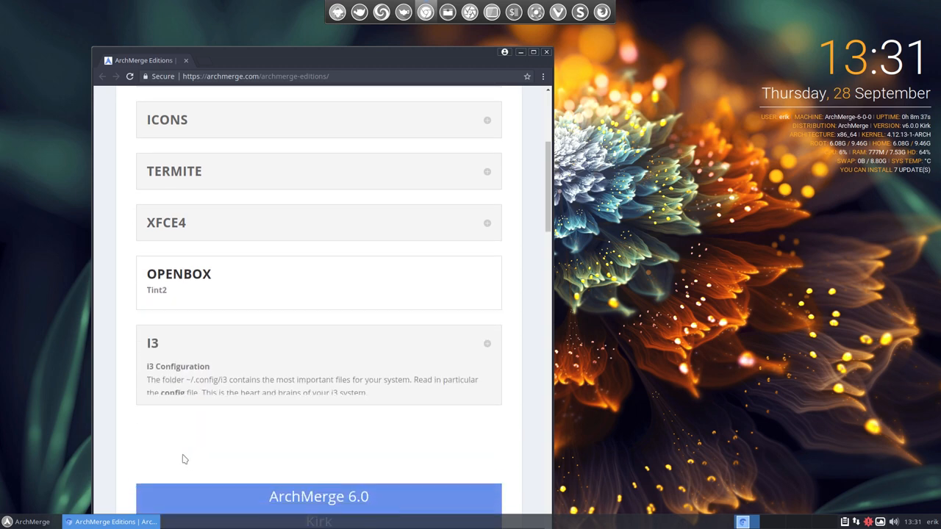
scroll(down, 3)
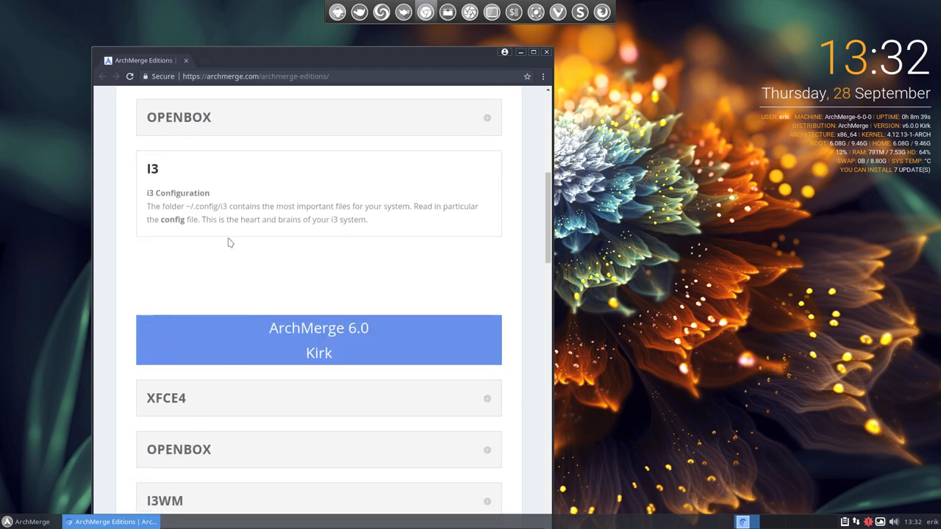
scroll(down, 3)
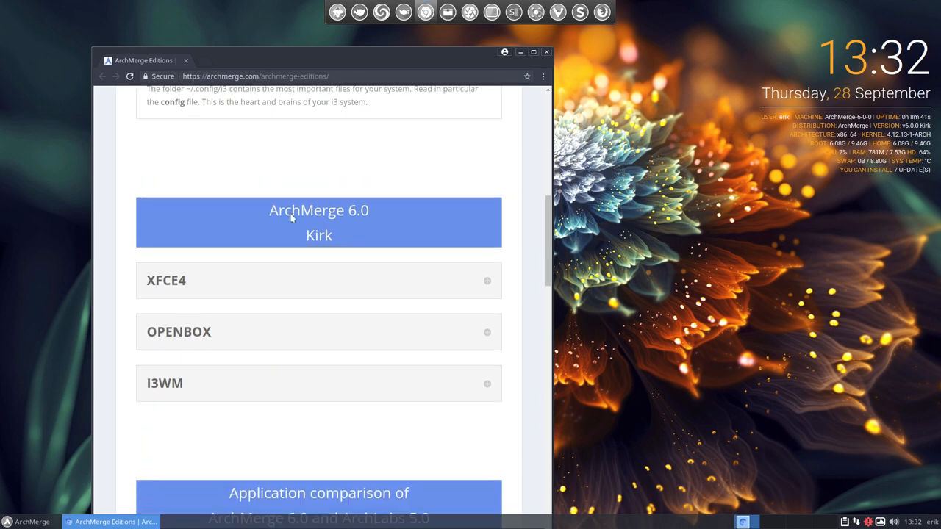
scroll(down, 3)
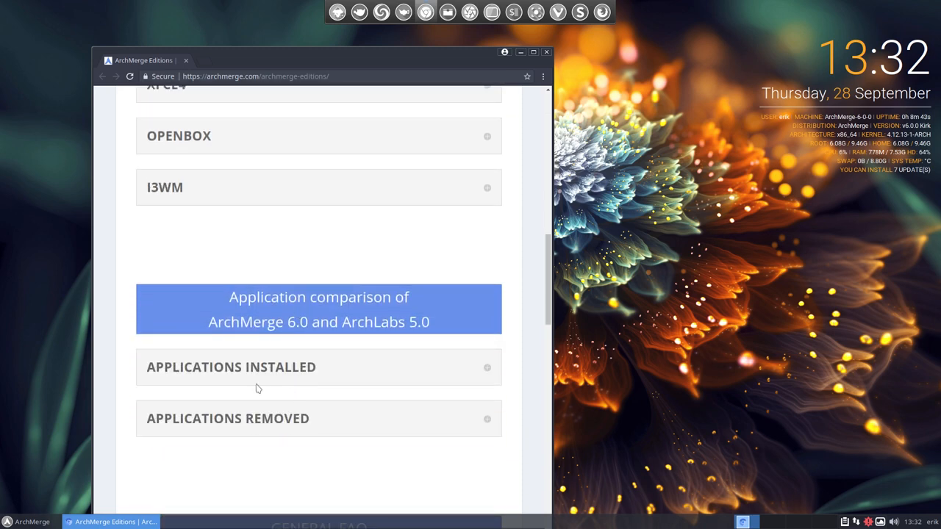
scroll(down, 3)
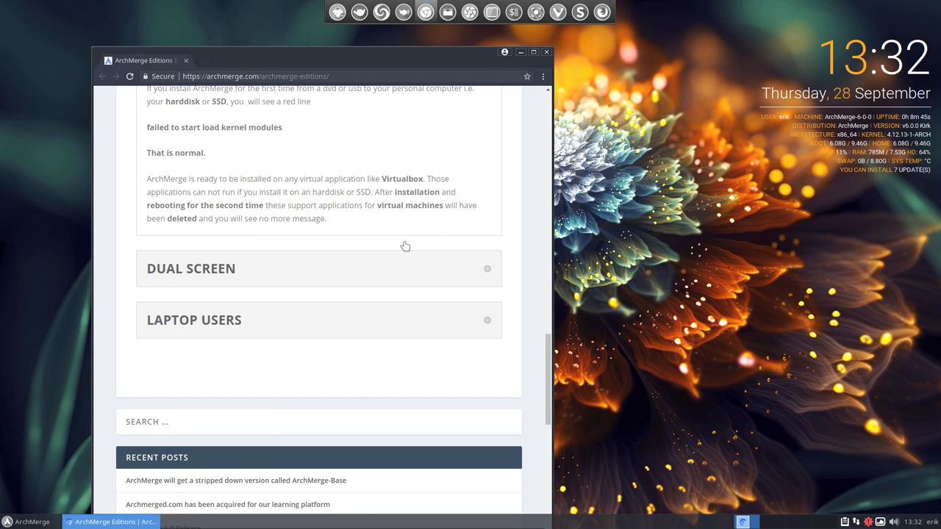
click(546, 52)
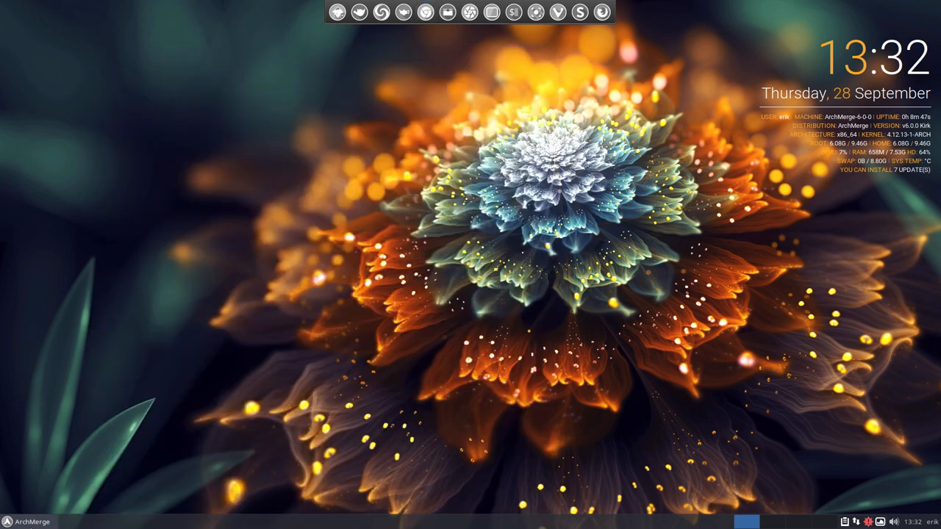
click(28, 522)
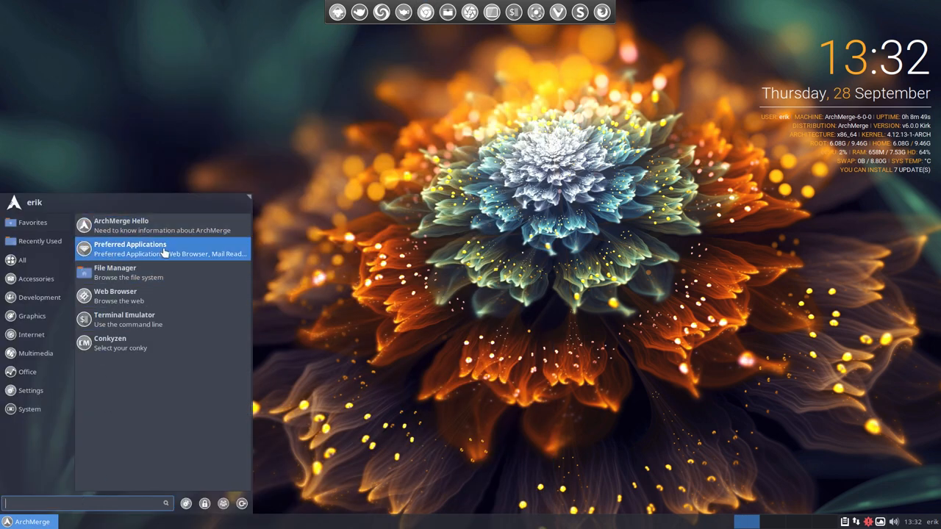
mouse_move(132, 254)
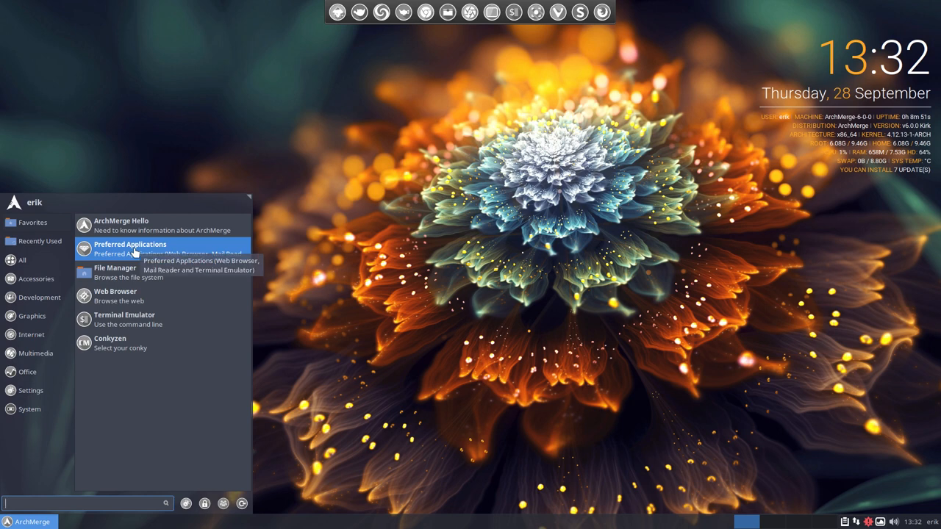
click(130, 248)
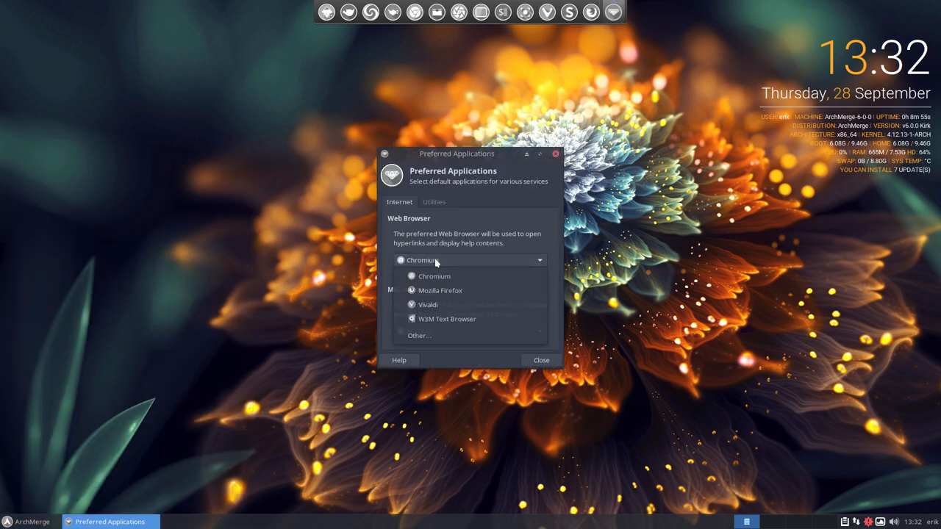
mouse_move(434, 304)
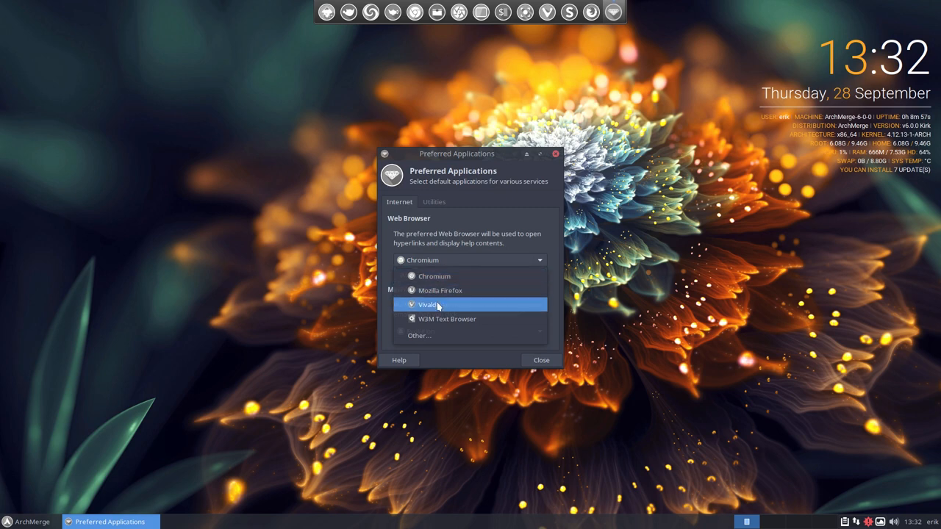
mouse_move(434, 319)
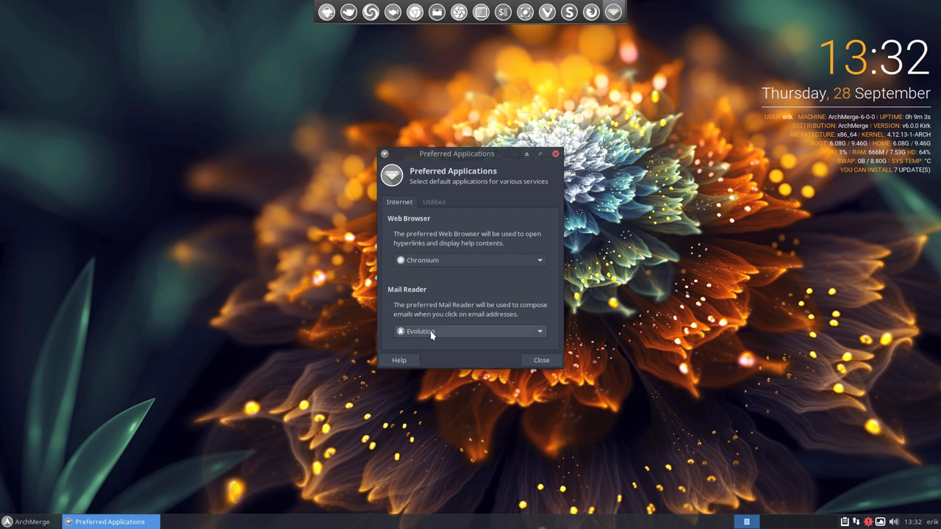
click(434, 201)
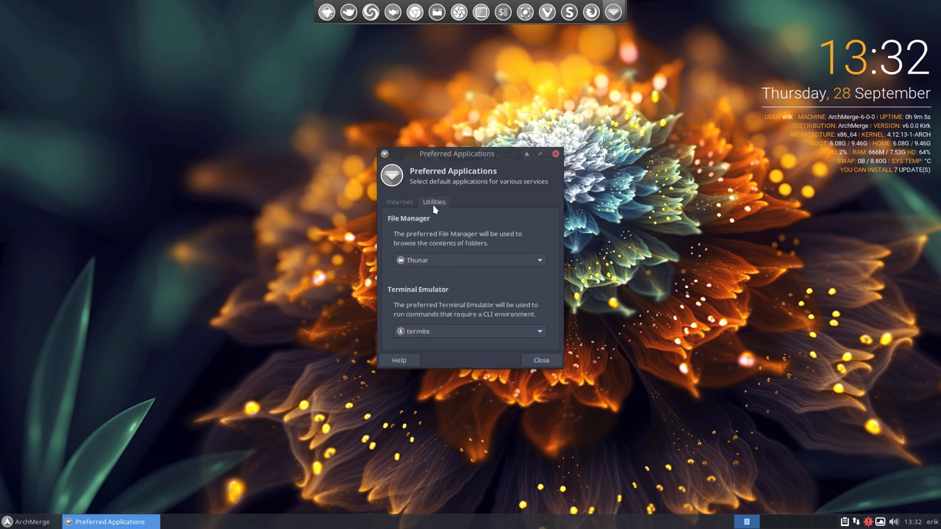
click(540, 260)
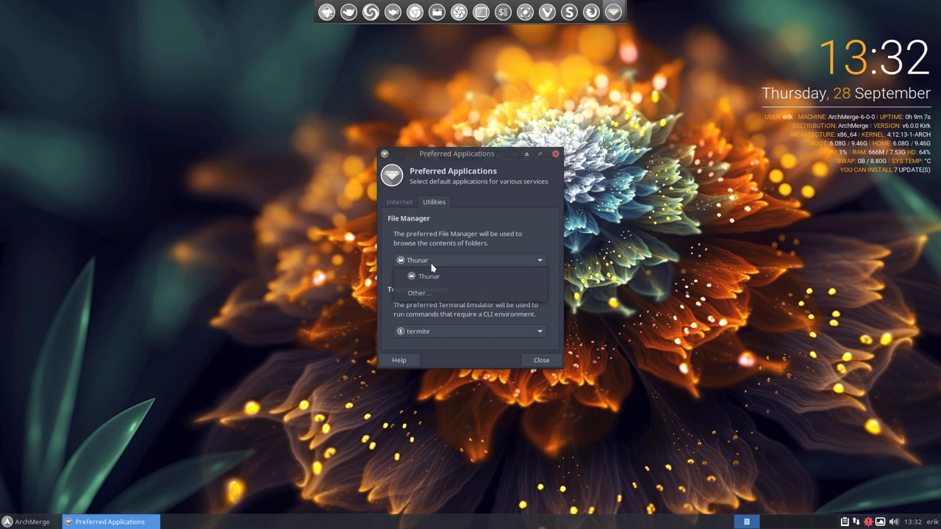
click(428, 276)
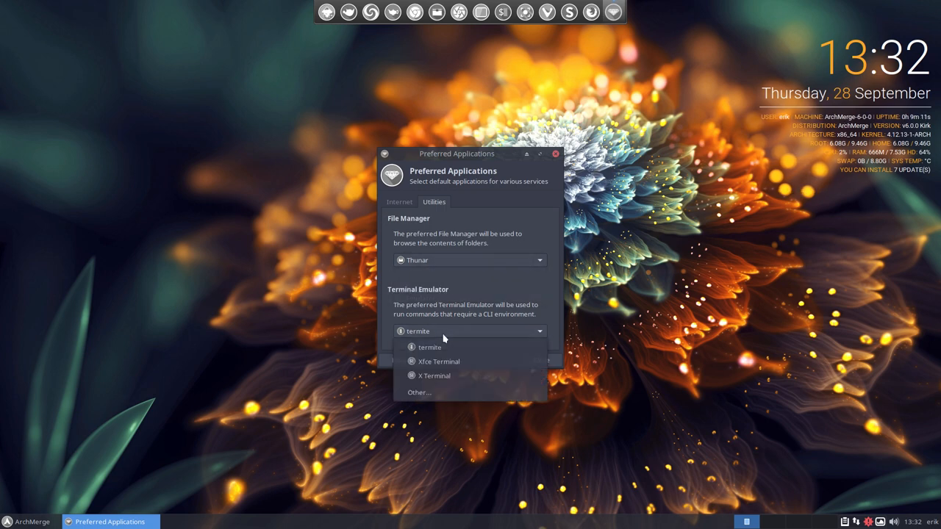
click(429, 347)
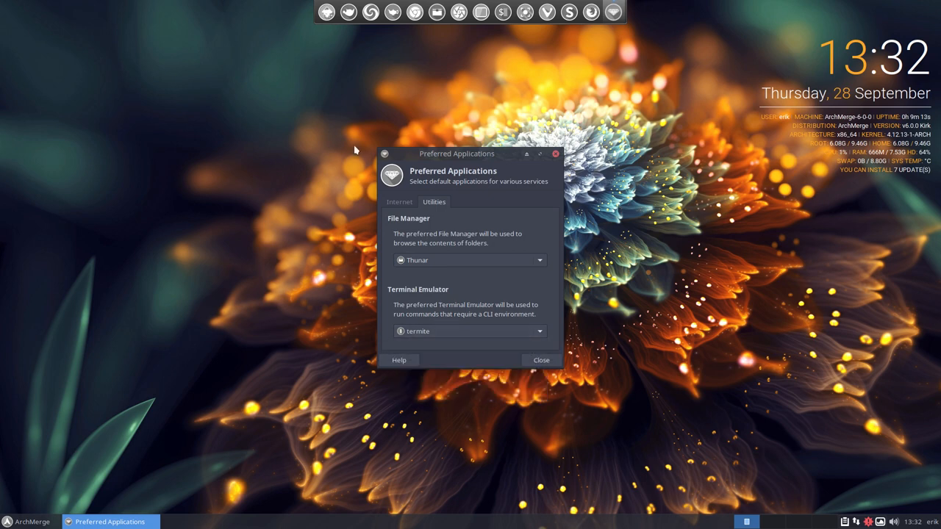
click(541, 360)
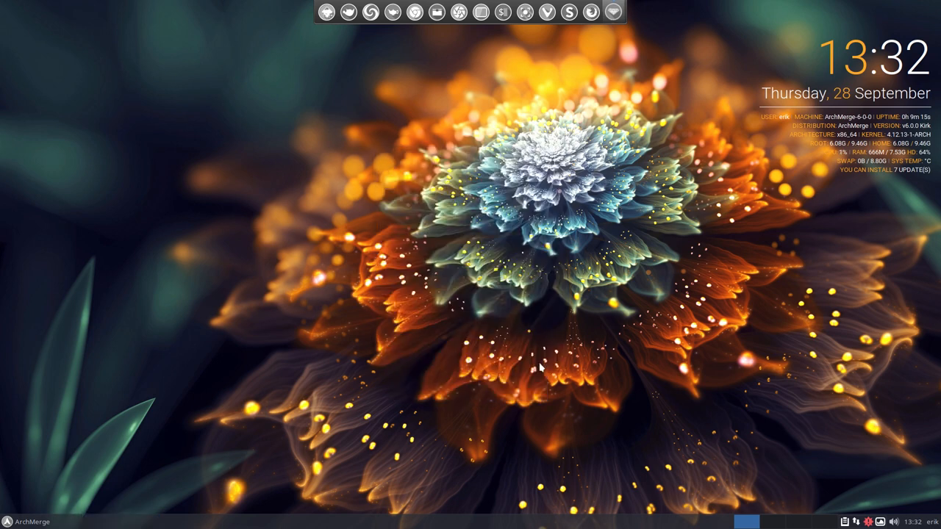
Browse All in the Whisker Menu, then reopen it and bring up the log-out dialog.
click(29, 522)
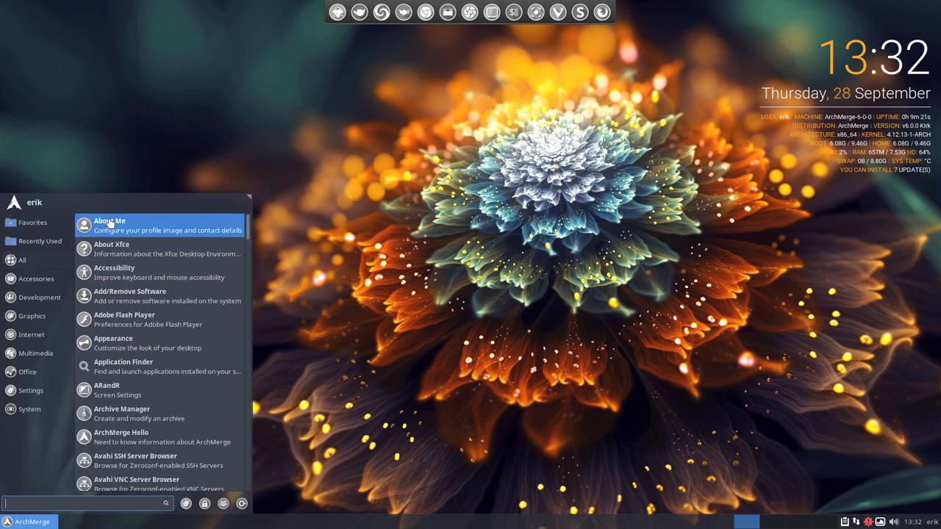
mouse_move(134, 460)
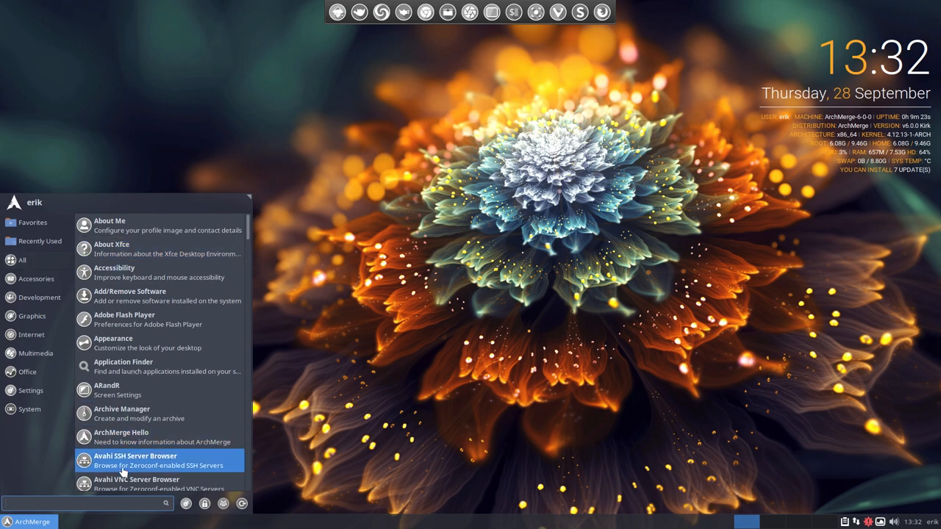
scroll(down, 3)
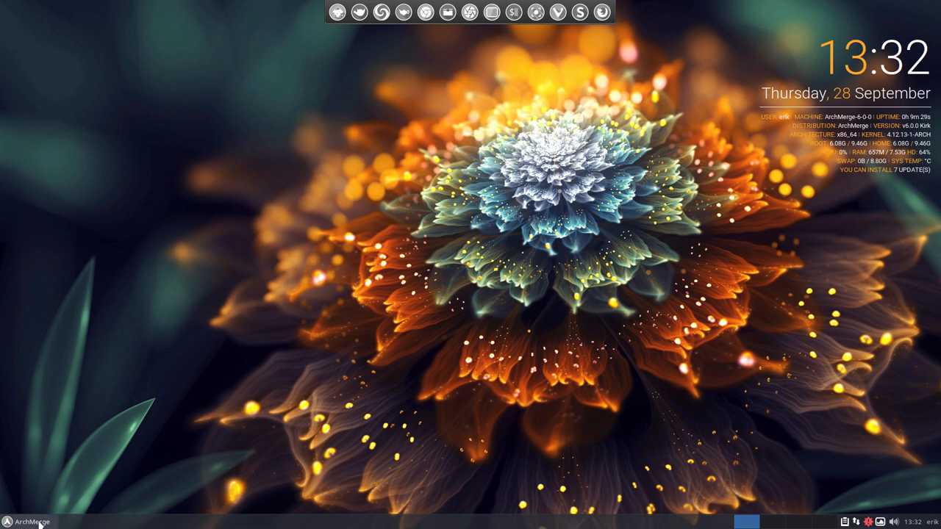
click(28, 521)
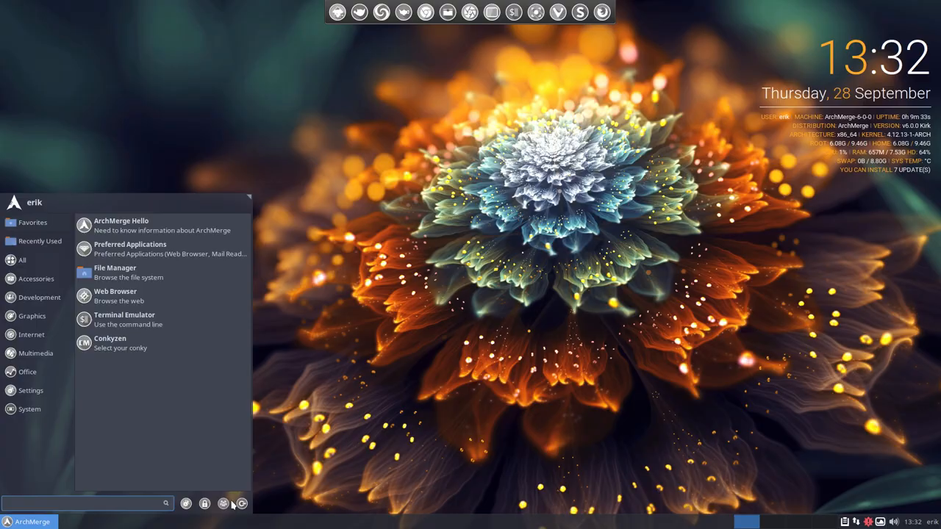
click(223, 504)
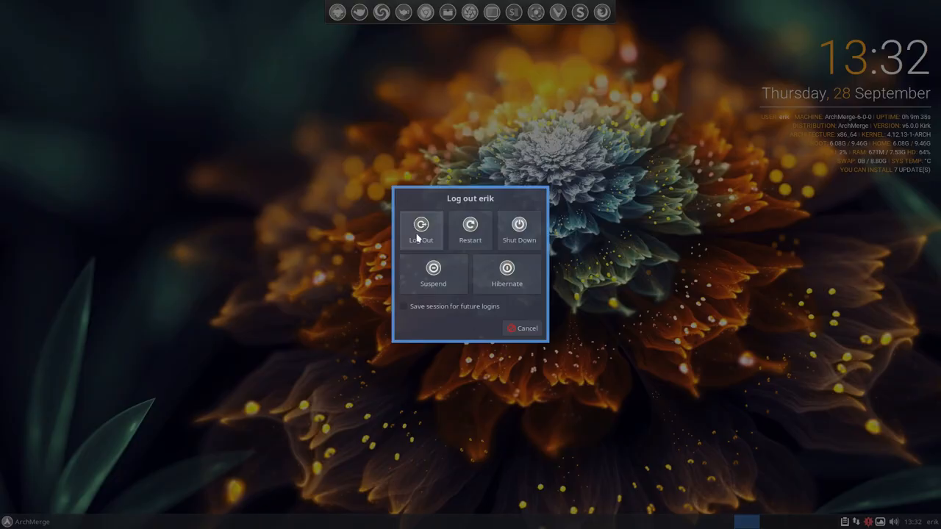
Log out of Xfce and sign back in as erik with the Openbox session.
click(421, 224)
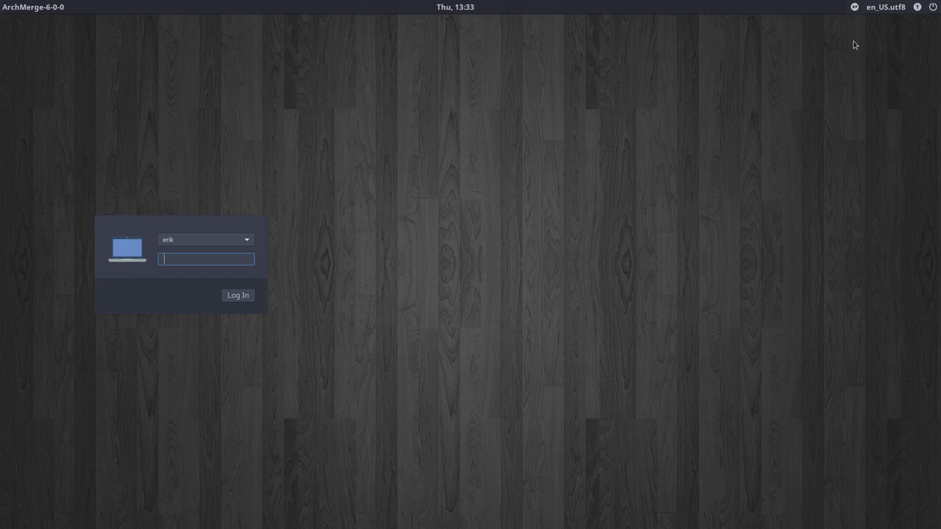
click(854, 7)
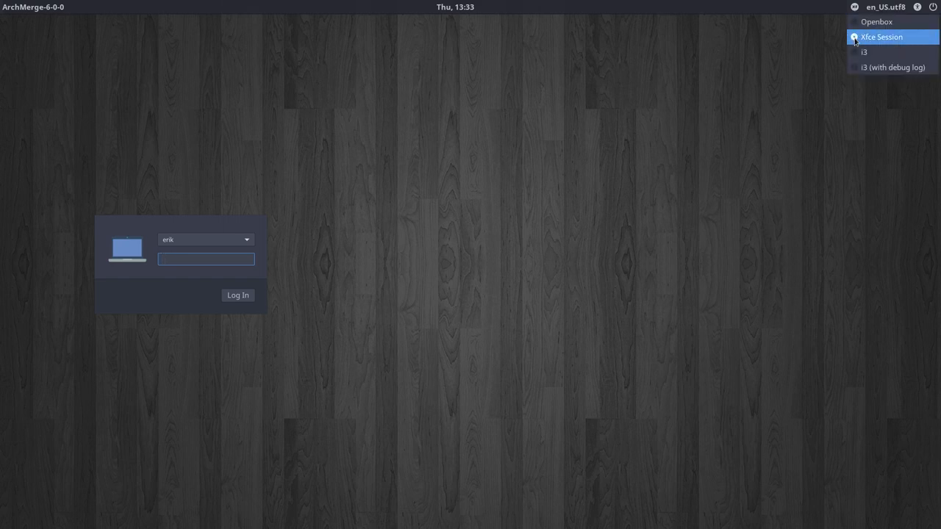
mouse_move(876, 22)
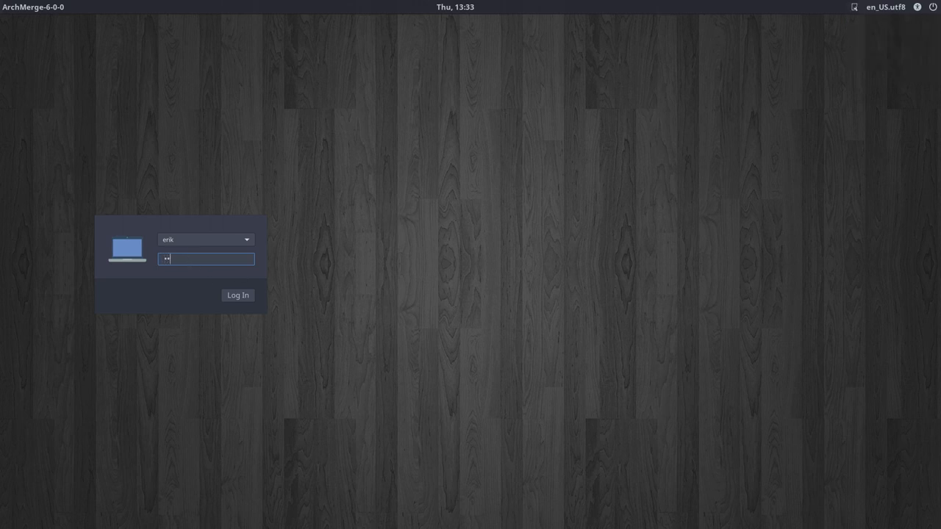
click(238, 295)
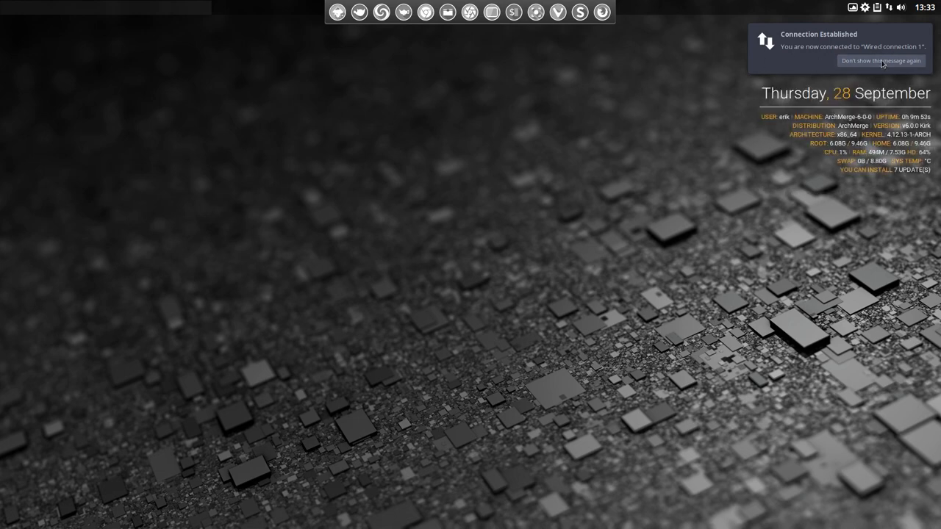
Dismiss the wired-connection notification with 'Don't show this message again'.
click(882, 60)
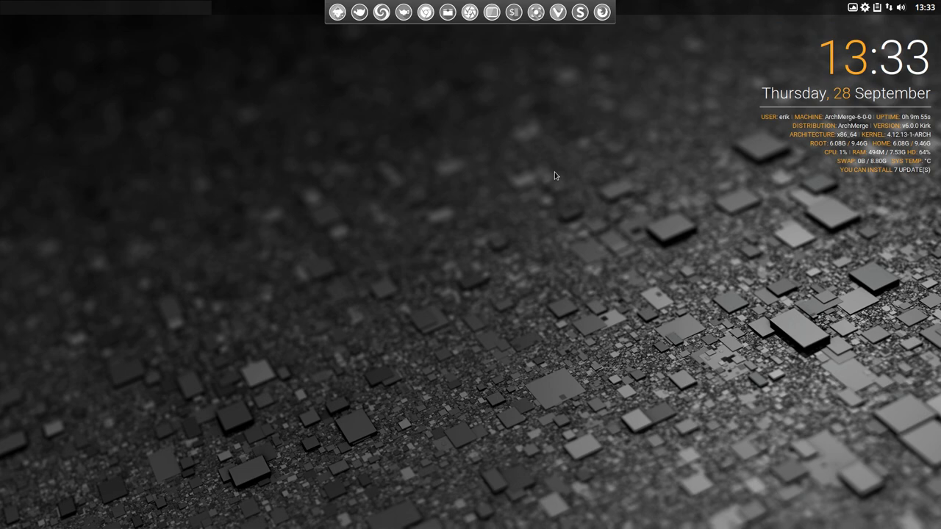
mouse_move(166, 190)
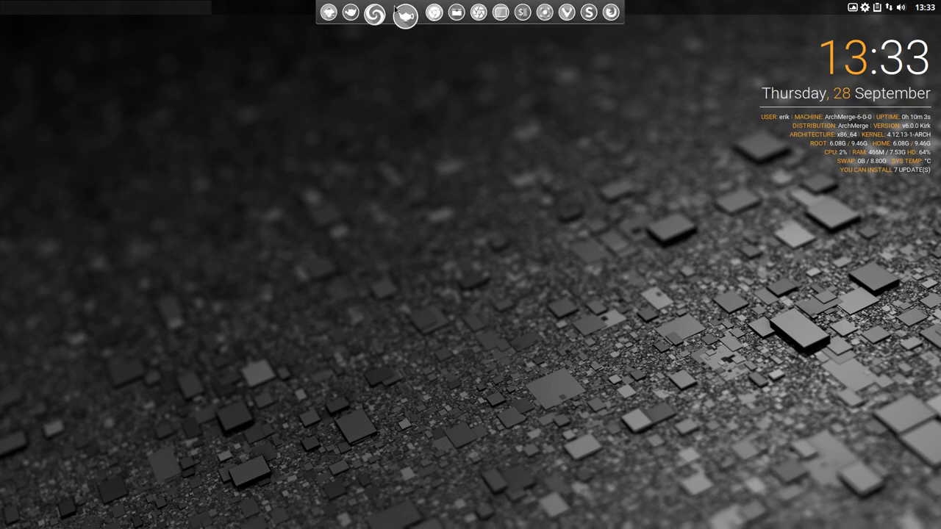
mouse_move(382, 13)
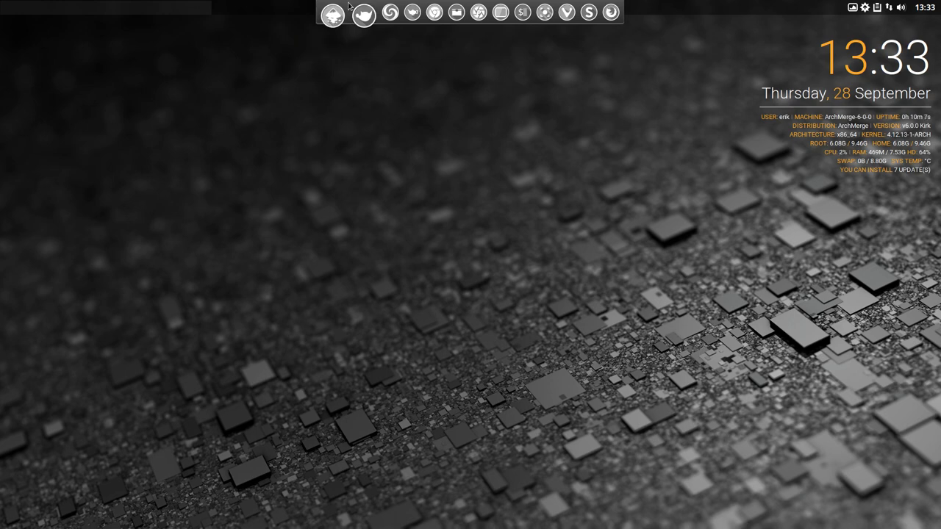
mouse_move(355, 13)
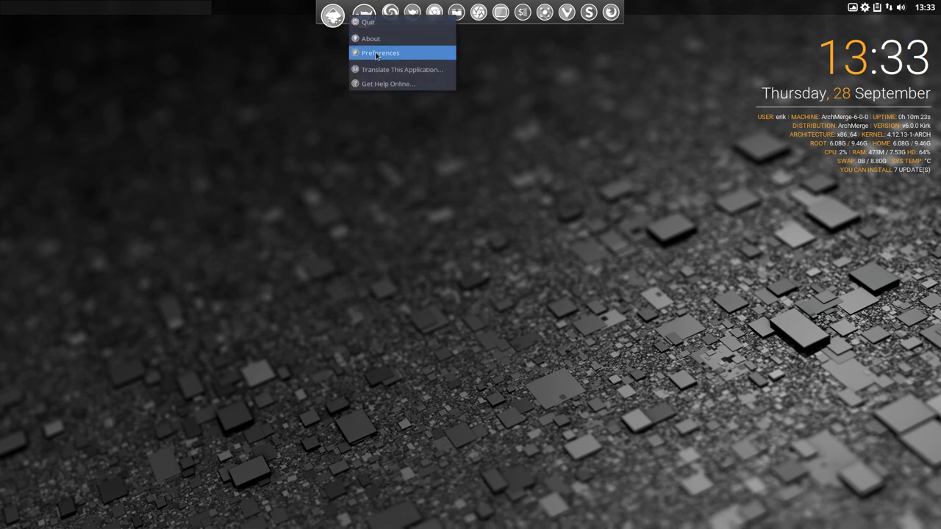
Give the Plank dock the Capeos theme at the bottom position, then close preferences.
click(380, 52)
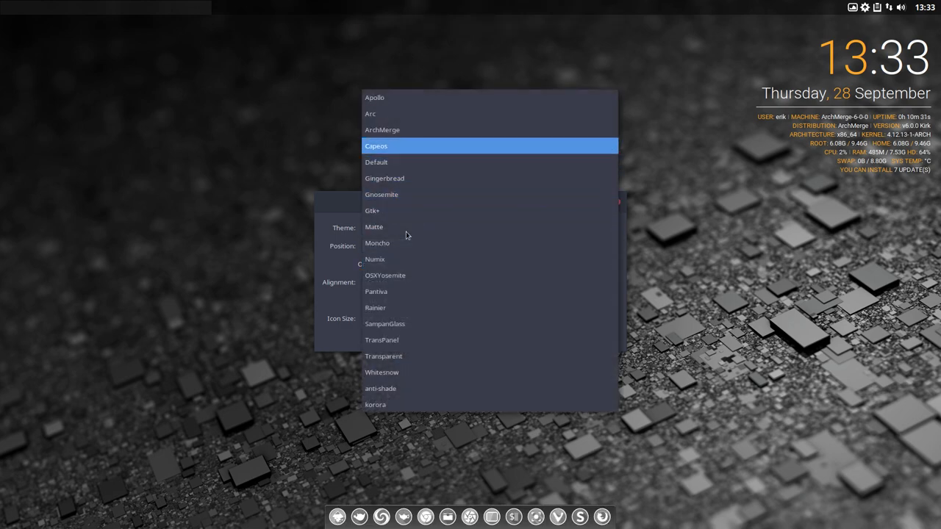
click(376, 145)
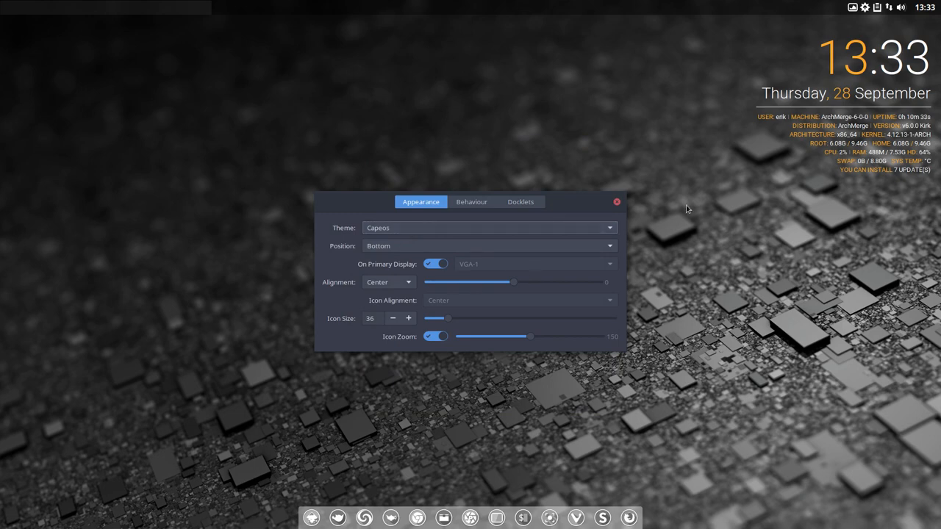
click(616, 201)
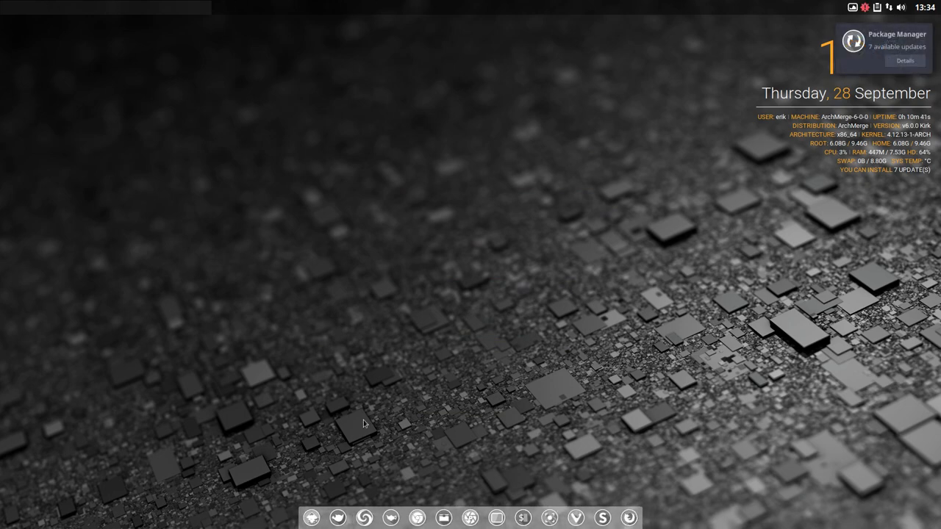
mouse_move(360, 109)
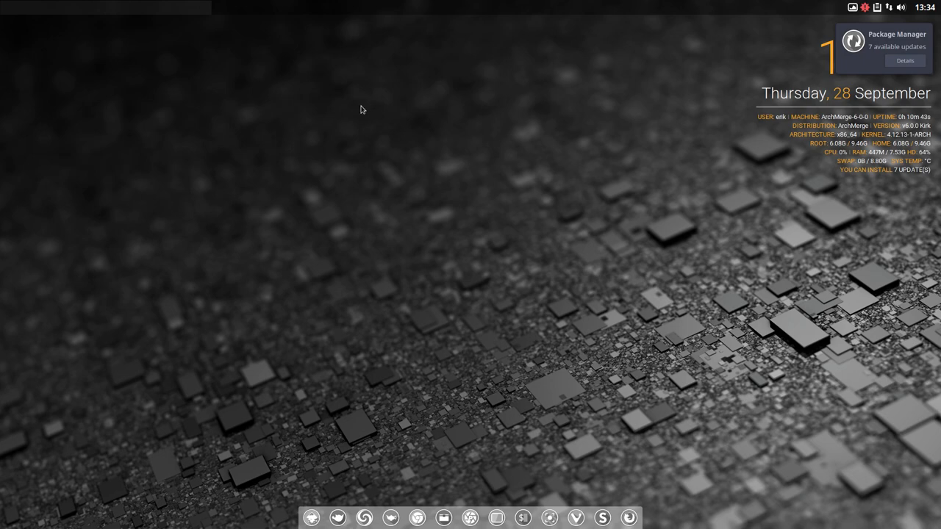
Open the Openbox desktop right-click menu.
right_click(361, 109)
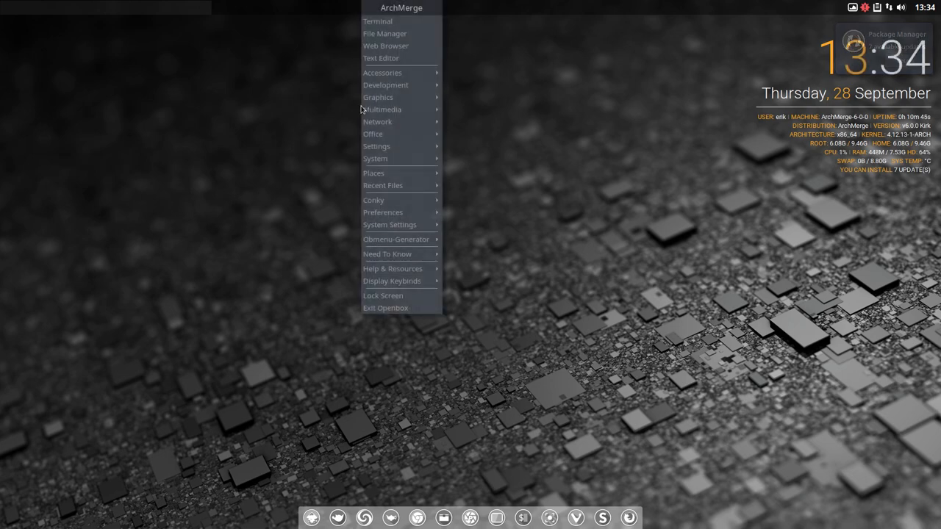
mouse_move(383, 72)
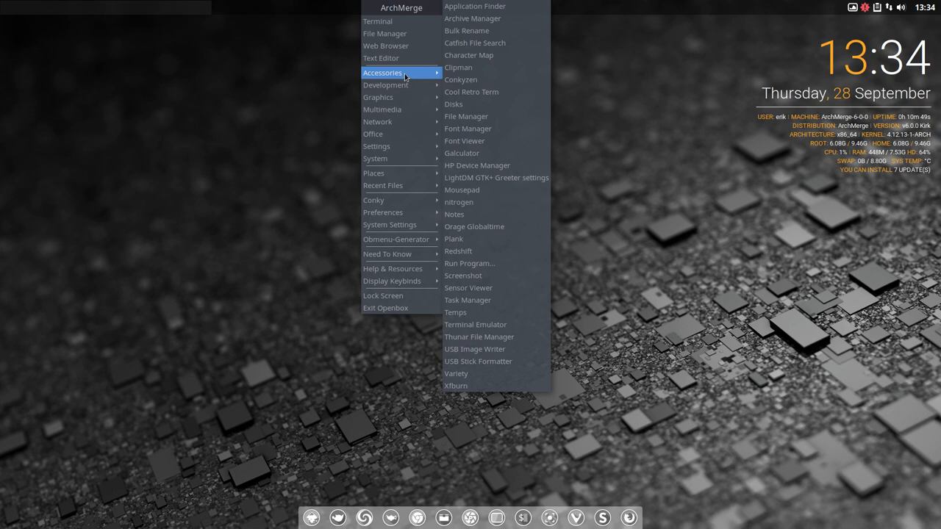
mouse_move(378, 96)
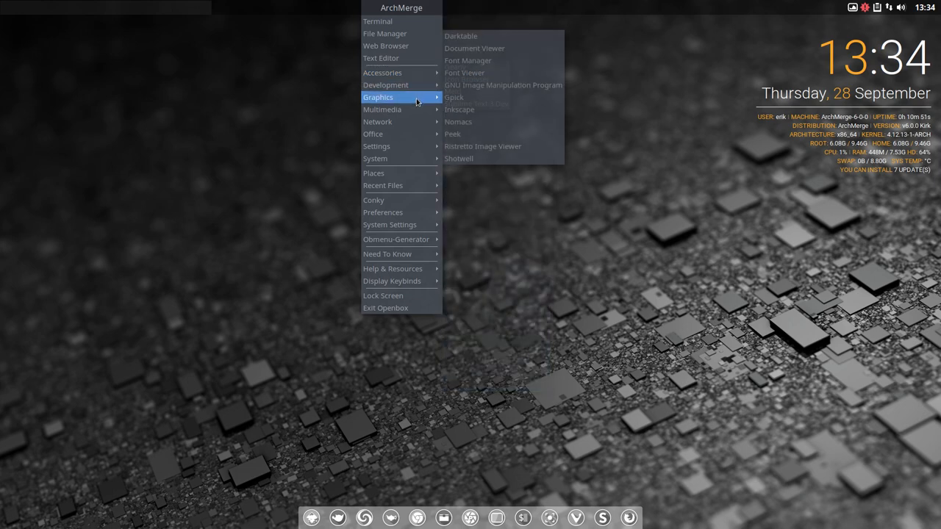
mouse_move(401, 145)
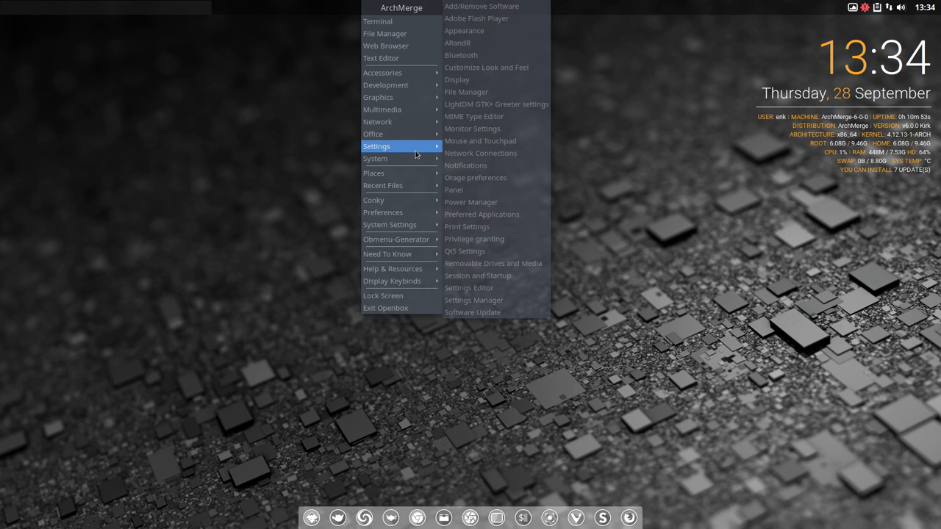
mouse_move(400, 200)
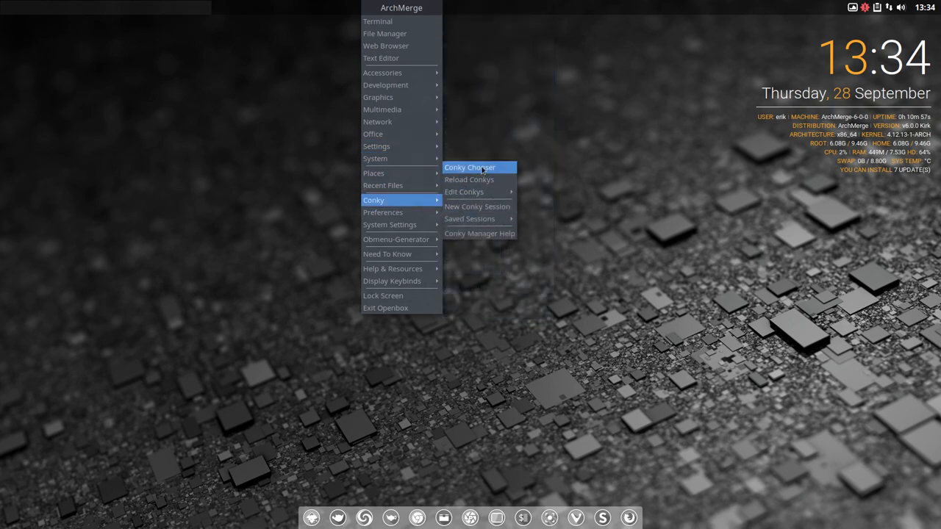
Browse the Conky Chooser list, confirm with no conky selected, and reopen the desktop menu.
click(469, 167)
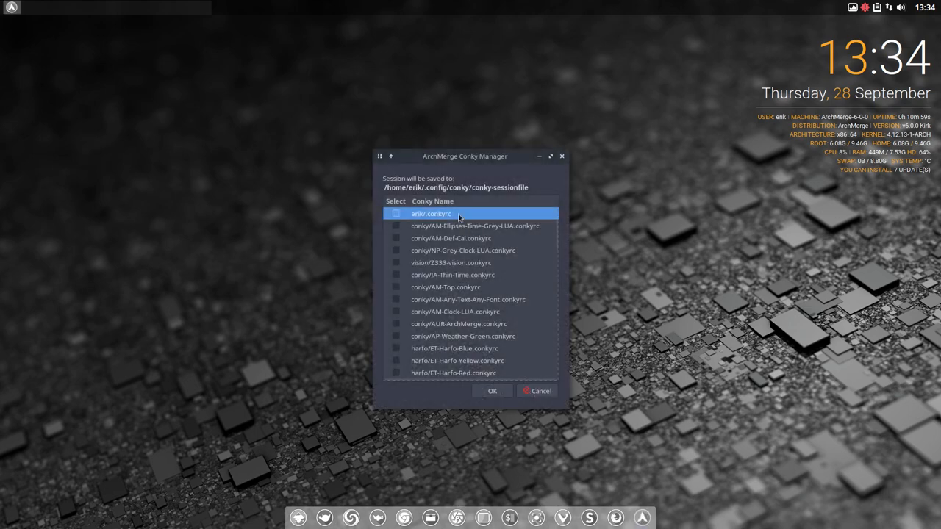
scroll(down, 3)
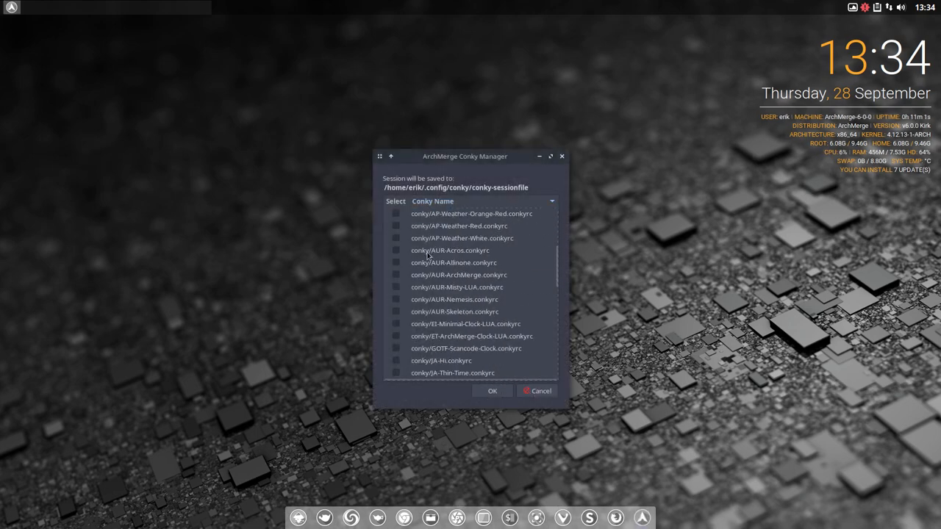
scroll(down, 3)
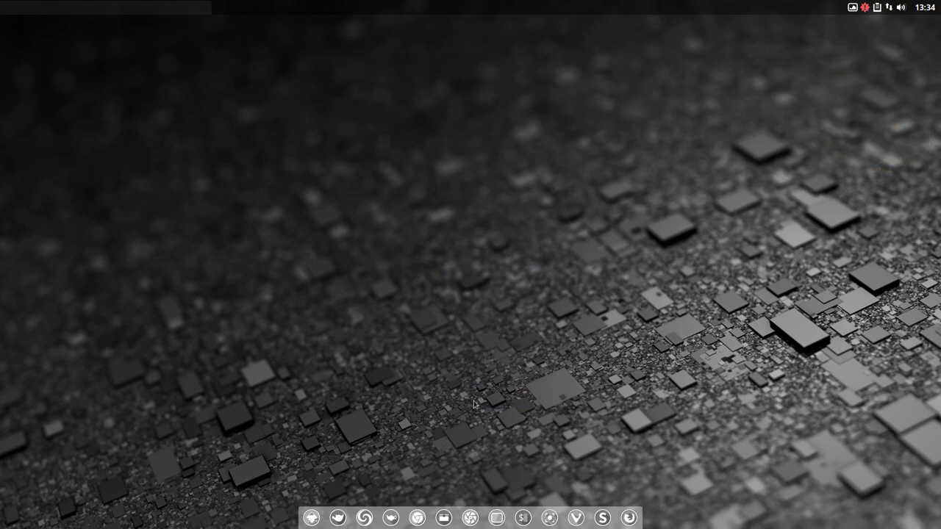
mouse_move(283, 269)
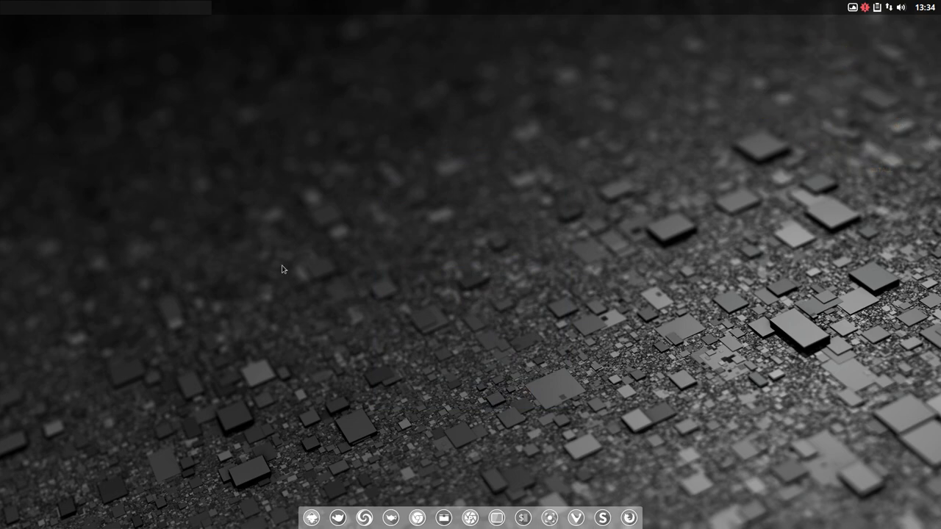
right_click(284, 269)
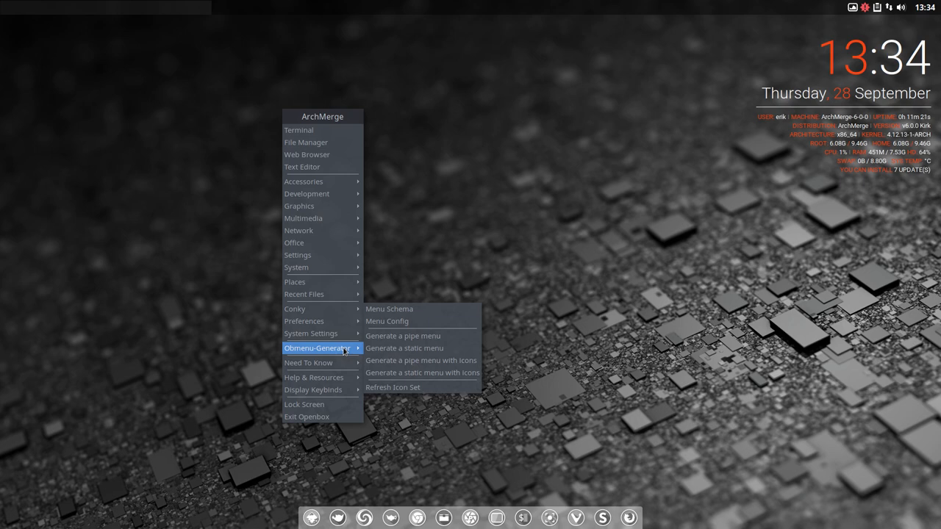
mouse_move(422, 360)
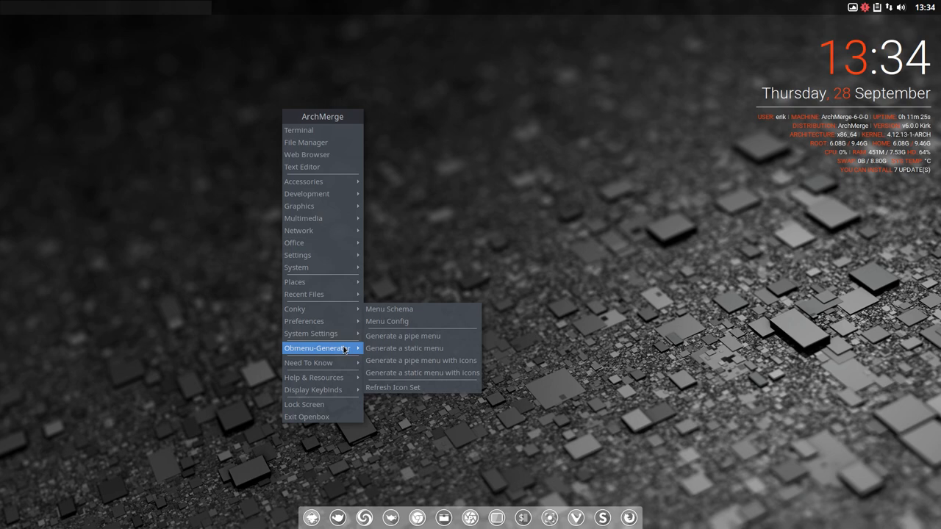
mouse_move(422, 360)
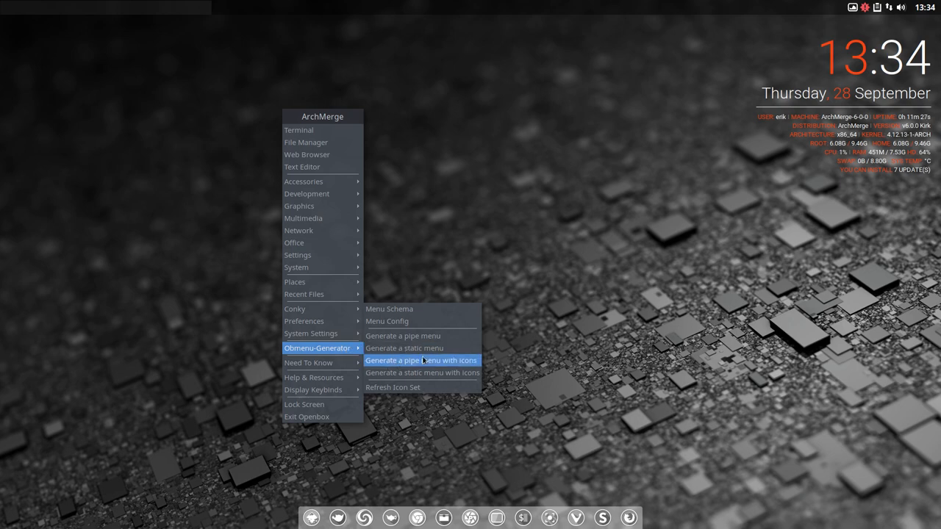
mouse_move(303, 218)
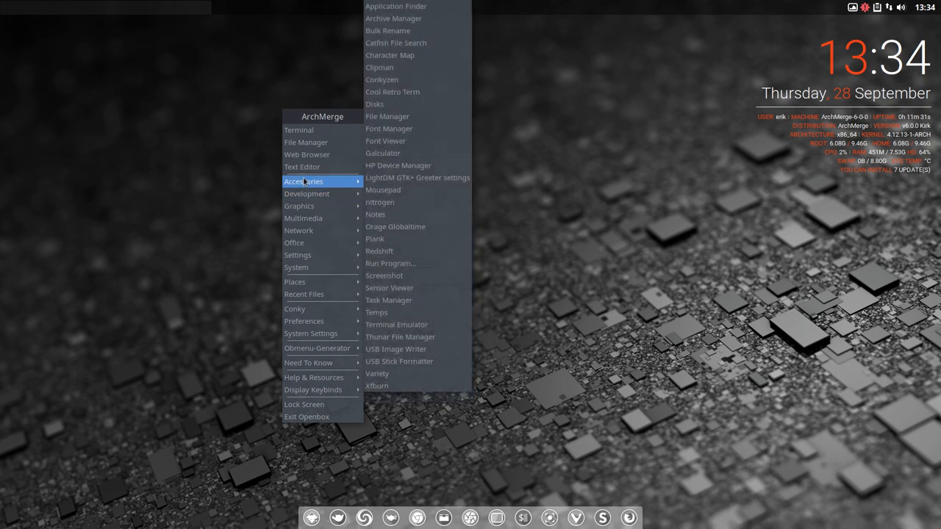
mouse_move(297, 267)
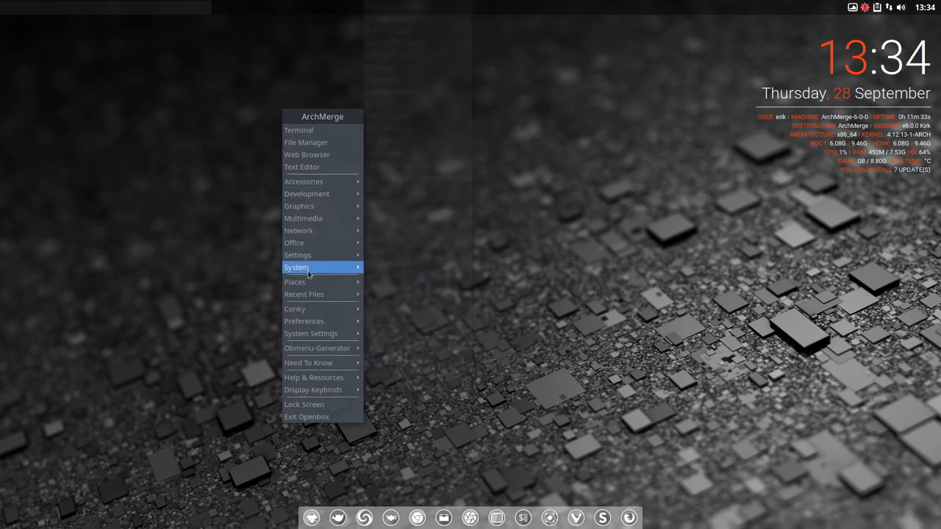
mouse_move(299, 130)
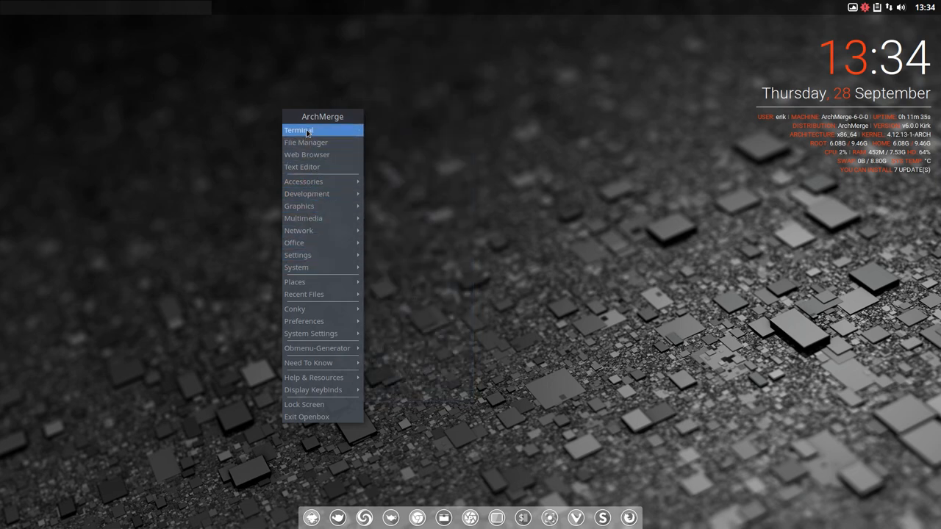
mouse_move(295, 281)
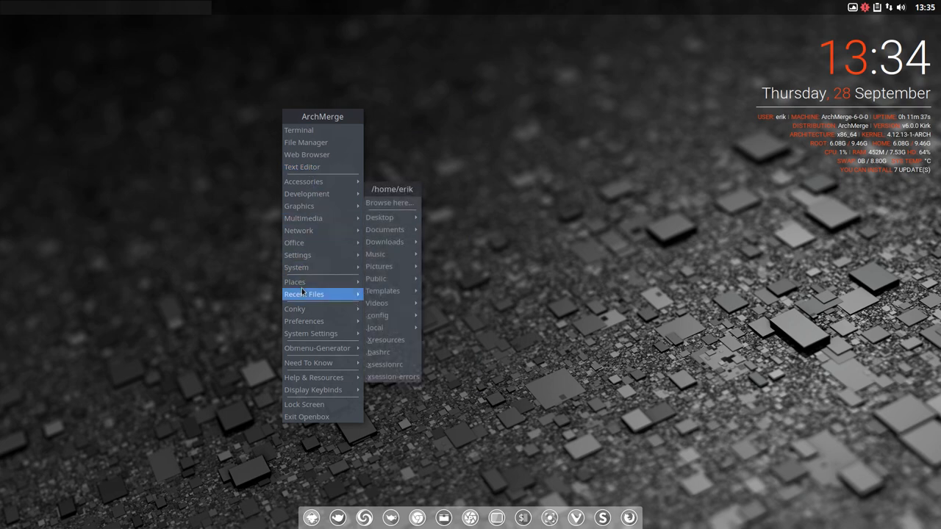
mouse_move(307, 417)
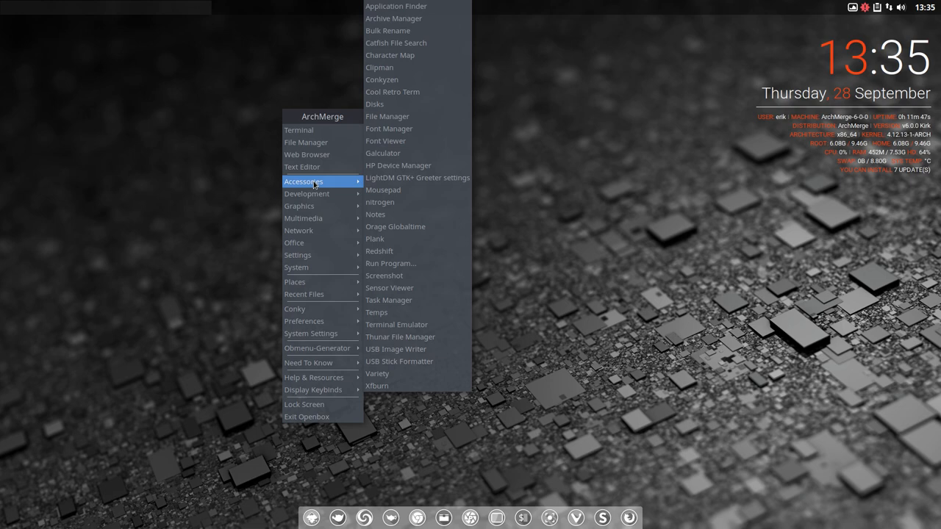
mouse_move(515, 269)
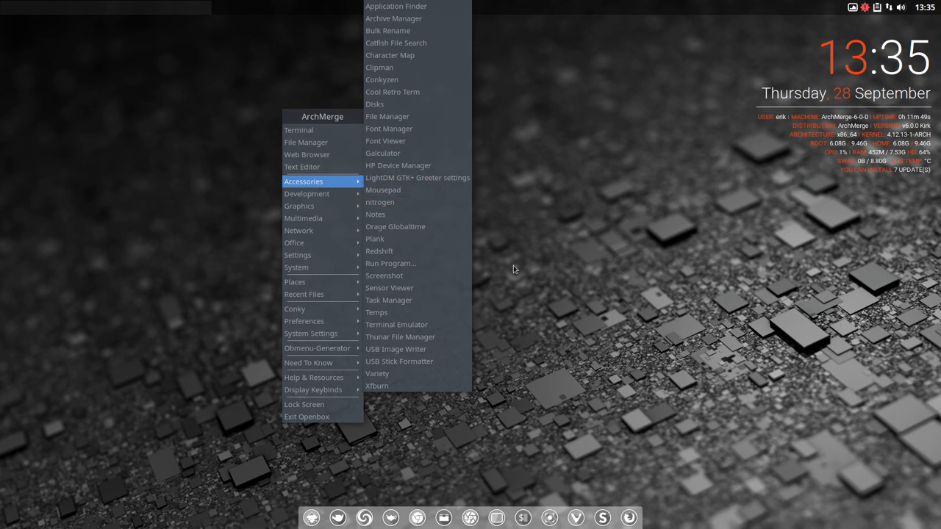
mouse_move(318, 348)
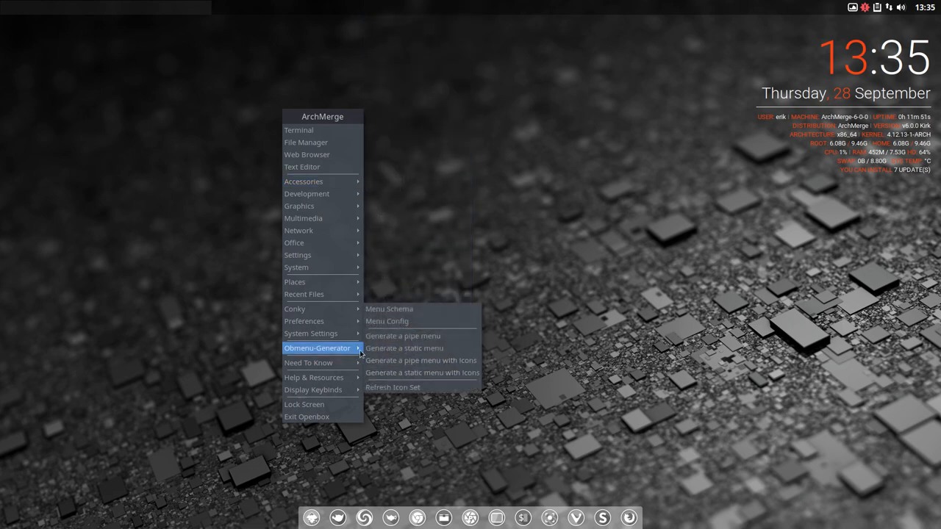
mouse_move(421, 360)
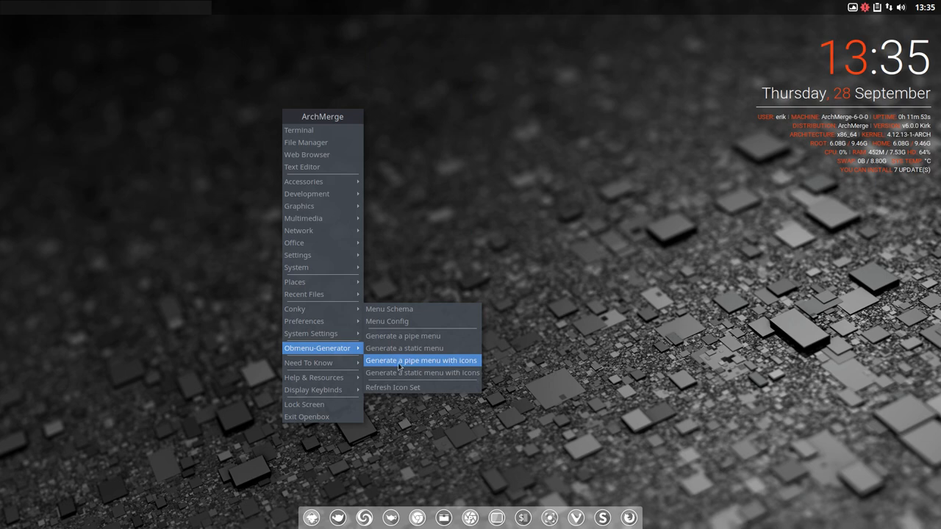
mouse_move(455, 364)
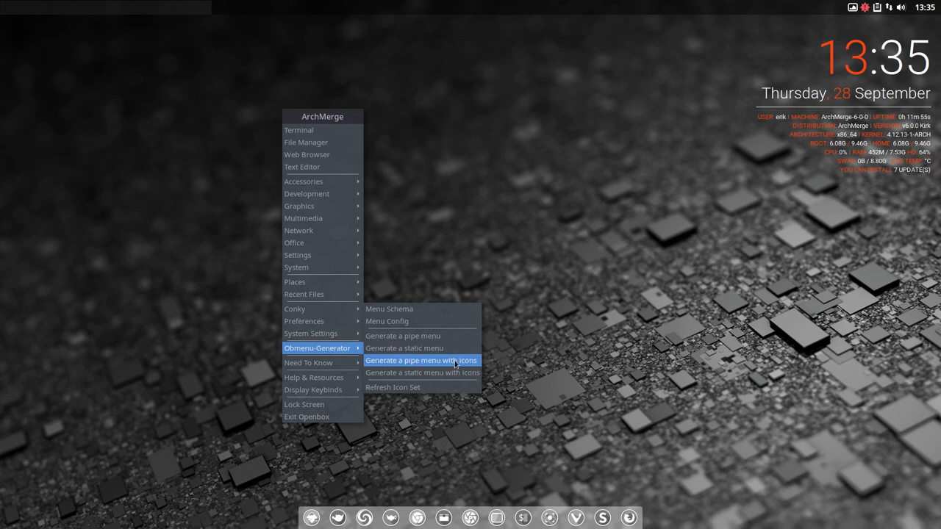
Choose Obmenu-Generator's 'Generate a pipe menu with icons', then right-click the desktop again.
click(421, 360)
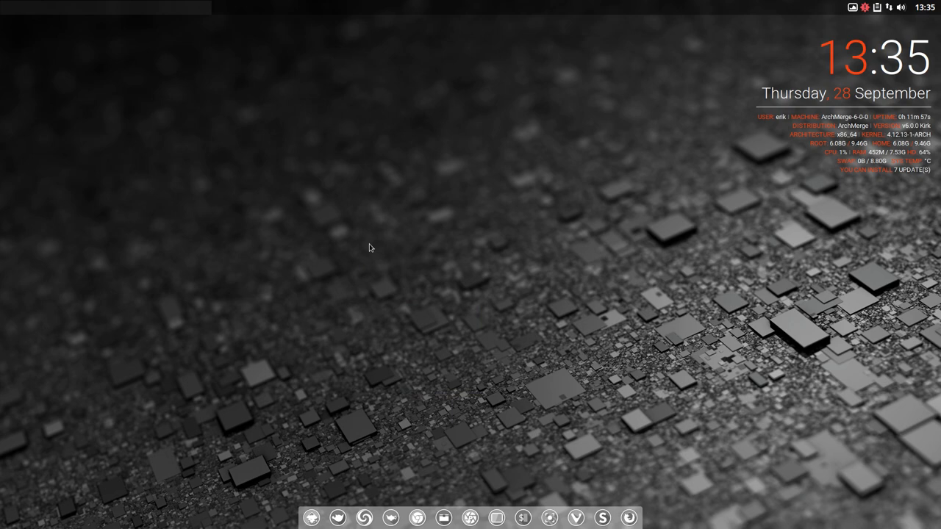
right_click(369, 248)
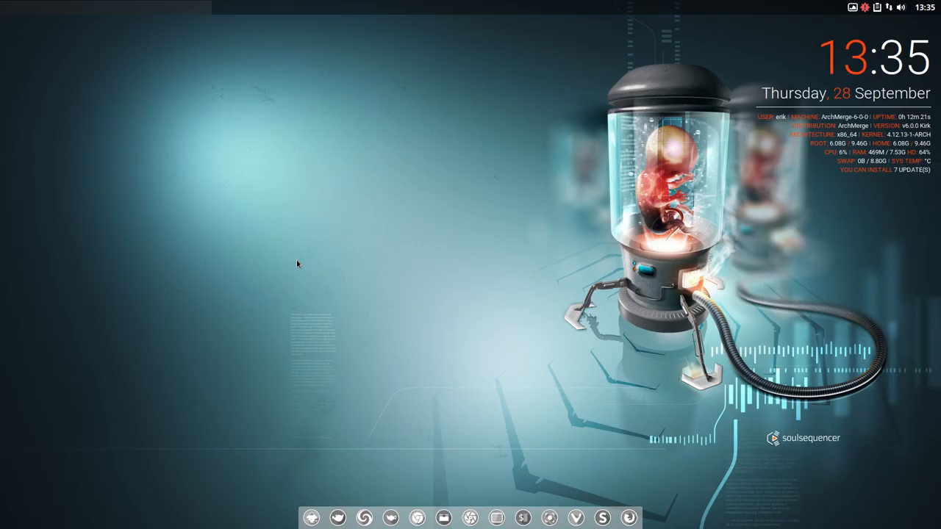
mouse_move(227, 269)
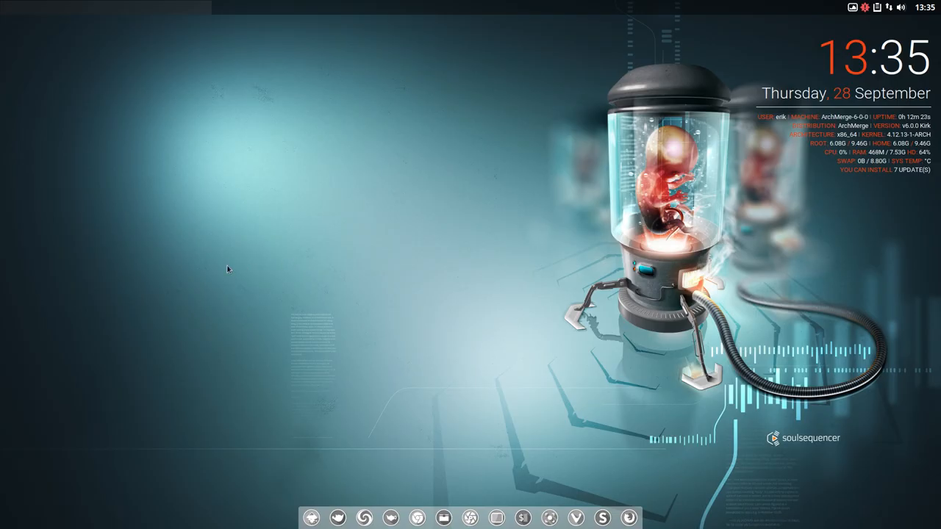
Choose Need To Know > Information about this release from the desktop menu.
right_click(228, 269)
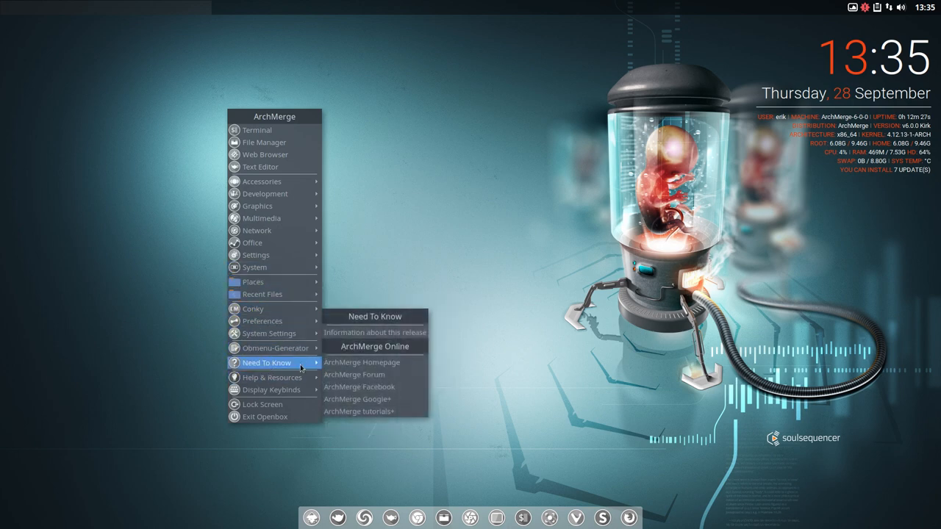
mouse_move(375, 332)
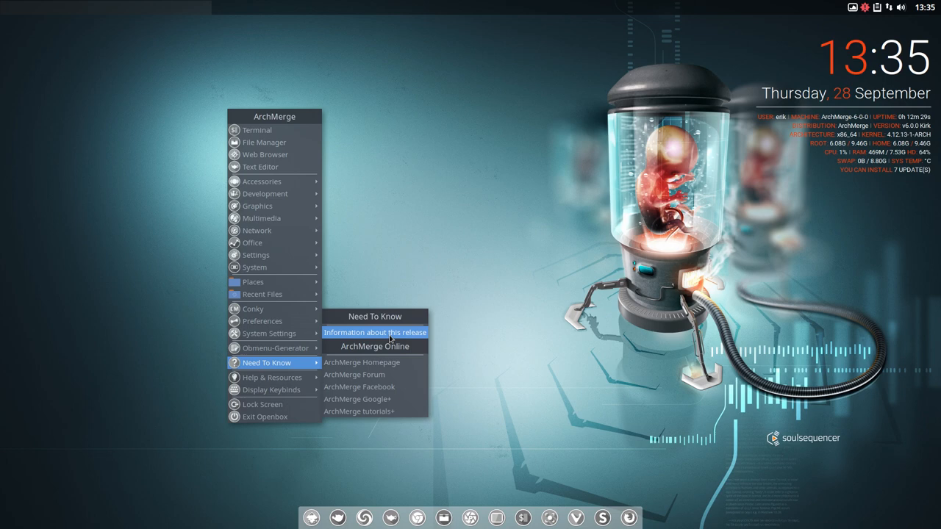
click(374, 332)
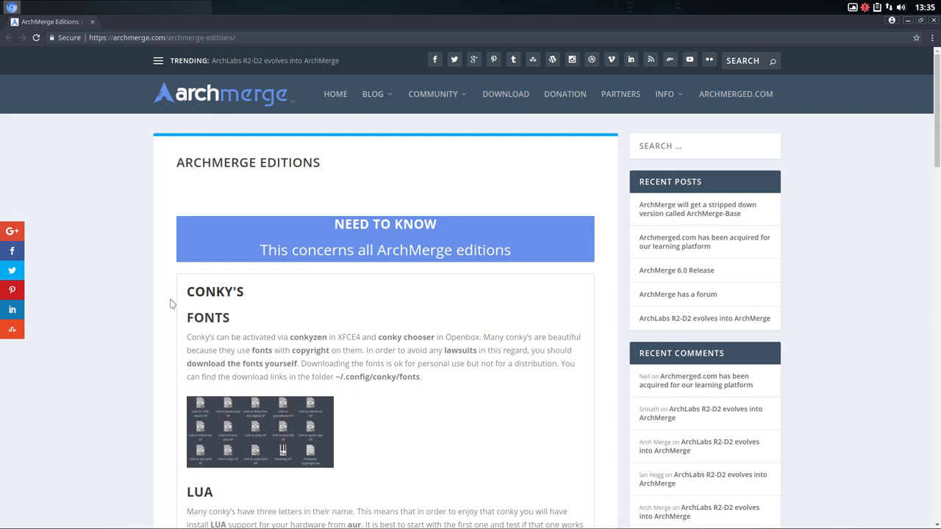
Scroll down archmerge.com to the 6.0 Kirk XFCE4, OPENBOX and I3WM editions.
scroll(down, 3)
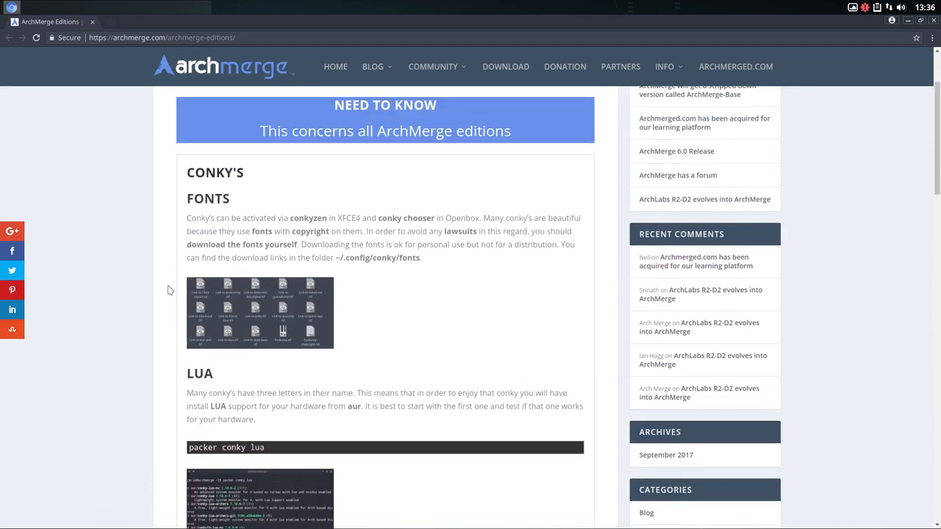
scroll(down, 3)
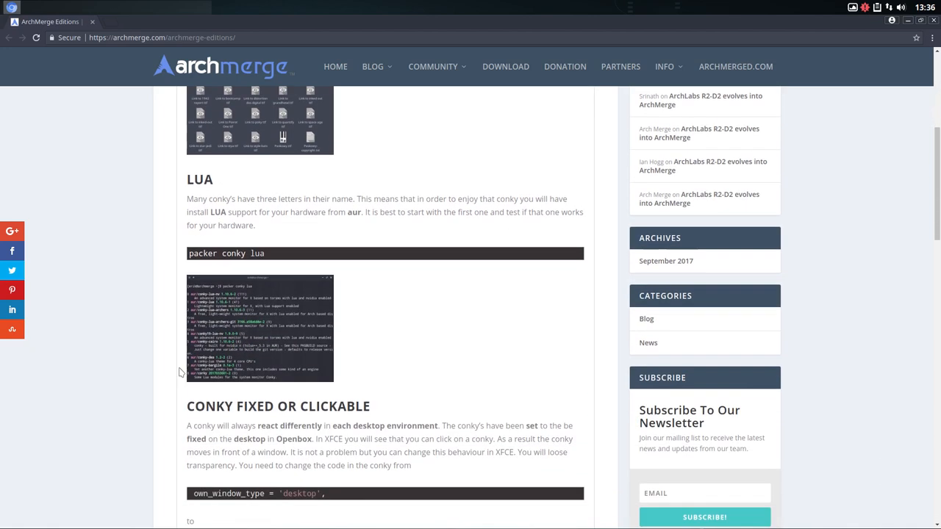
scroll(down, 3)
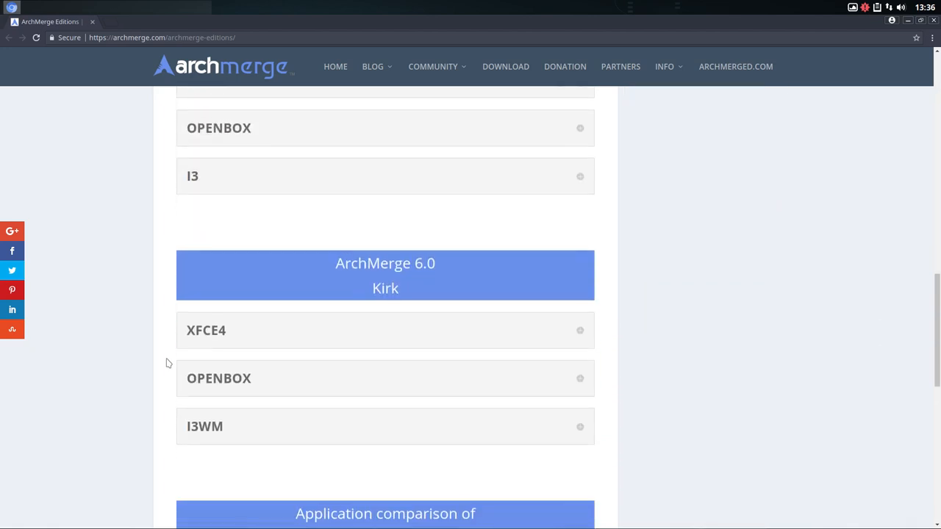
mouse_move(412, 336)
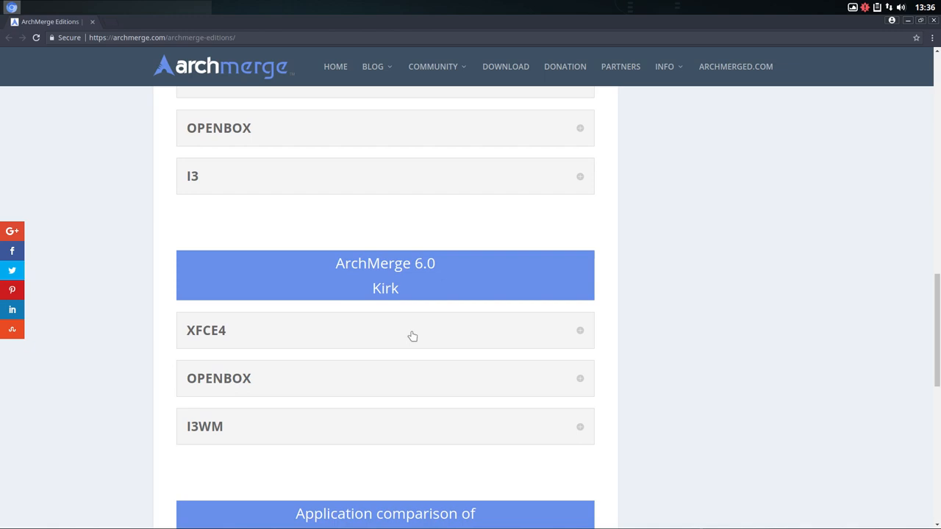
mouse_move(600, 358)
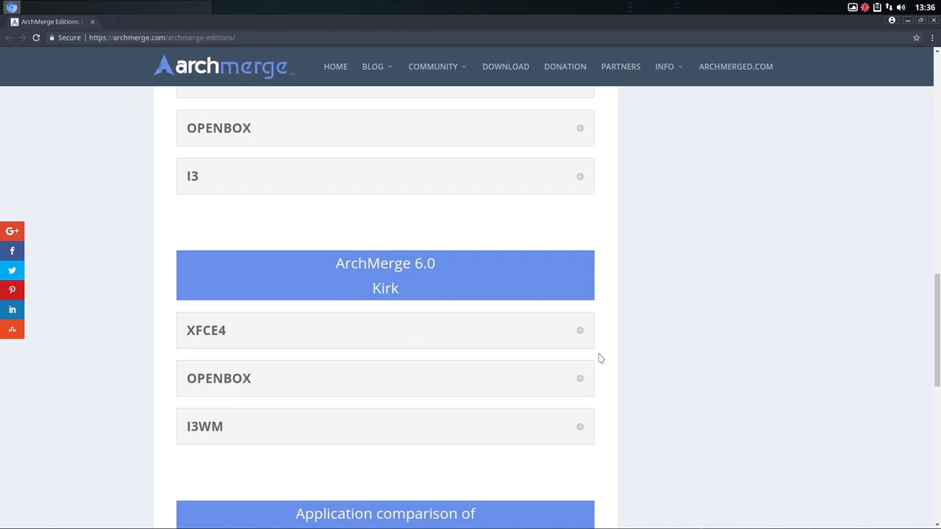
scroll(down, 3)
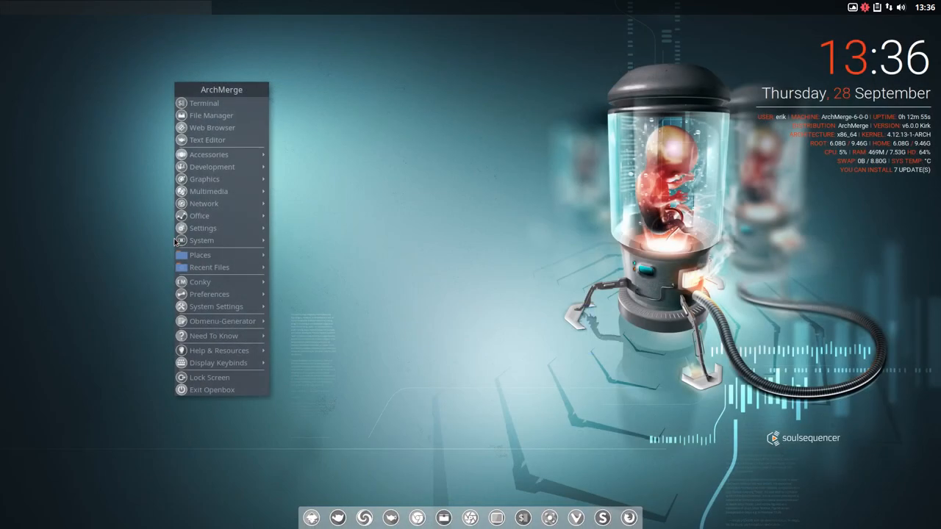
click(208, 154)
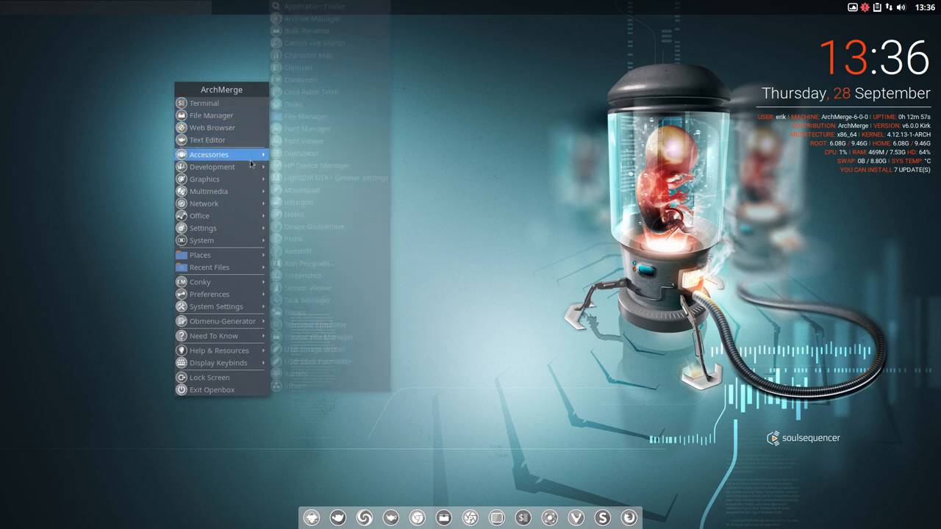
mouse_move(200, 282)
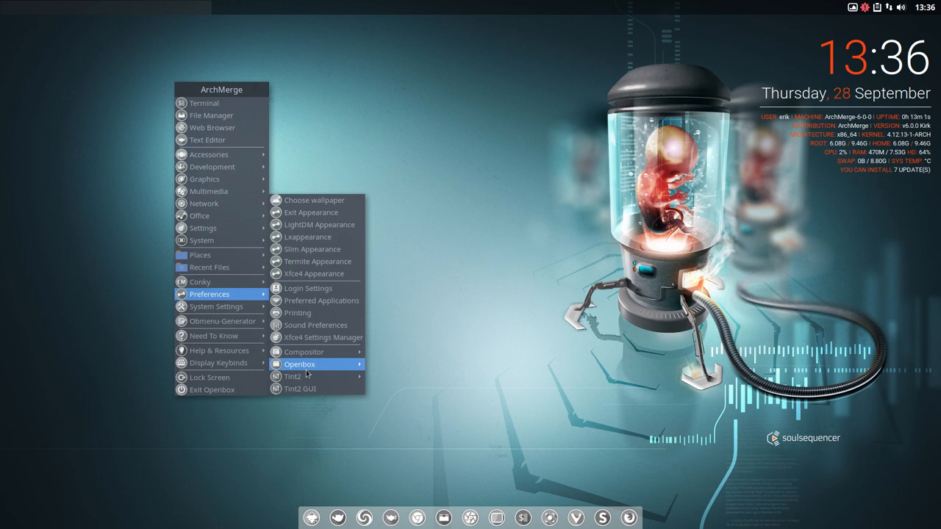
mouse_move(309, 237)
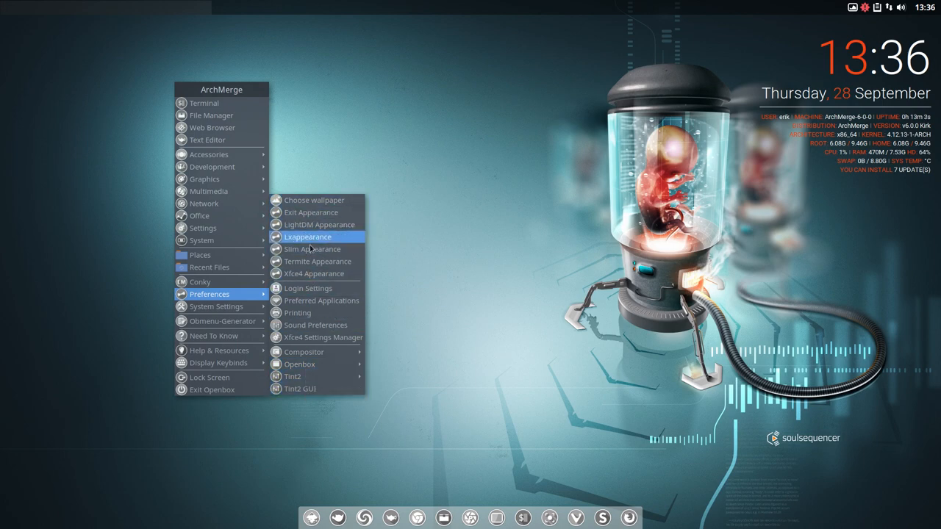
mouse_move(303, 351)
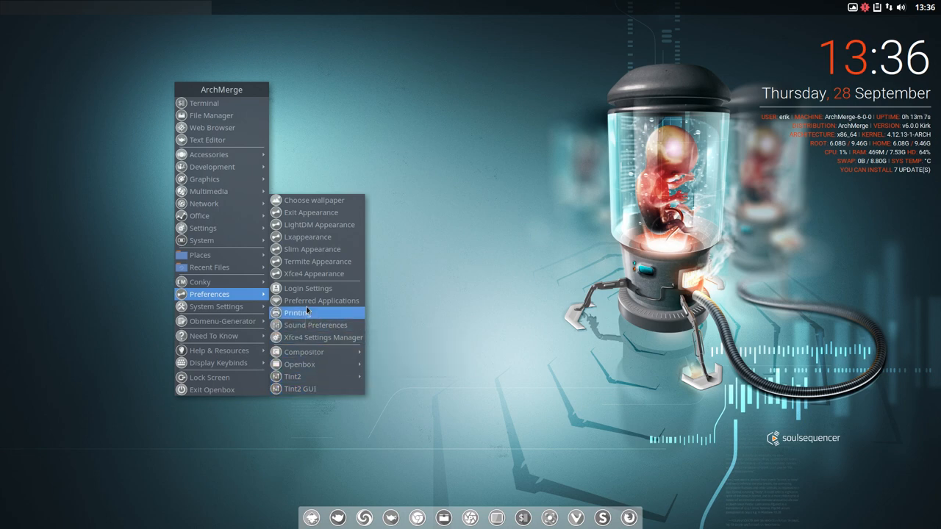
mouse_move(314, 274)
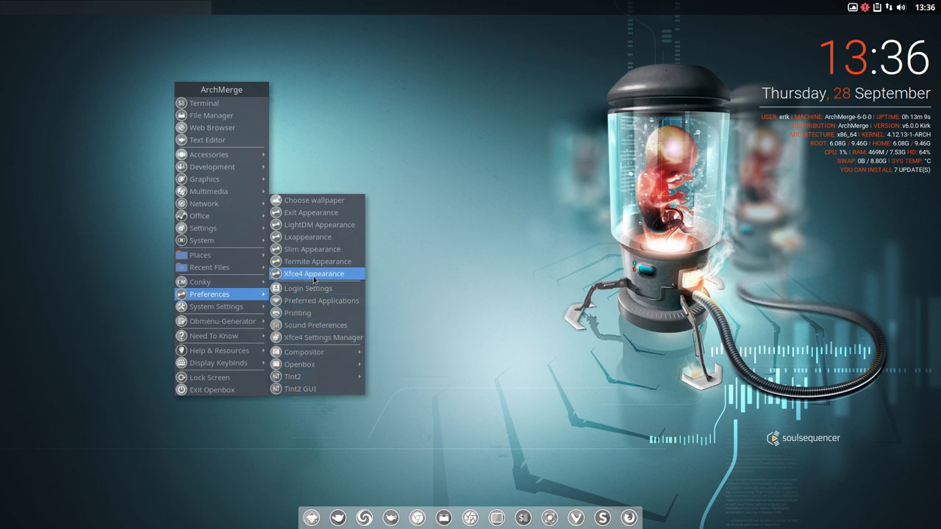
mouse_move(308, 287)
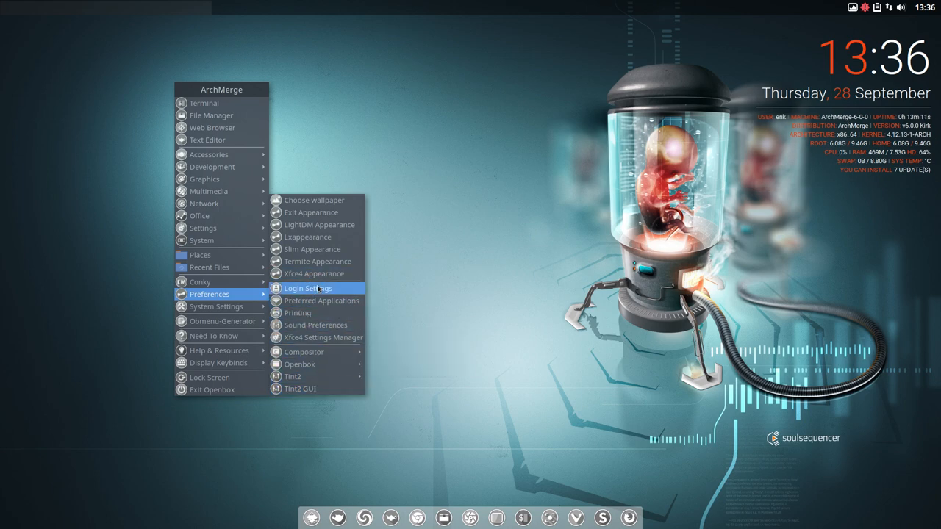
click(323, 338)
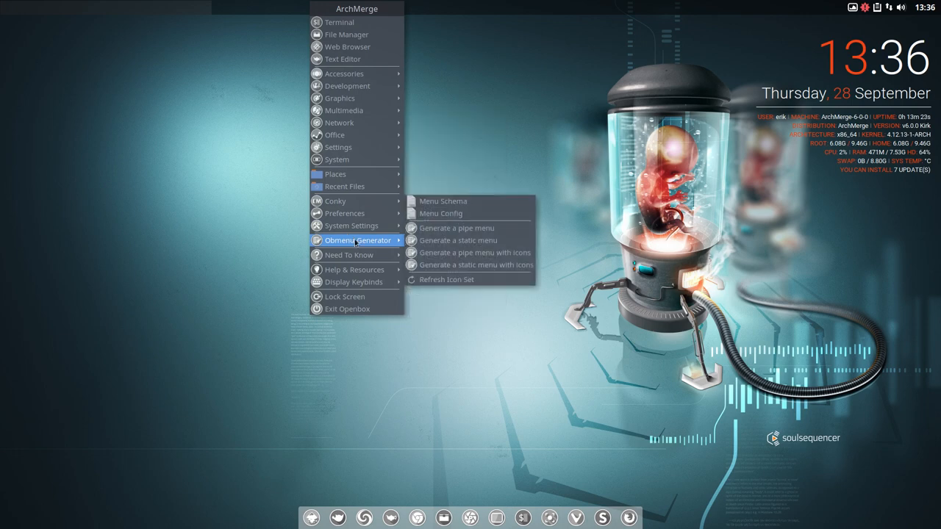
mouse_move(352, 226)
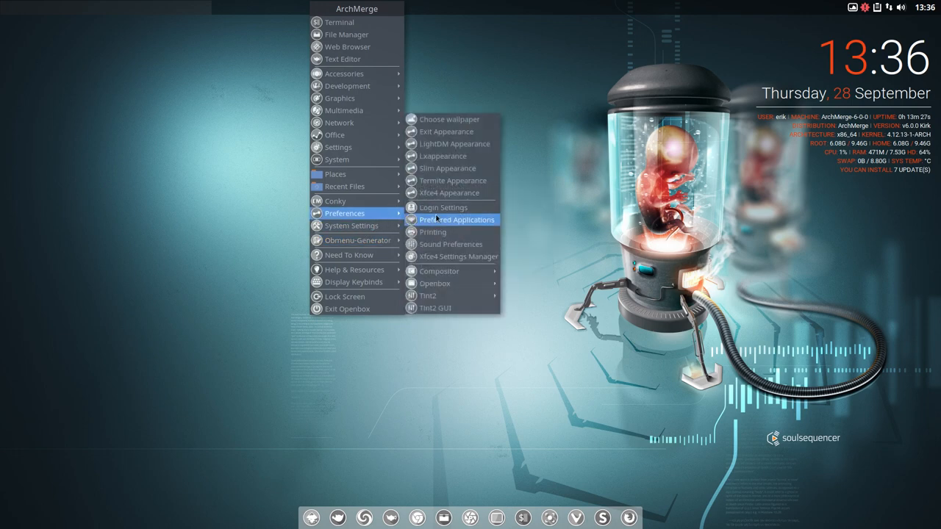
mouse_move(444, 207)
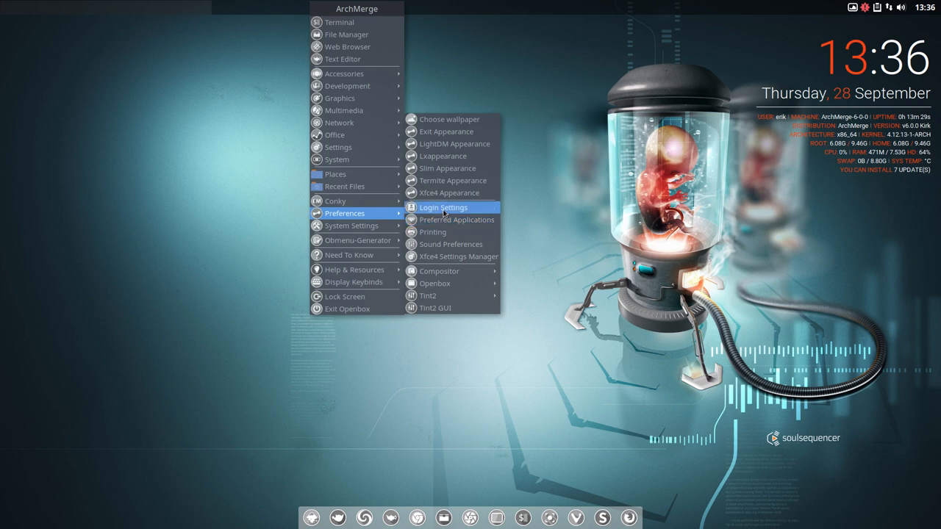
mouse_move(446, 168)
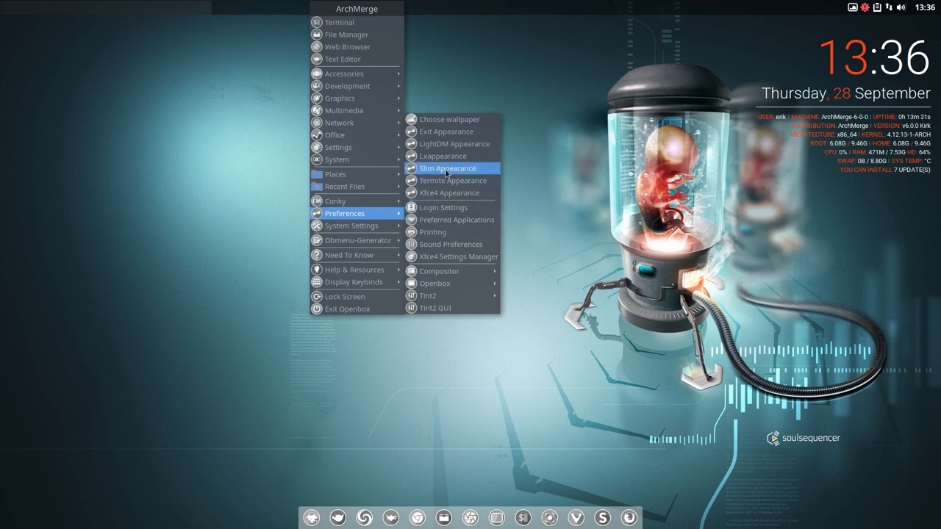
mouse_move(451, 220)
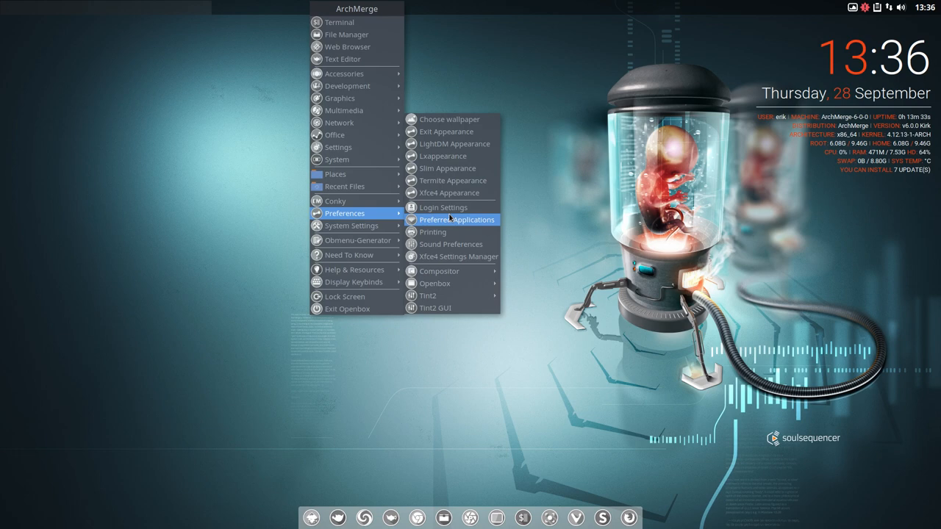
click(288, 226)
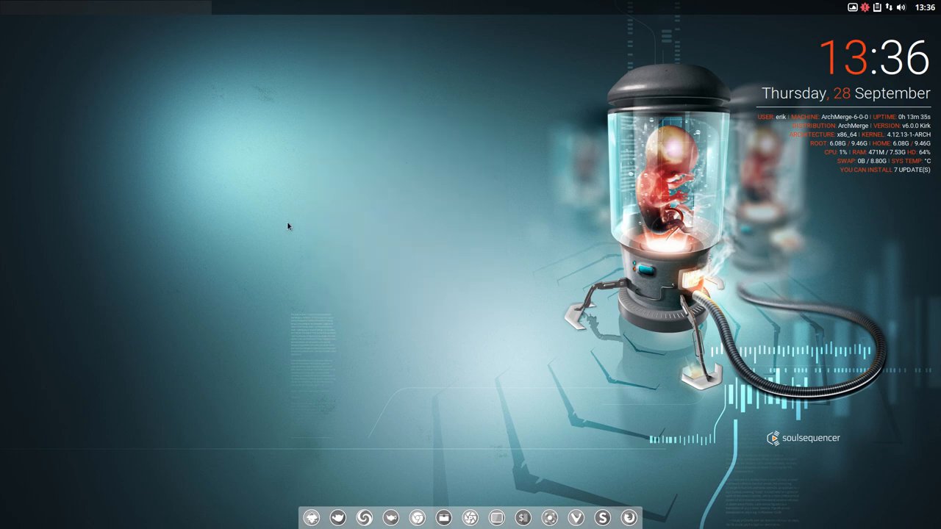
Open Thunar on erik's home folder from the desktop menu and close its About dialog.
right_click(289, 226)
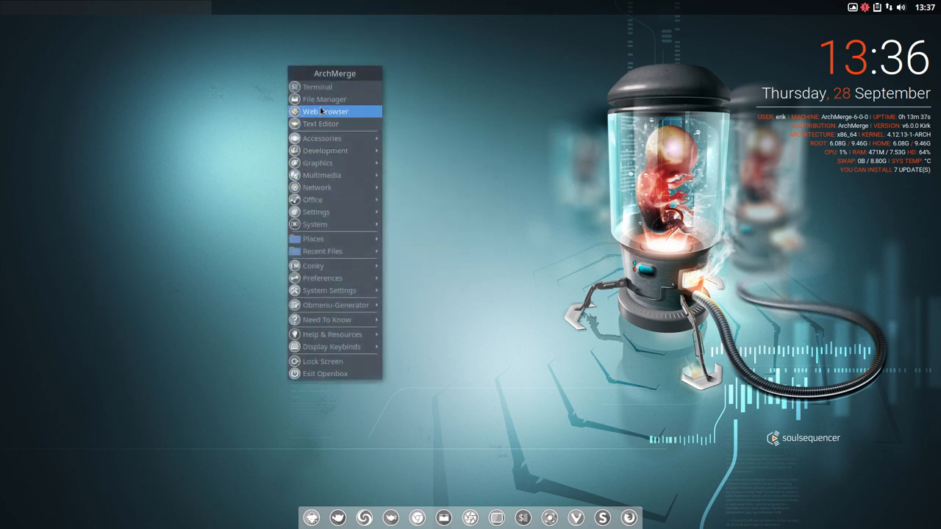
click(325, 100)
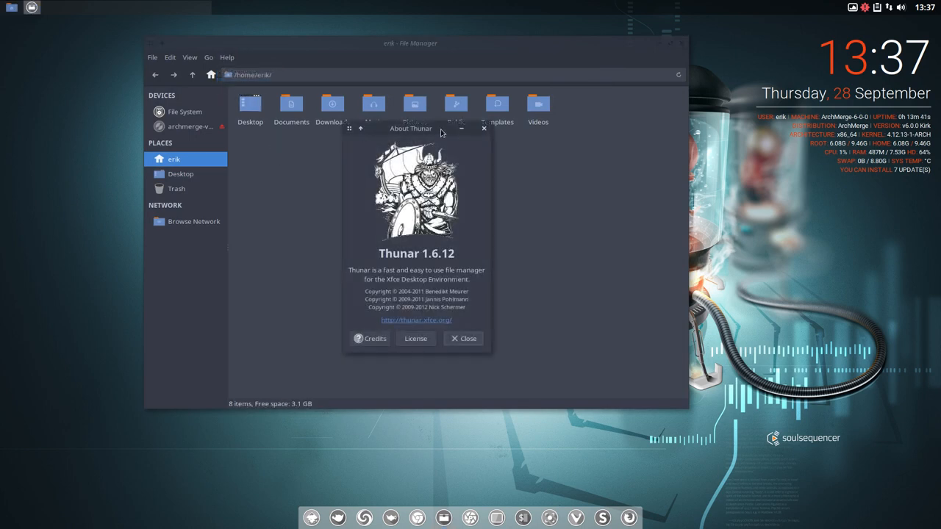
click(464, 338)
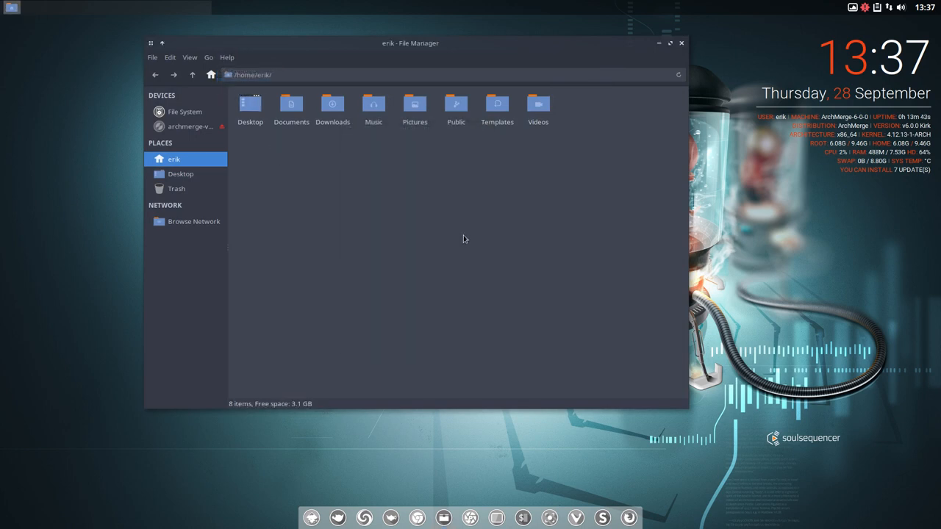
mouse_move(451, 237)
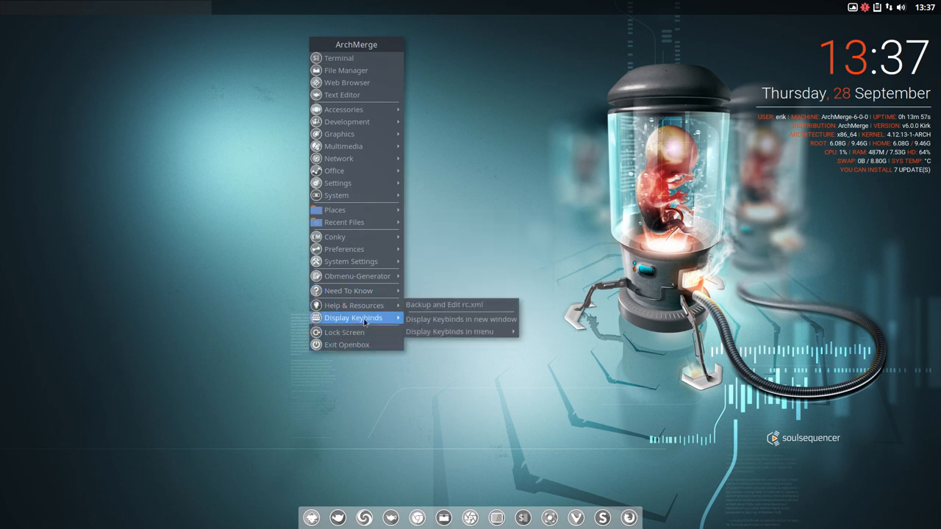
mouse_move(461, 319)
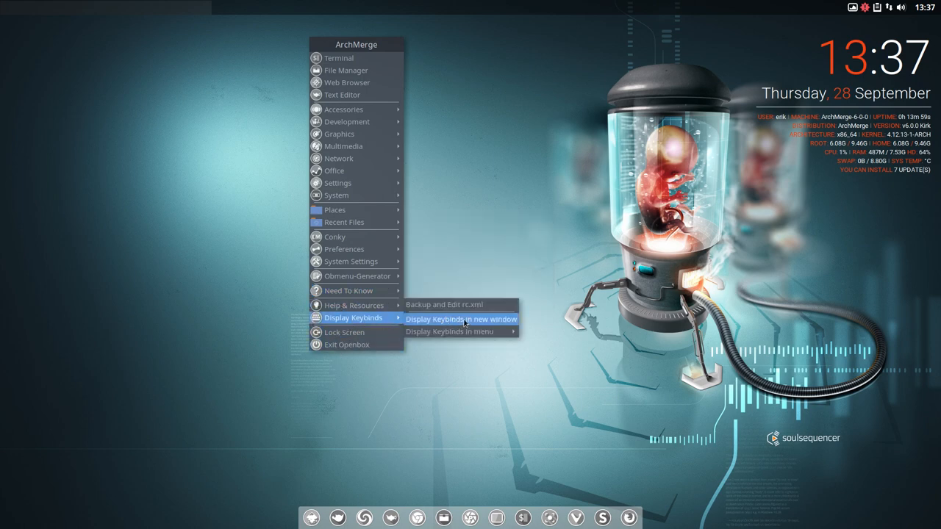
click(461, 319)
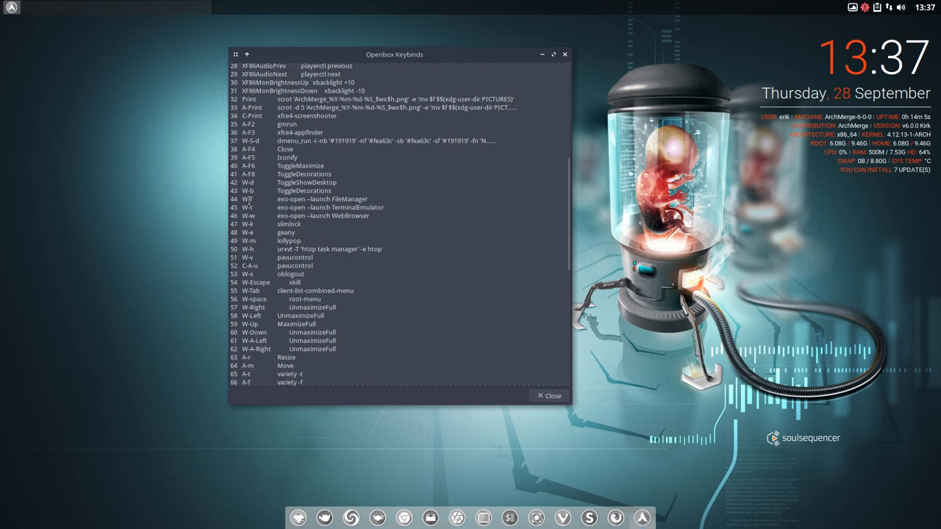
mouse_move(270, 234)
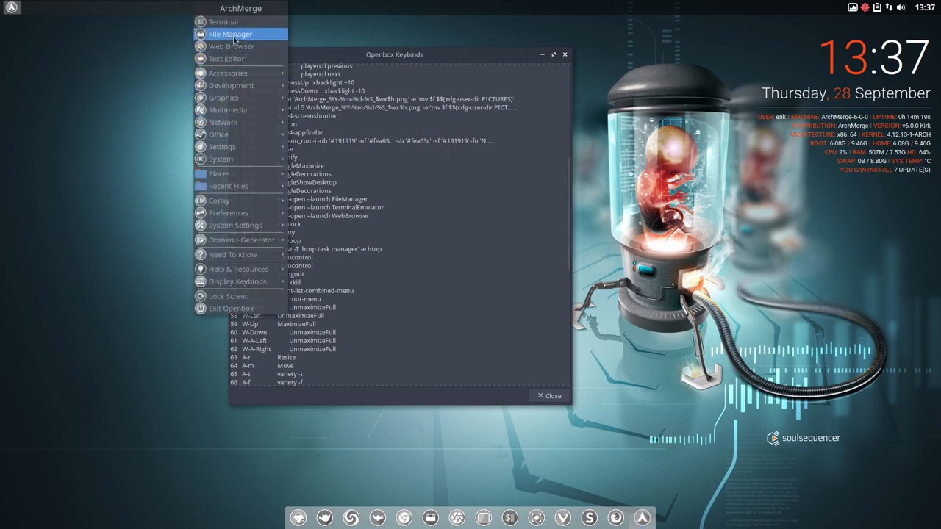
mouse_move(224, 21)
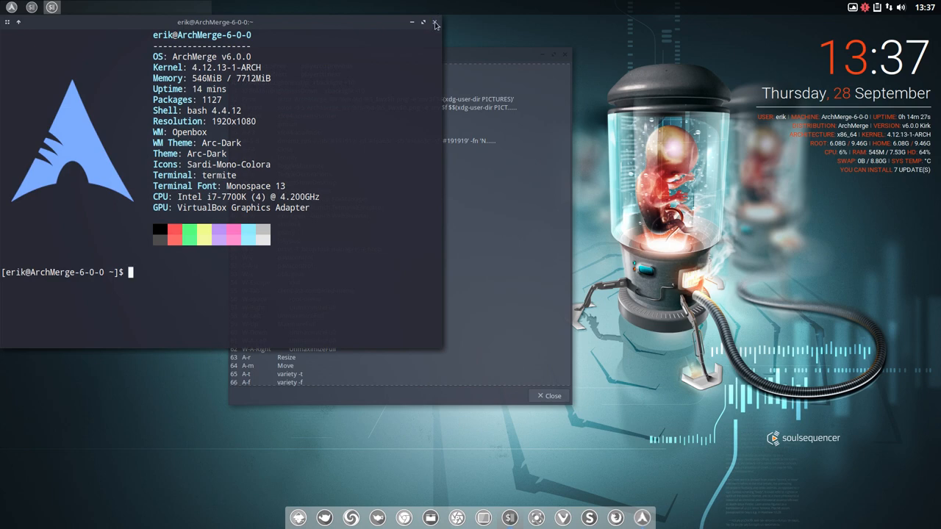
click(435, 22)
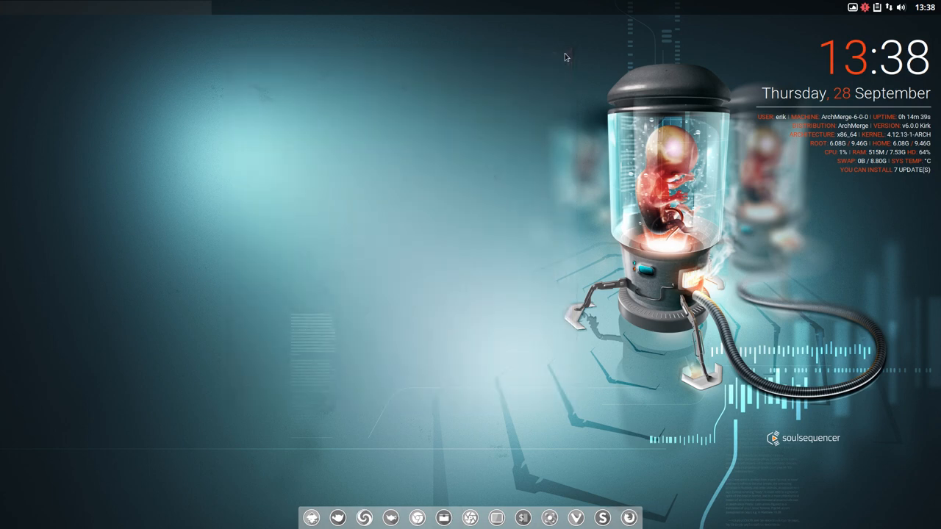
mouse_move(392, 164)
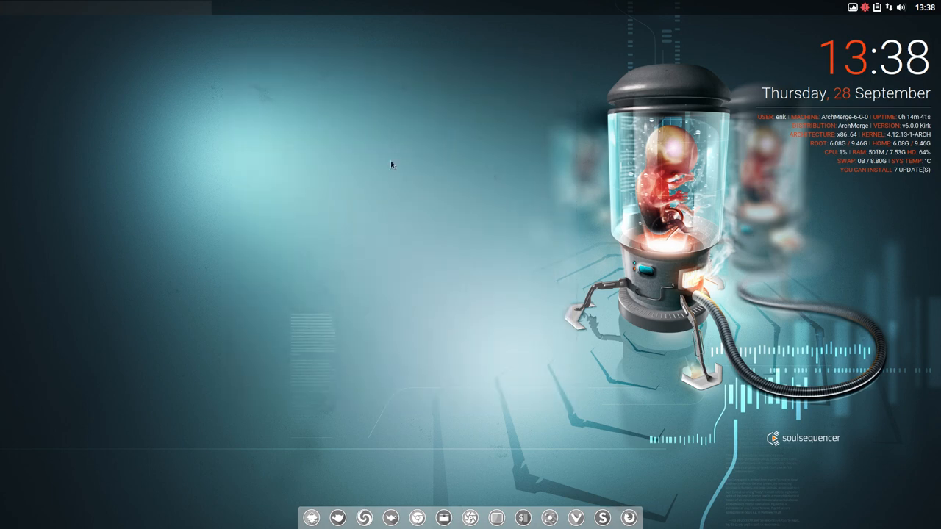
Exit Openbox from the desktop menu and select i3 as the LightDM login session.
right_click(392, 165)
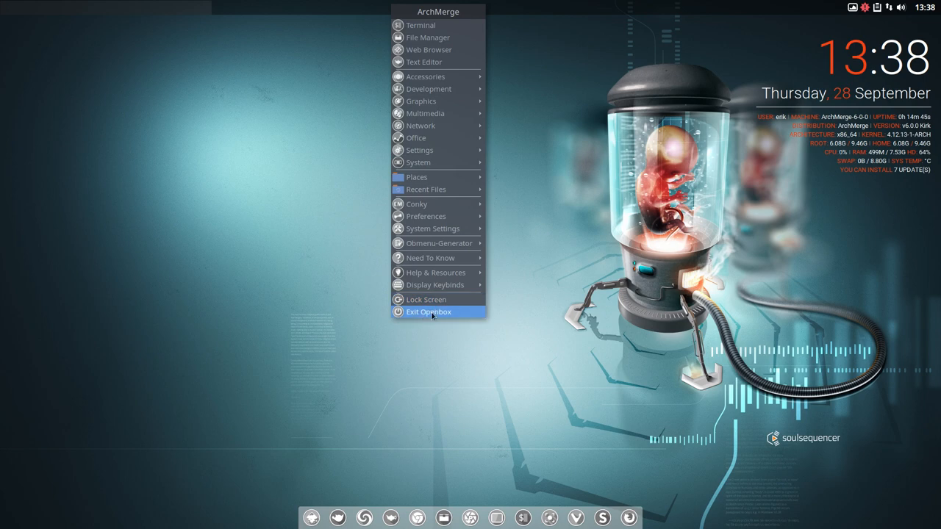
click(428, 312)
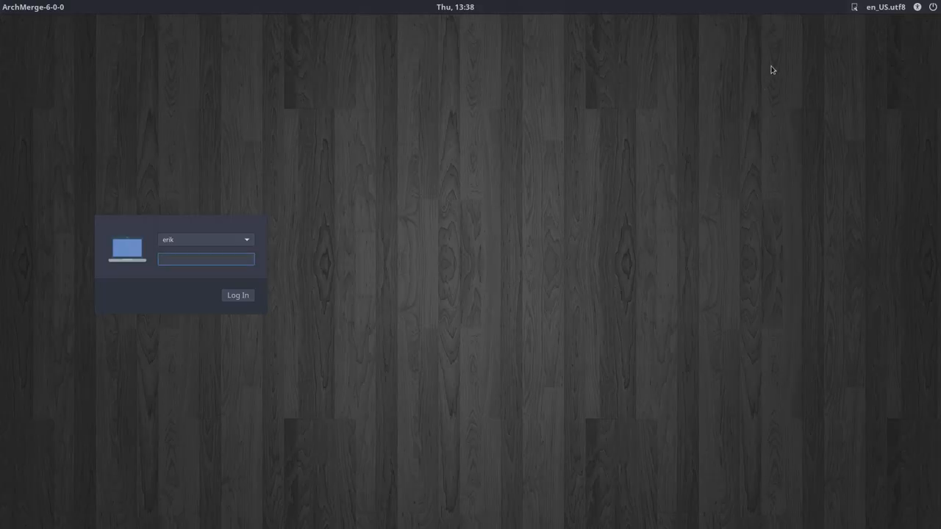
click(855, 6)
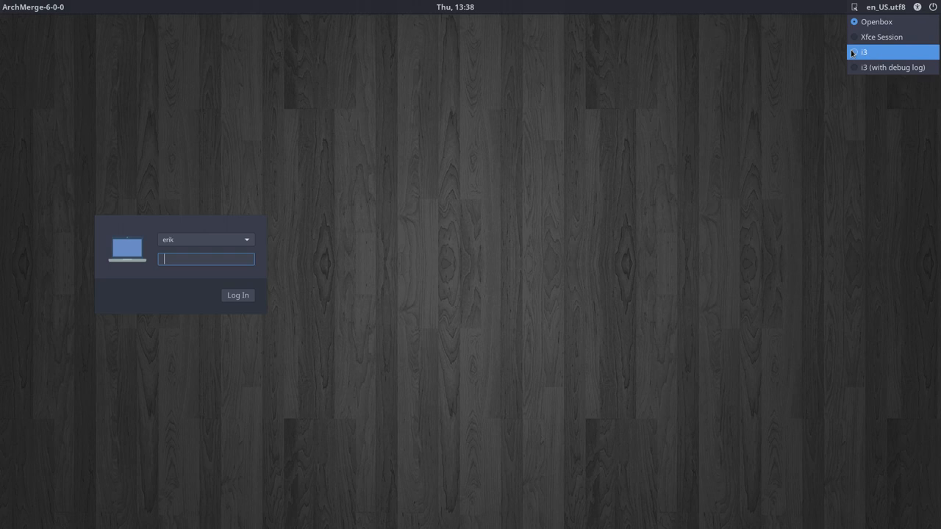
click(865, 51)
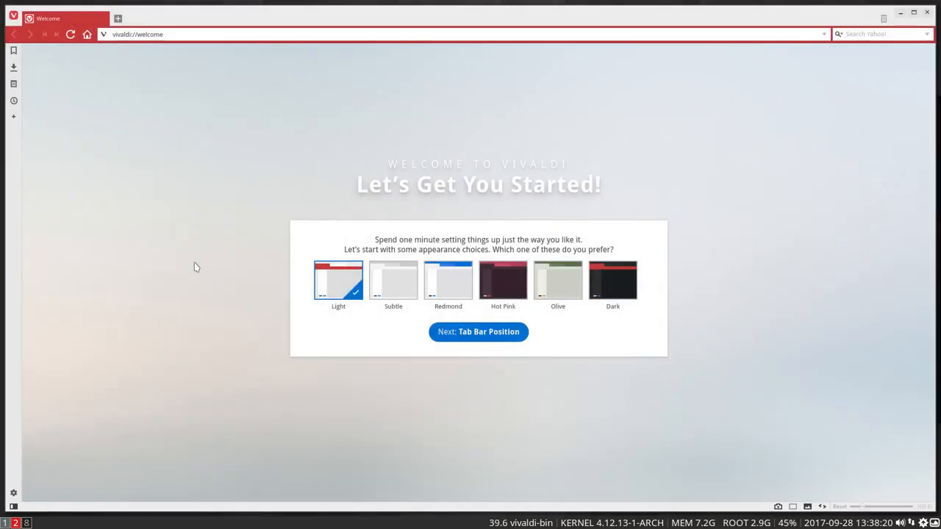
mouse_move(95, 302)
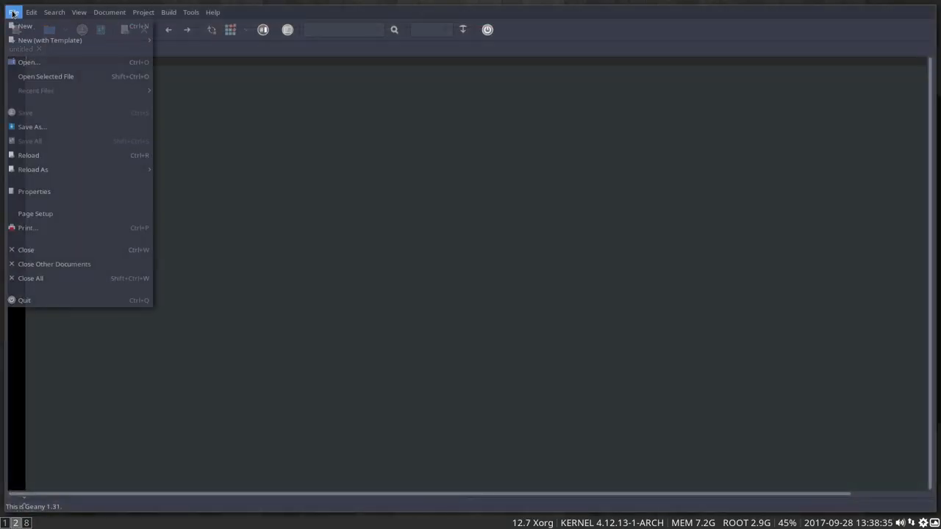
mouse_move(30, 62)
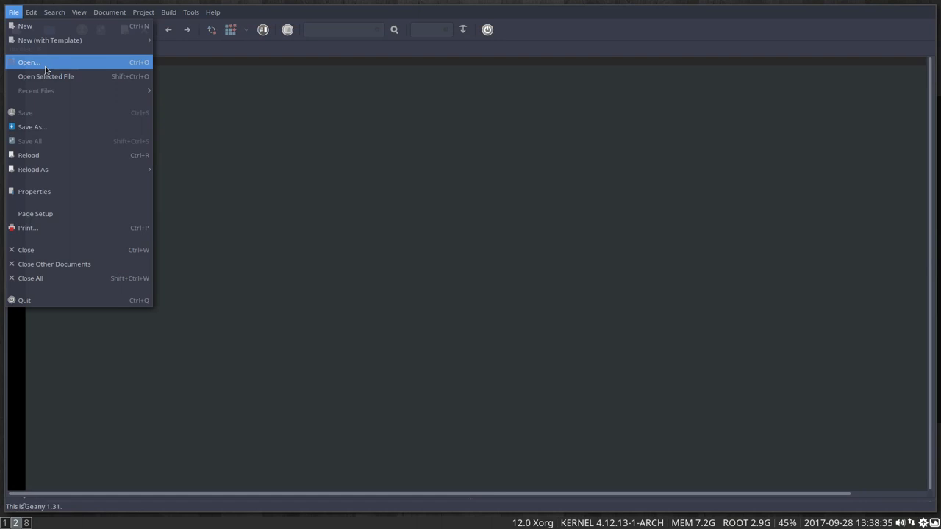
mouse_move(46, 76)
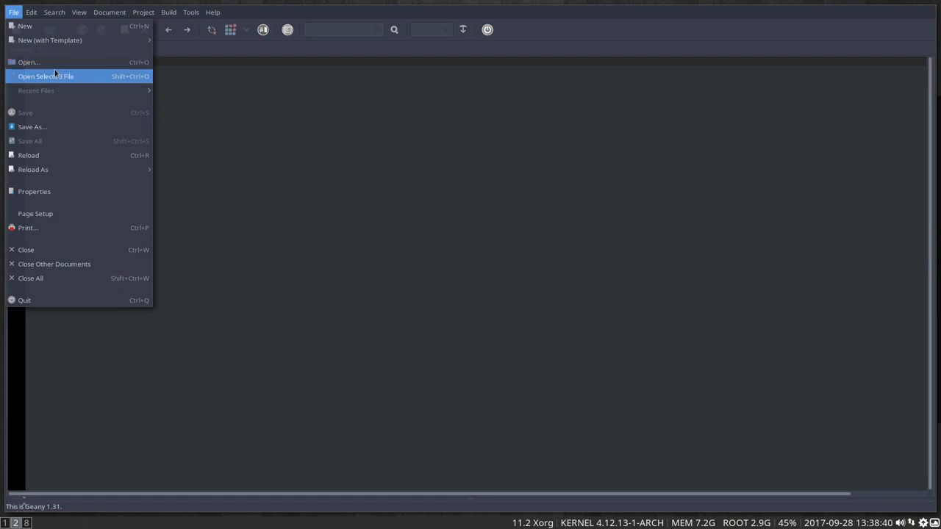
Open the config file from erik's hidden .config/i3 folder in Geany.
click(28, 62)
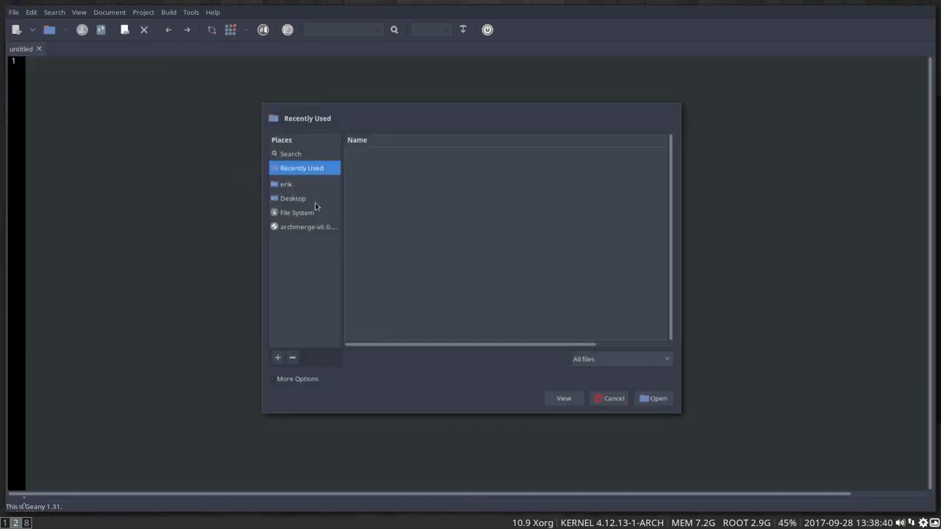
click(286, 184)
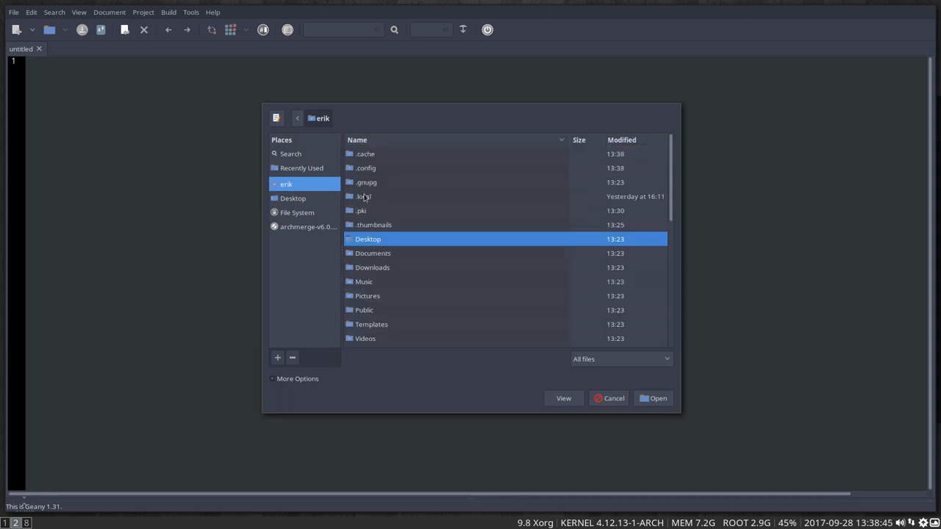
double_click(365, 167)
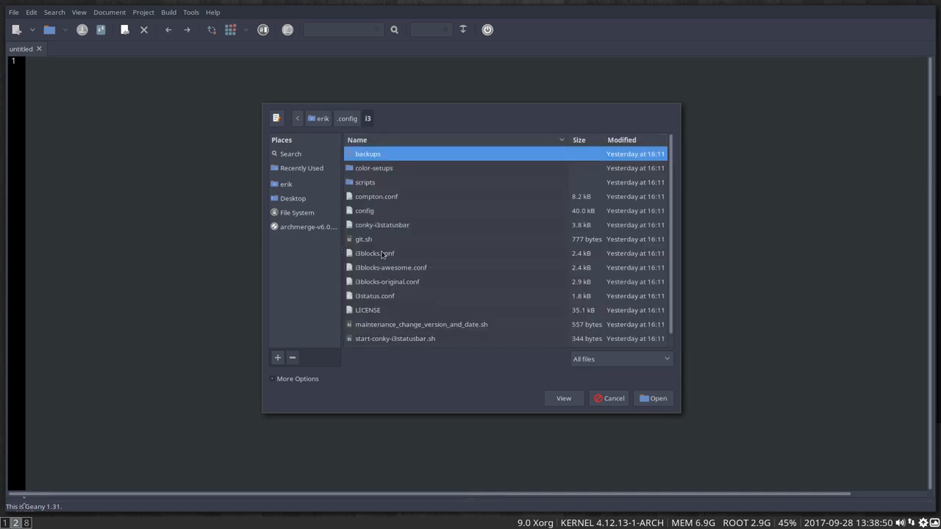
click(364, 211)
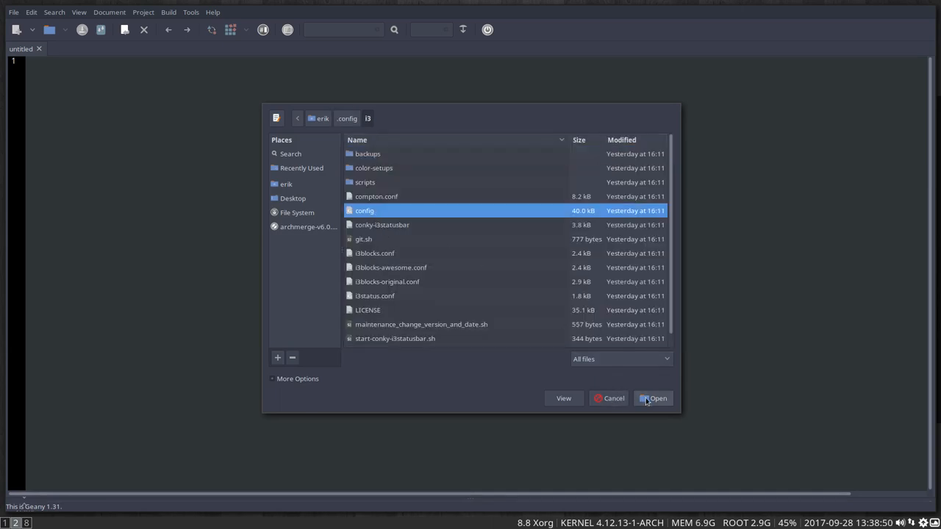
click(653, 399)
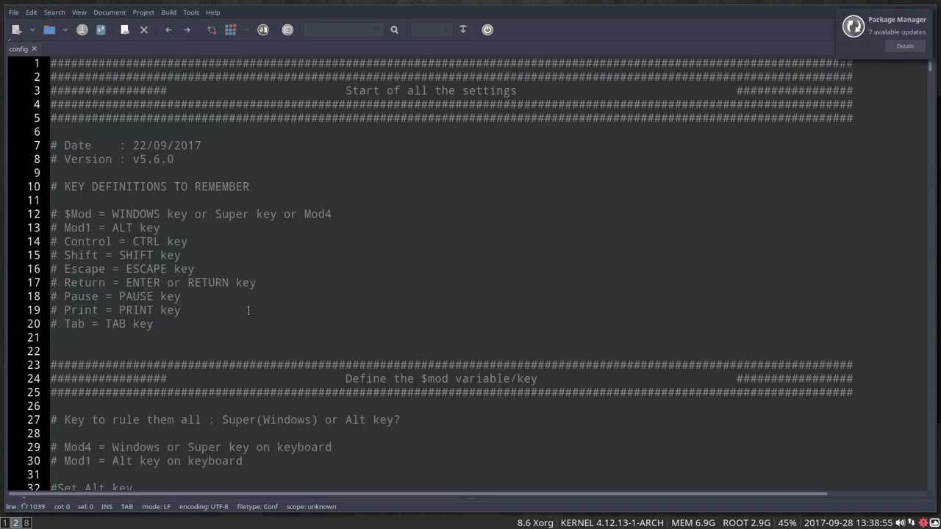
Scroll down through the i3 config file's settings.
scroll(down, 3)
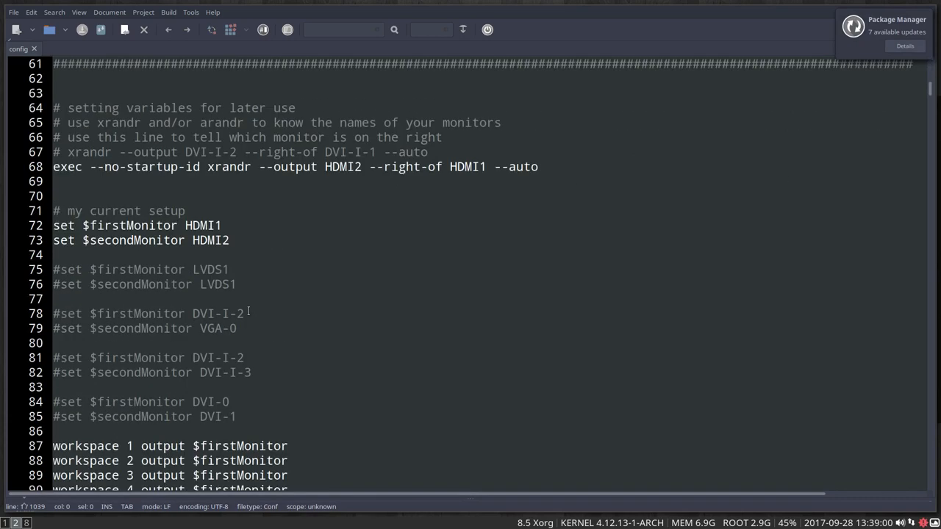
scroll(down, 3)
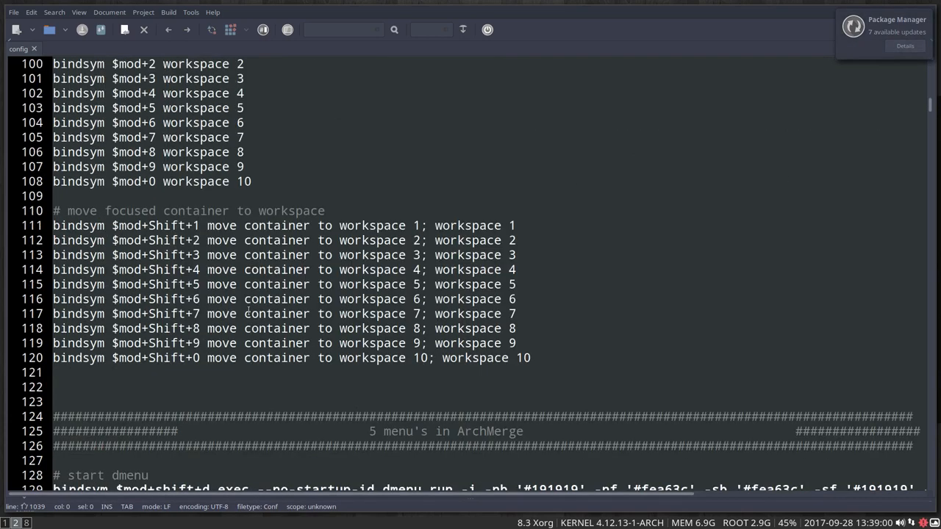
scroll(down, 3)
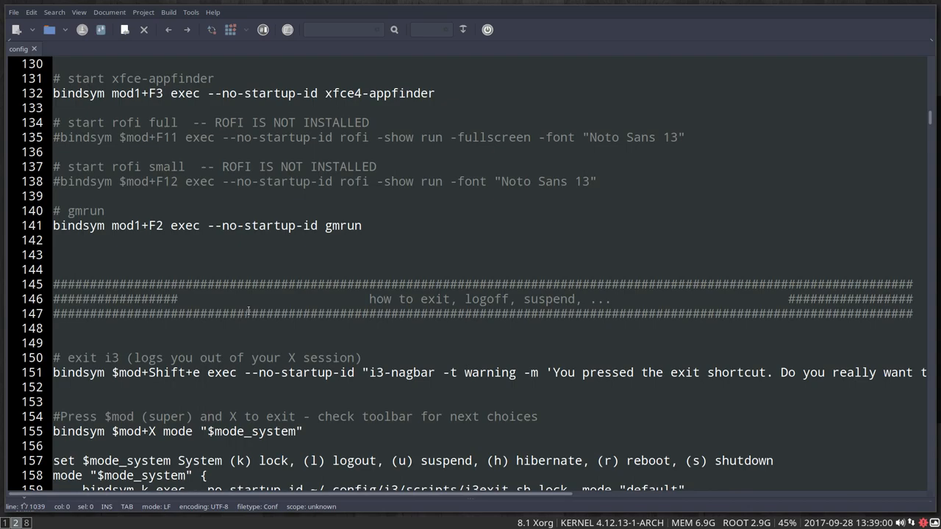
scroll(down, 3)
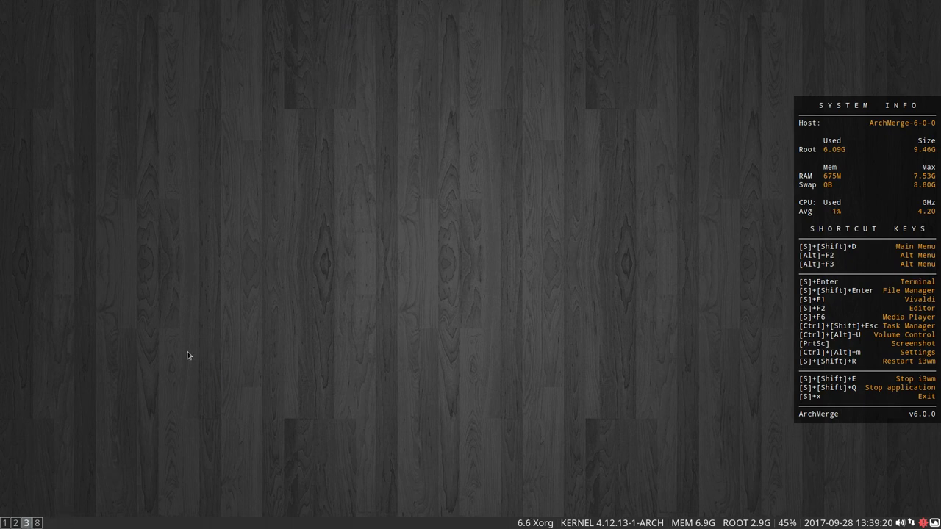
mouse_move(86, 267)
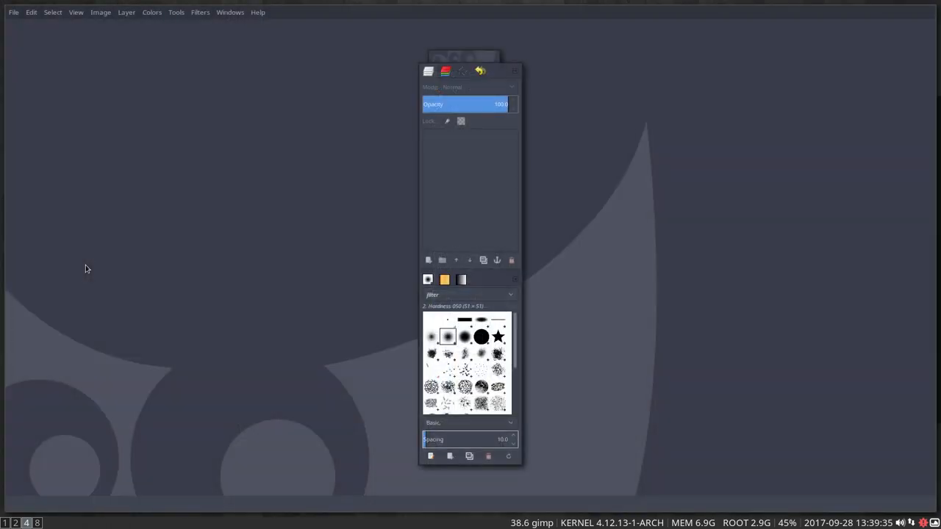
Turn on Single-Window Mode from GIMP's Windows menu.
click(229, 11)
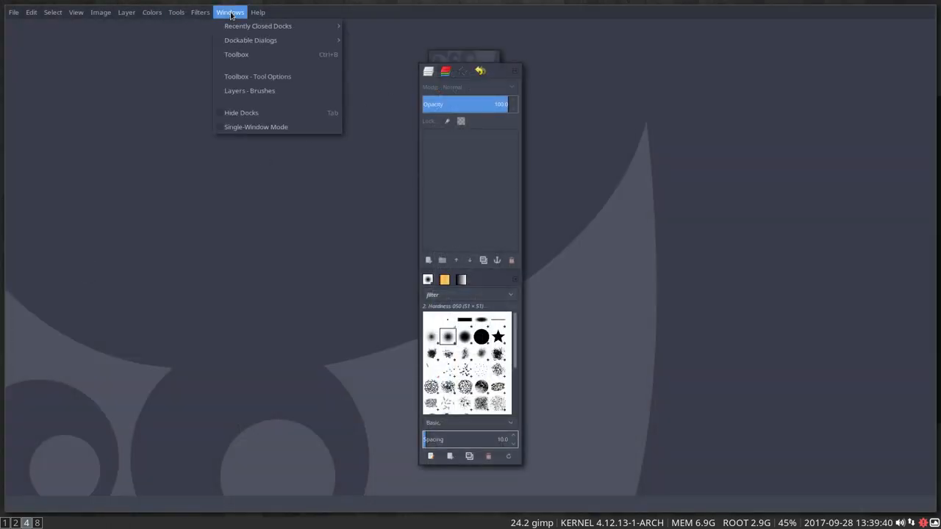
click(255, 126)
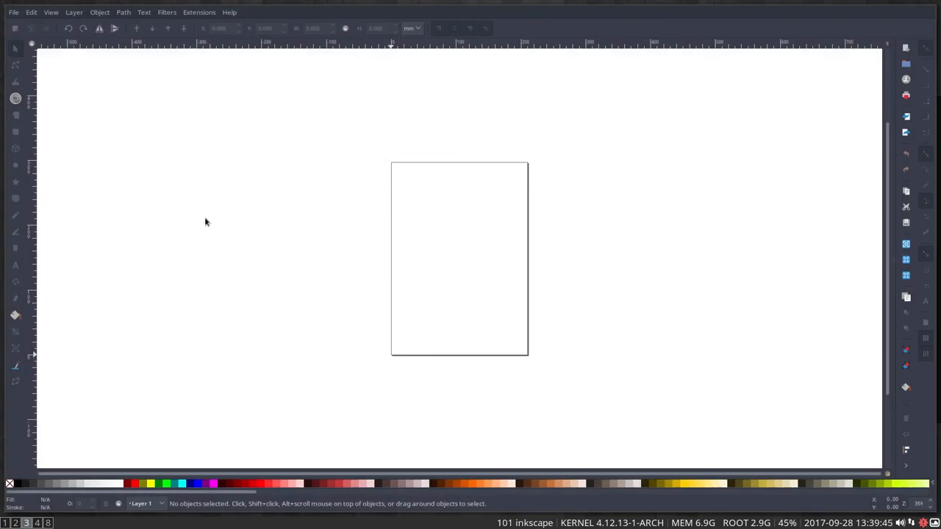
mouse_move(602, 116)
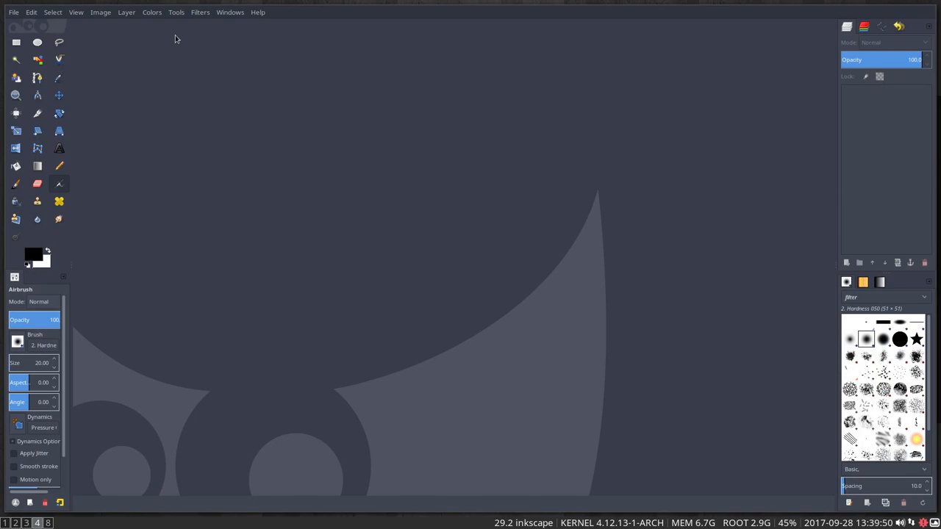
mouse_move(200, 200)
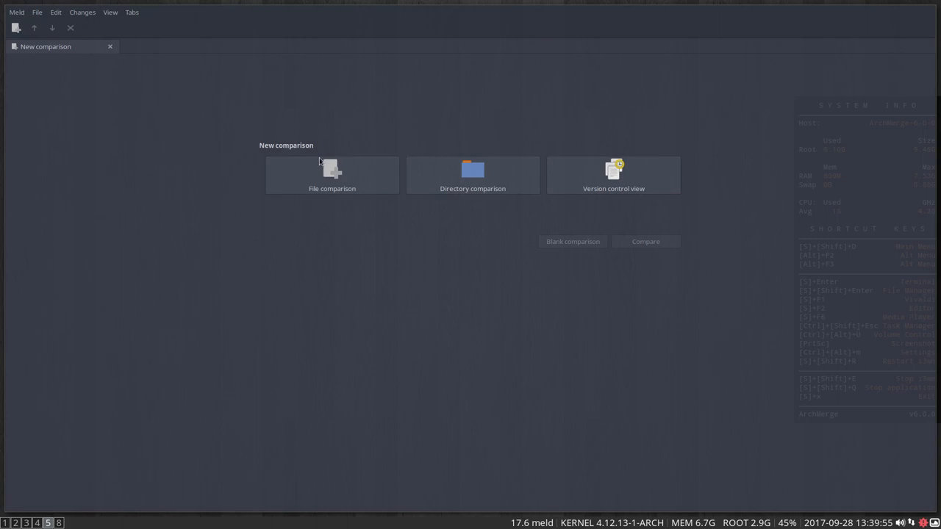
Choose File comparison in Meld to show the empty file slots.
click(331, 175)
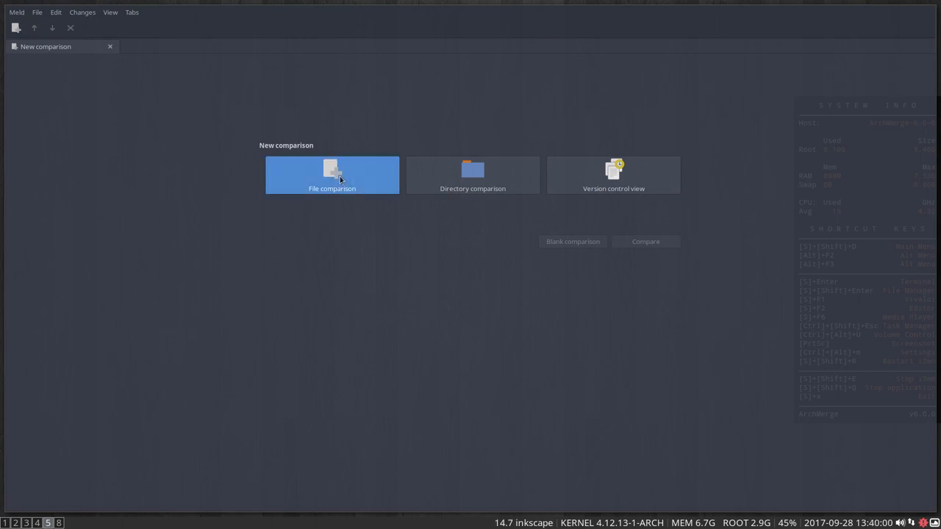
click(332, 175)
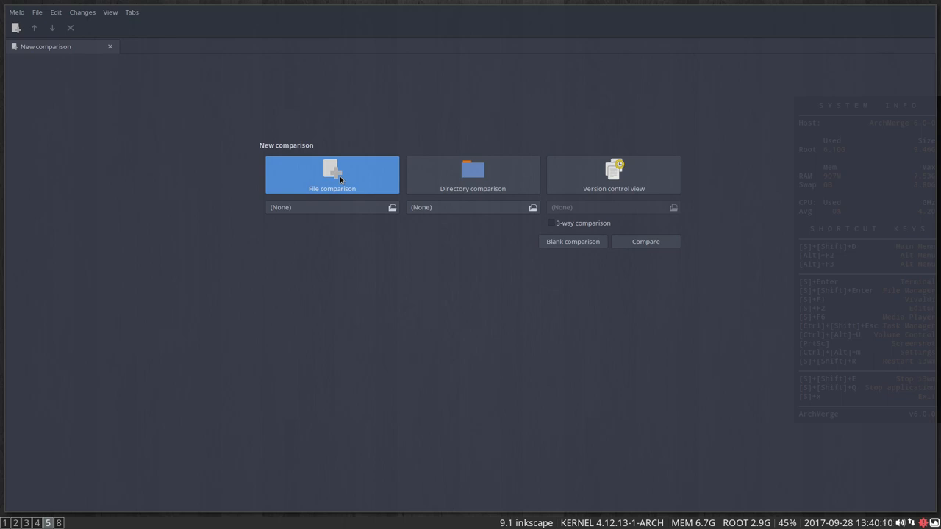
mouse_move(58, 511)
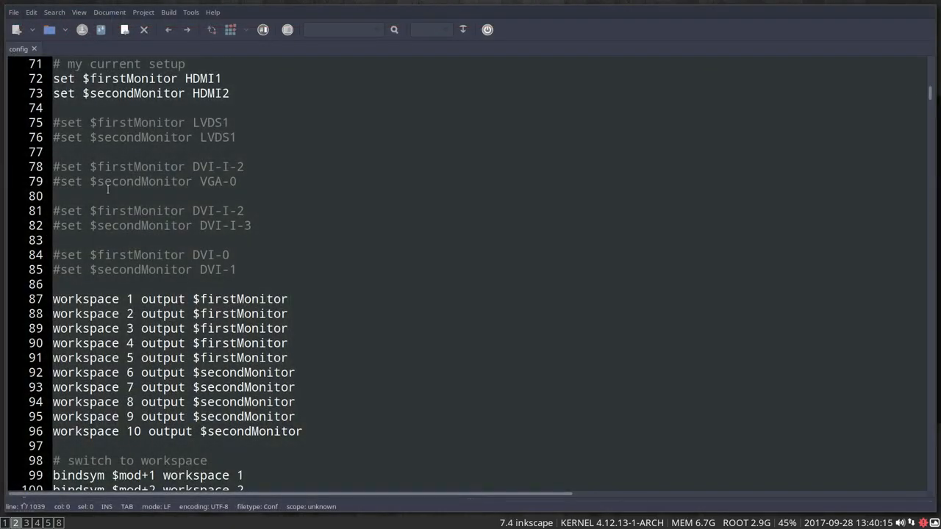
Bring up Vivaldi's Let's Get You Started welcome page on workspace 1.
scroll(down, 3)
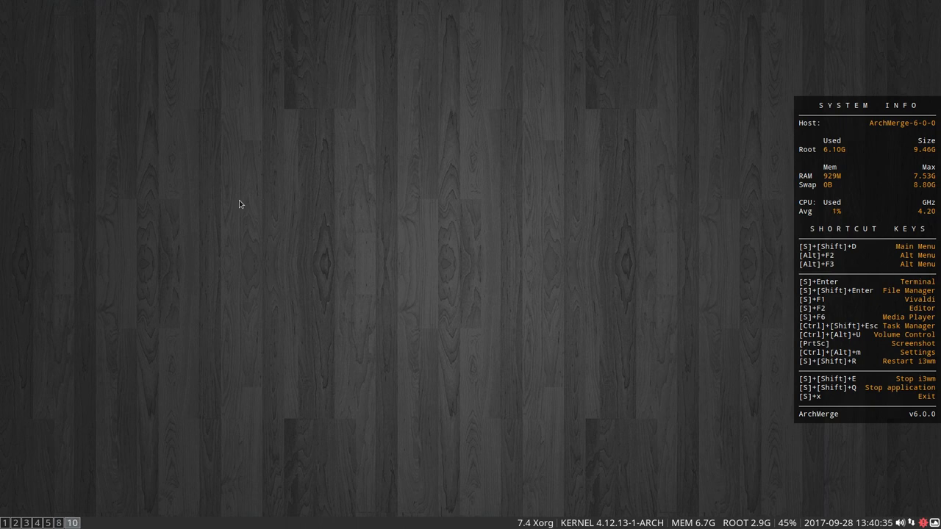
mouse_move(338, 270)
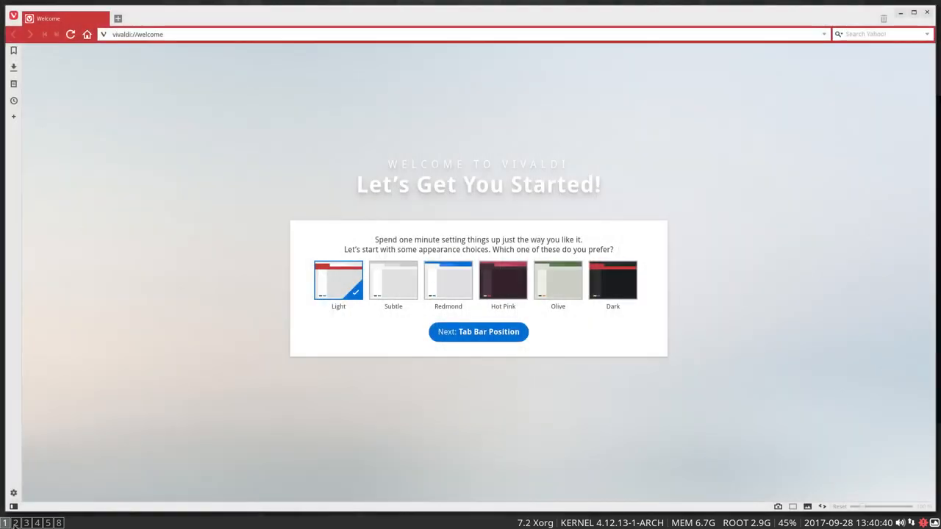
click(147, 34)
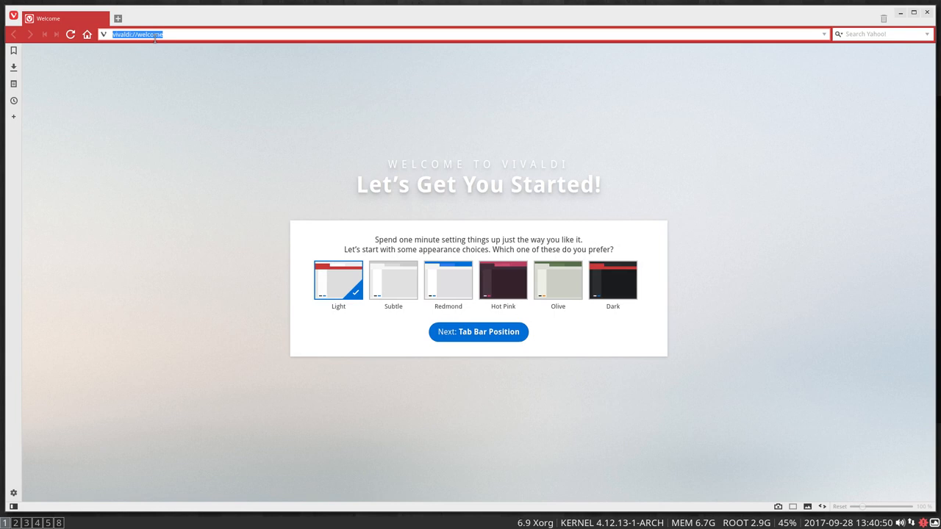
Enter the github.com address for erikdubois's GitHub profile.
text(github.com/erikdubois)
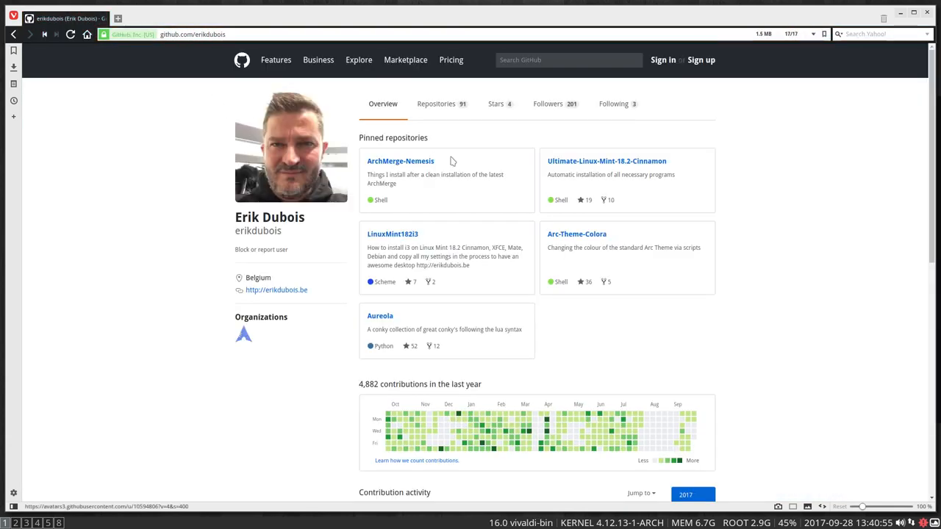
Open the ArchMerge-Nemesis repo, dismiss the Join GitHub banner, and browse its scripts and README.
click(400, 161)
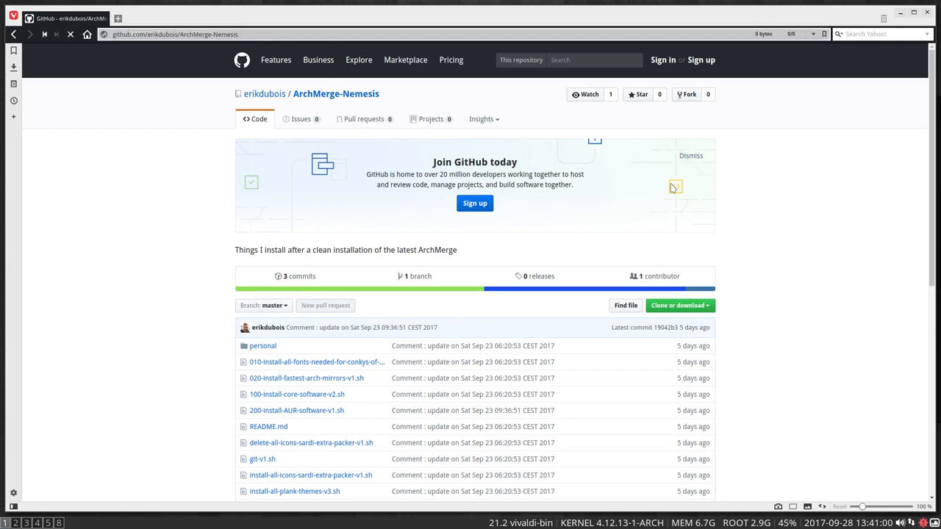
click(691, 155)
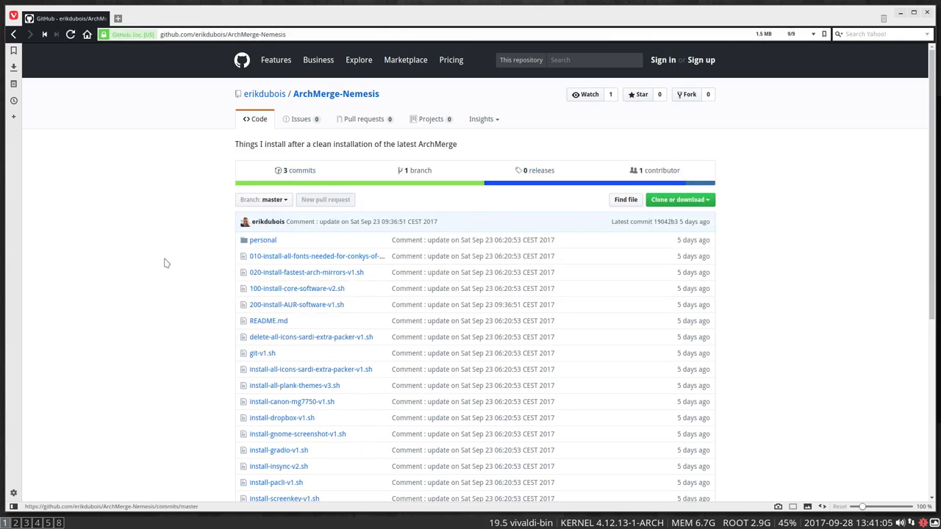
scroll(down, 3)
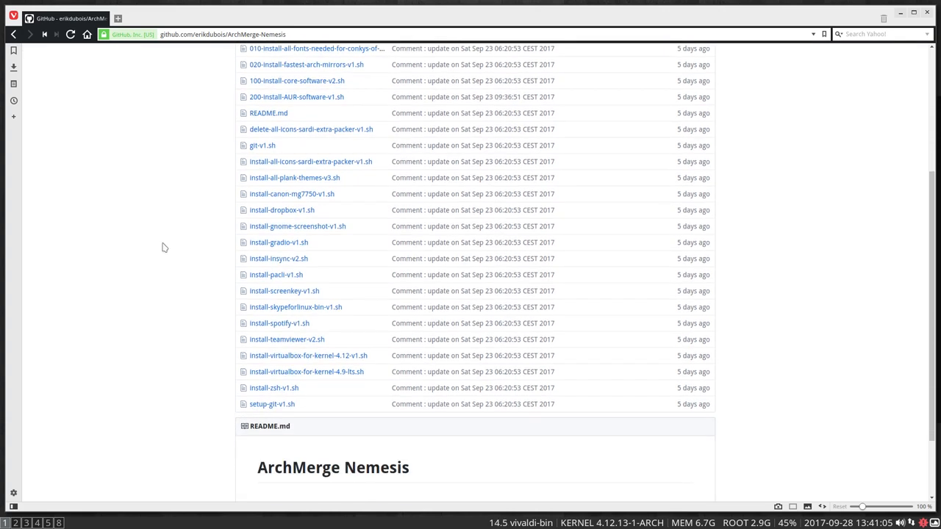
mouse_move(279, 324)
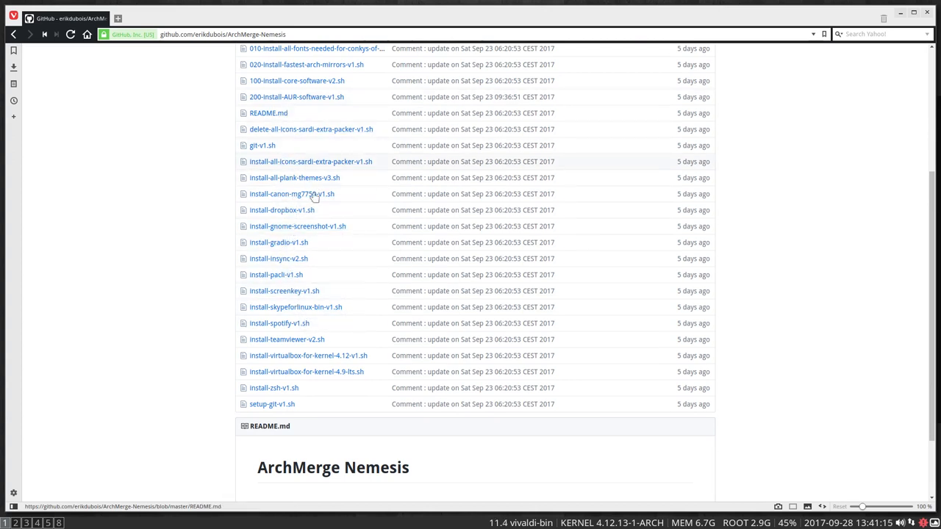
scroll(up, 3)
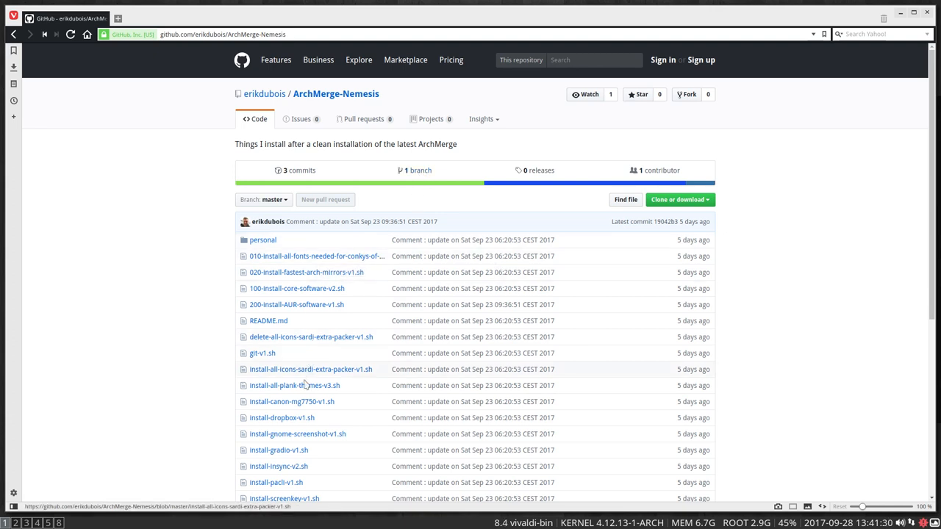
scroll(down, 3)
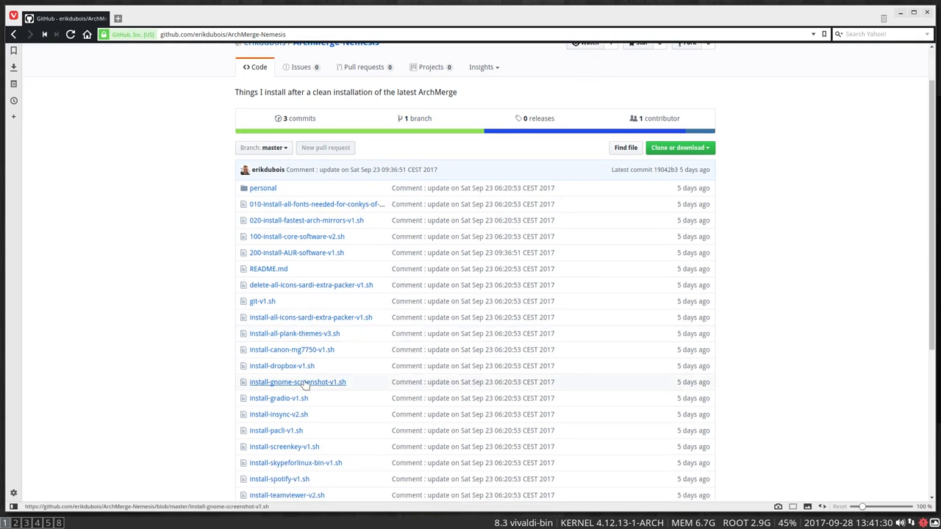
scroll(down, 3)
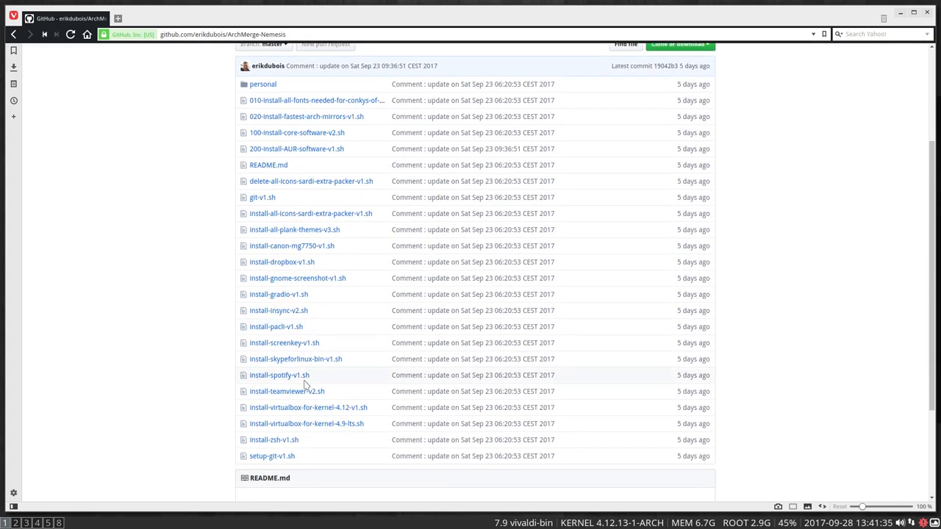
scroll(down, 3)
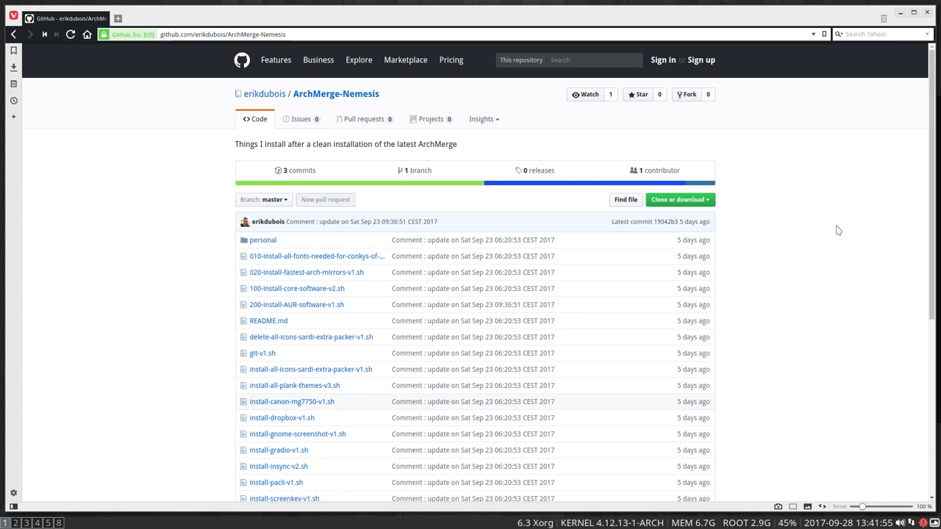
mouse_move(366, 345)
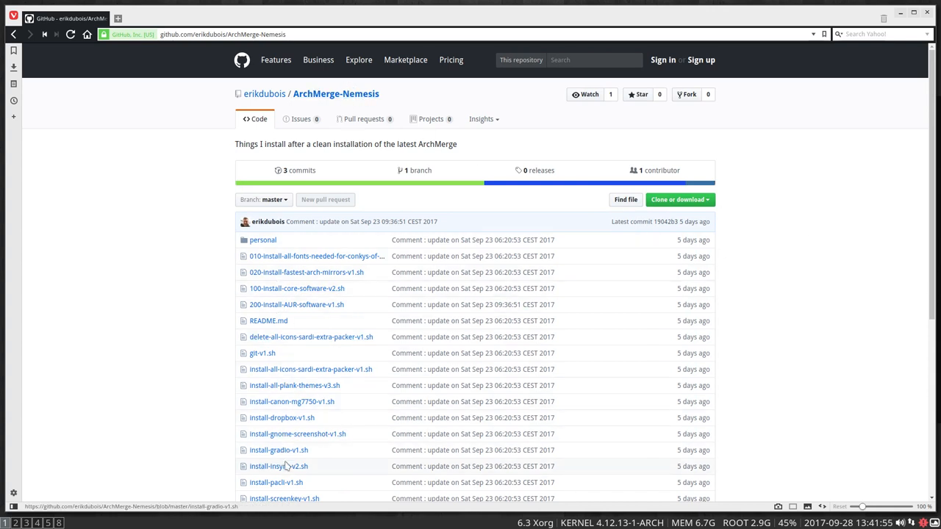
scroll(down, 3)
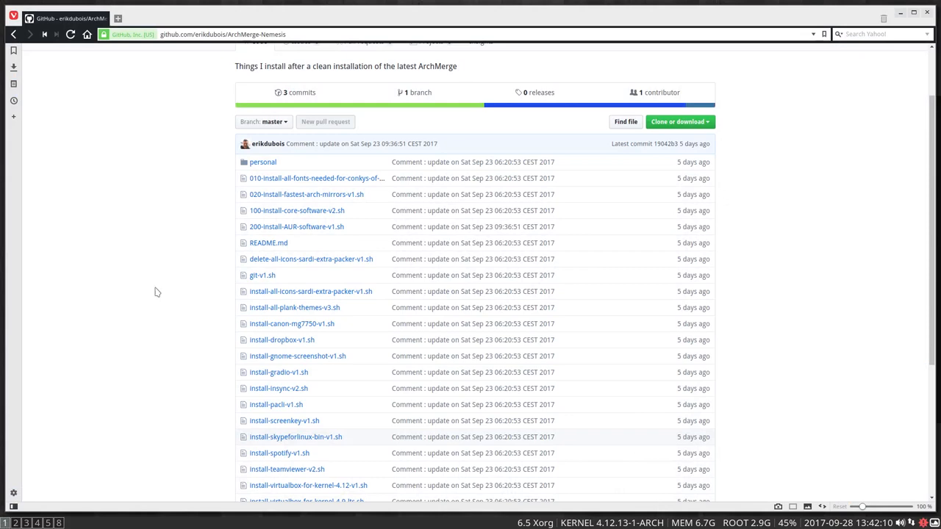
Load erikdubois.be, then open archmerge.com in a second tab.
click(223, 34)
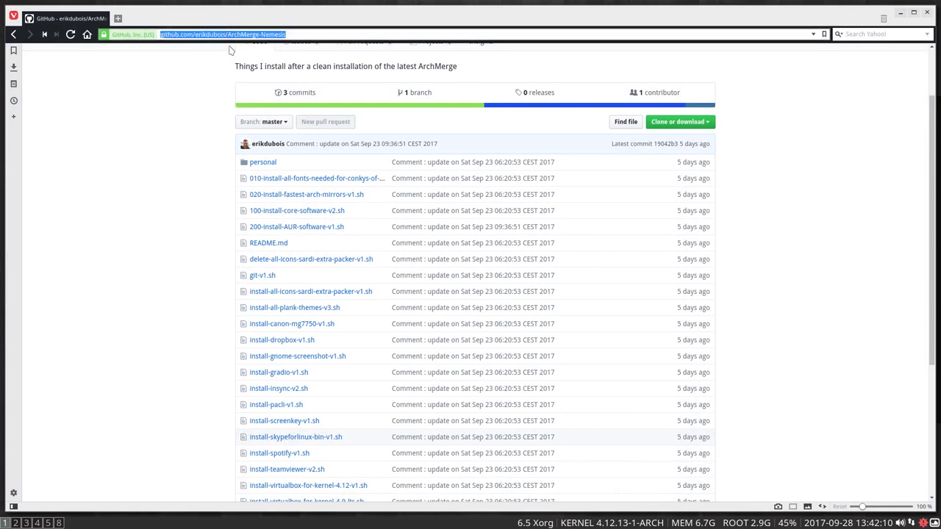
text(erikdubois.be)
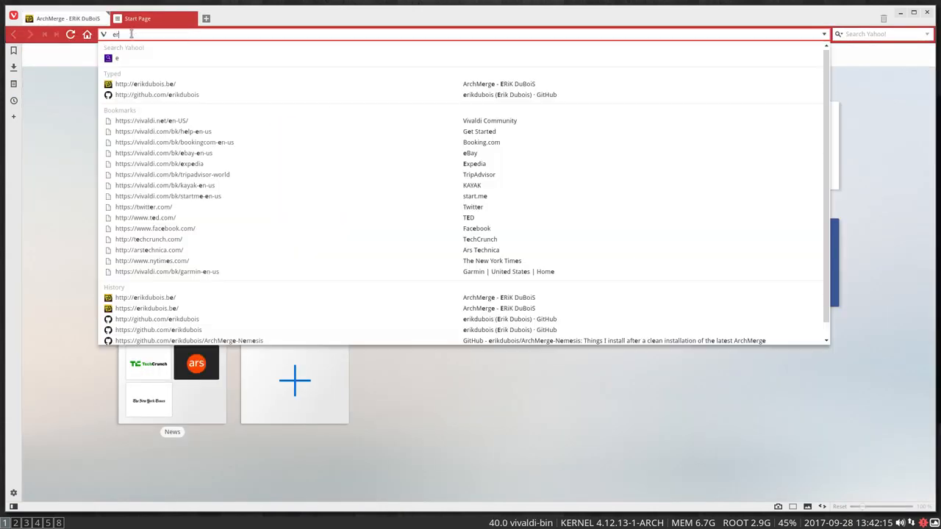
key(Backspace)
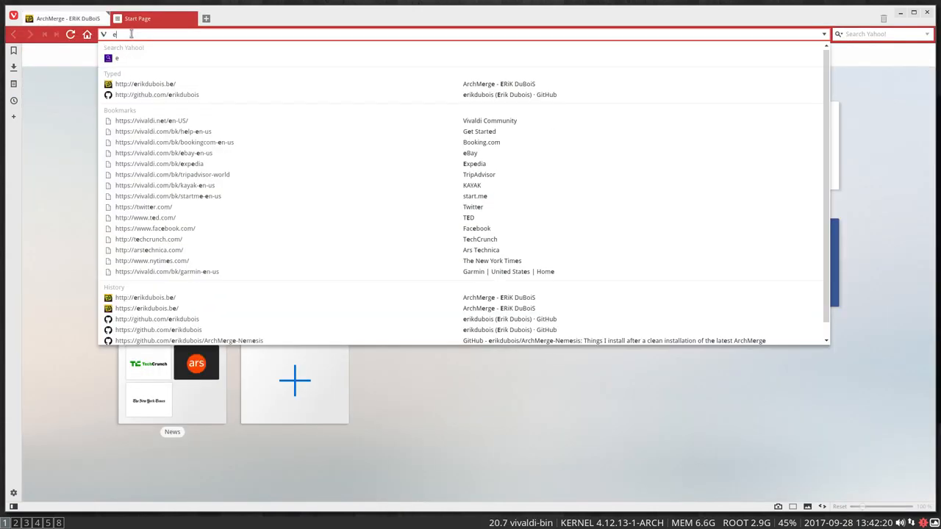
text(archmerge.com)
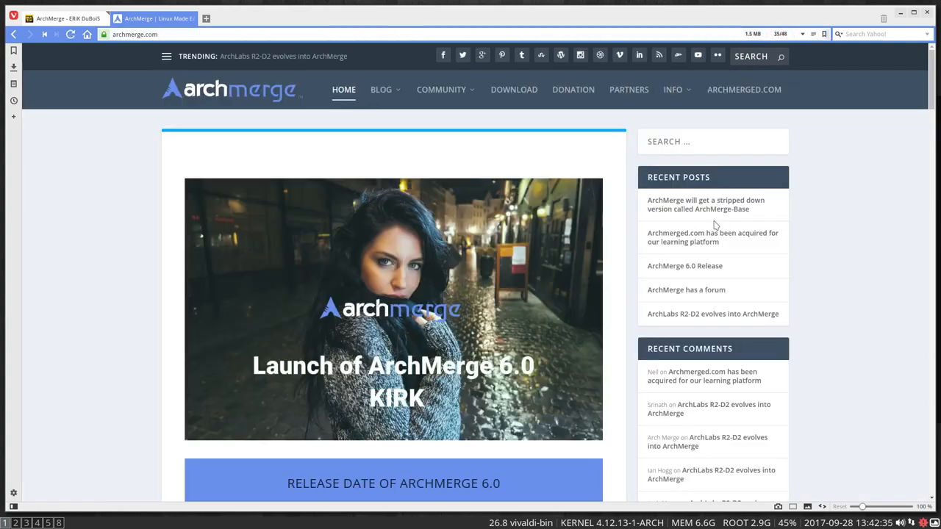
mouse_move(331, 316)
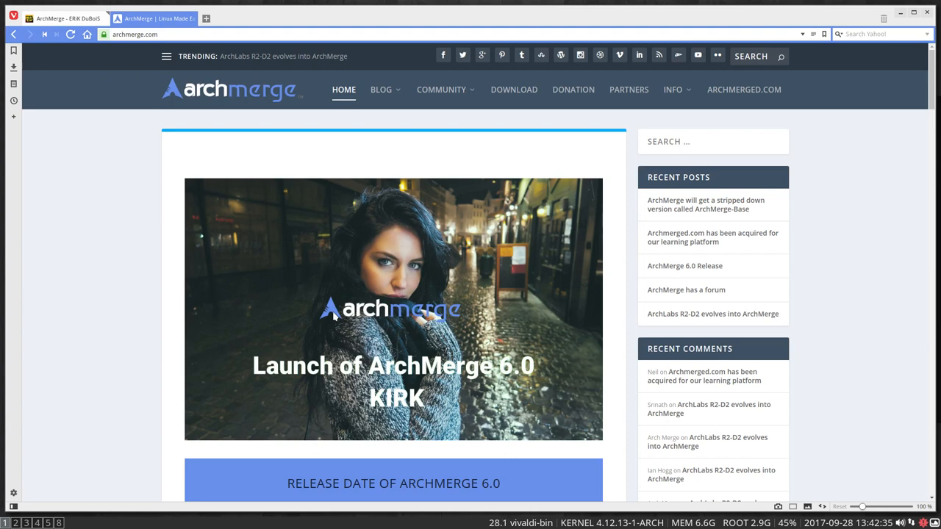
Open archmerged.com in the second tab and browse erikdubois.be's ArchLabs article categories.
click(63, 18)
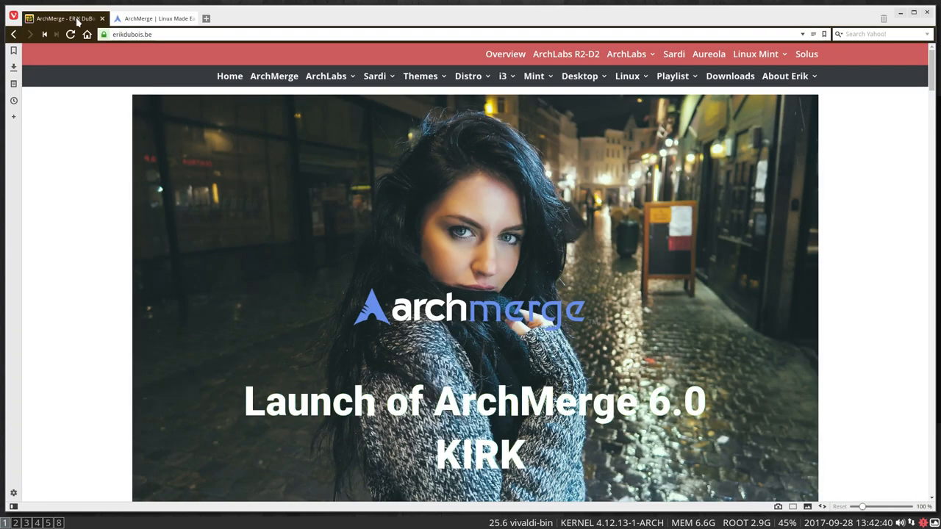
mouse_move(273, 76)
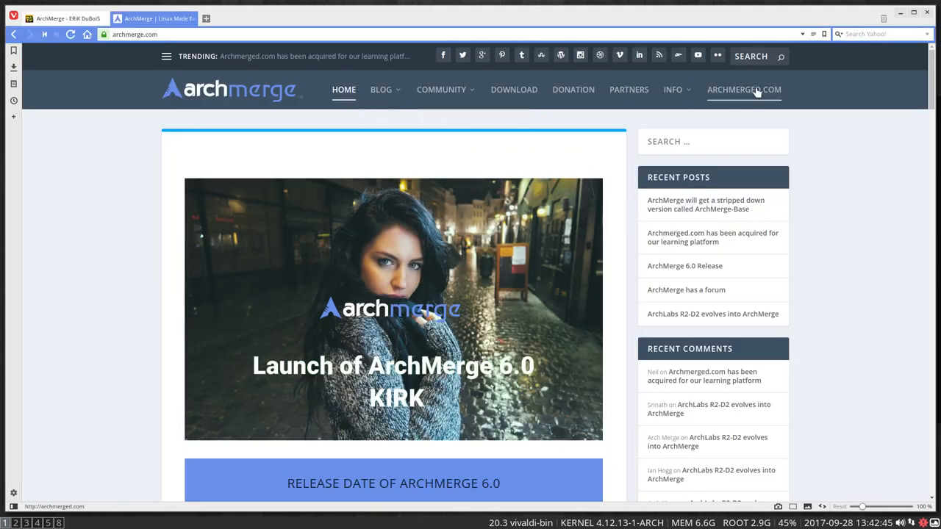
click(744, 89)
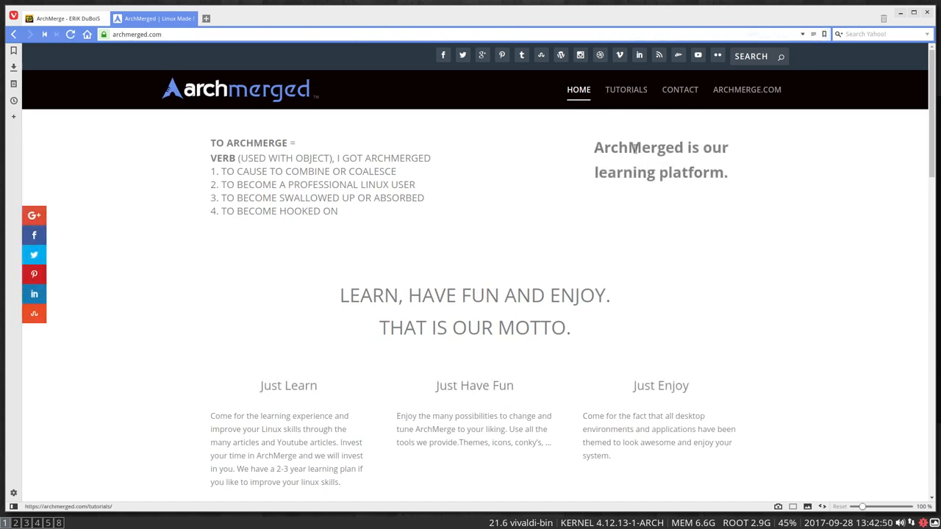
click(62, 18)
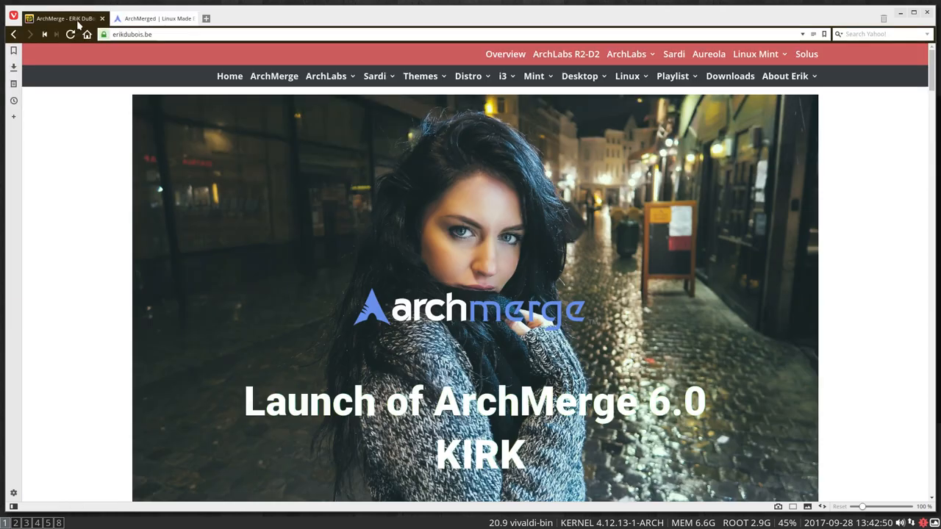
click(326, 76)
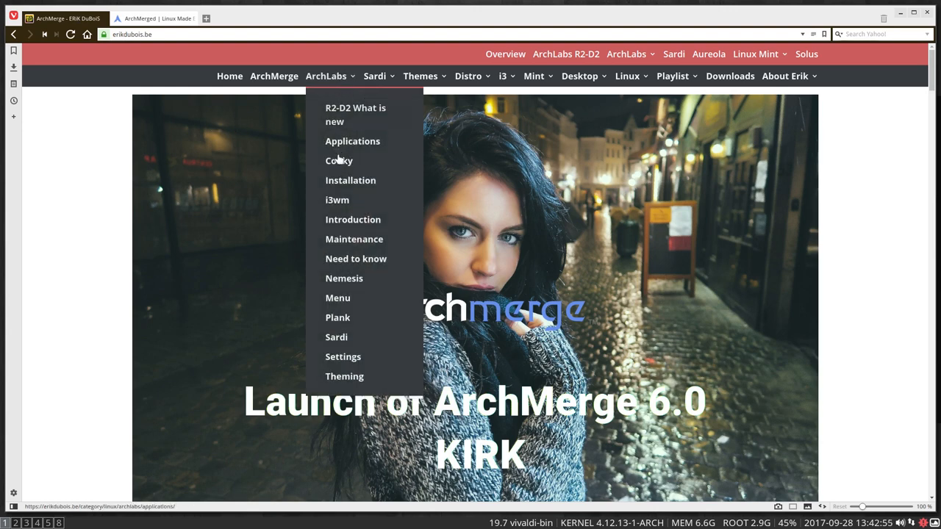
mouse_move(344, 381)
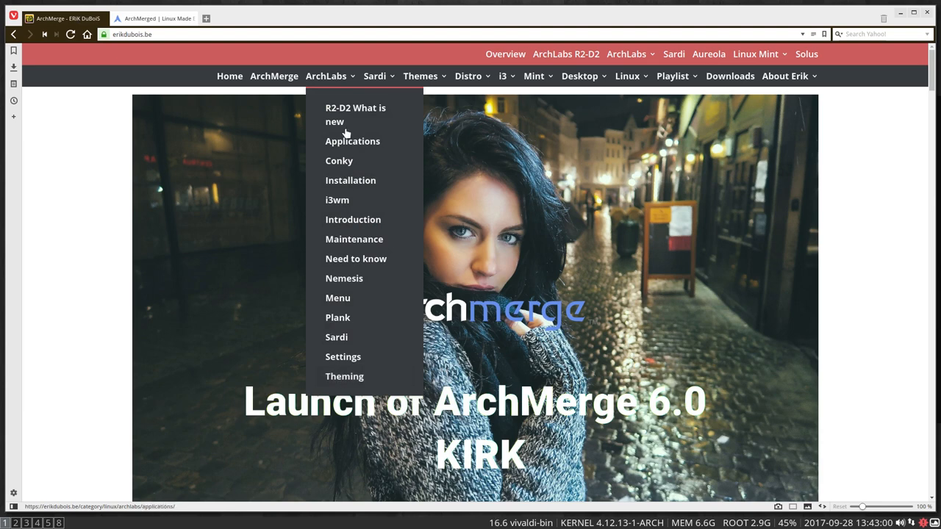
mouse_move(338, 224)
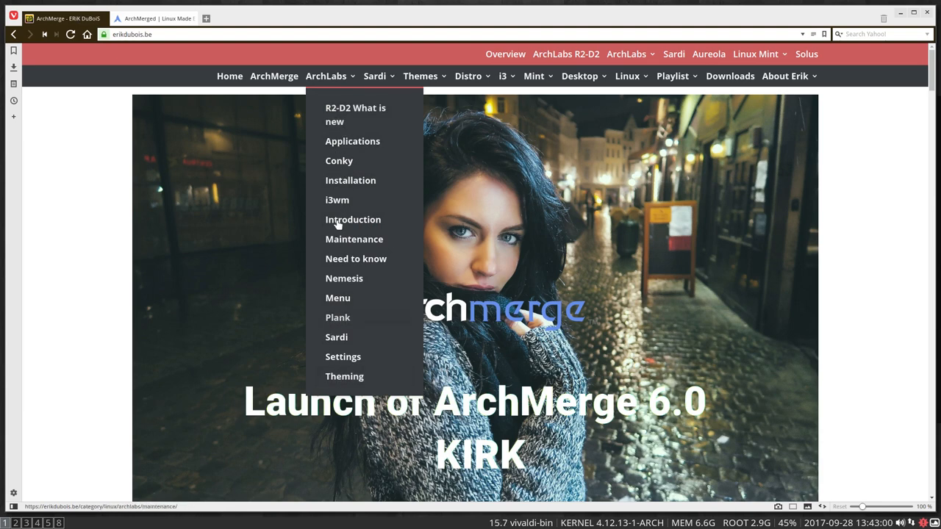
mouse_move(338, 200)
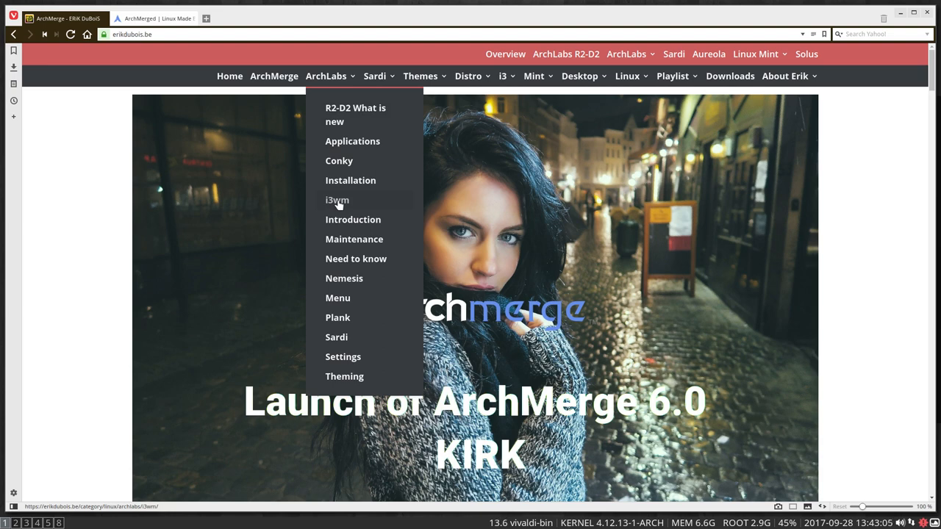
click(154, 18)
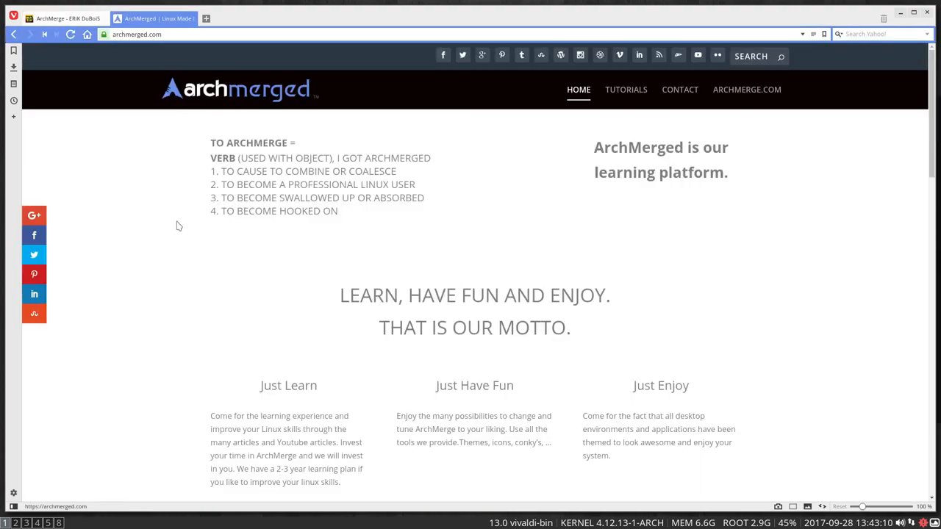
mouse_move(191, 209)
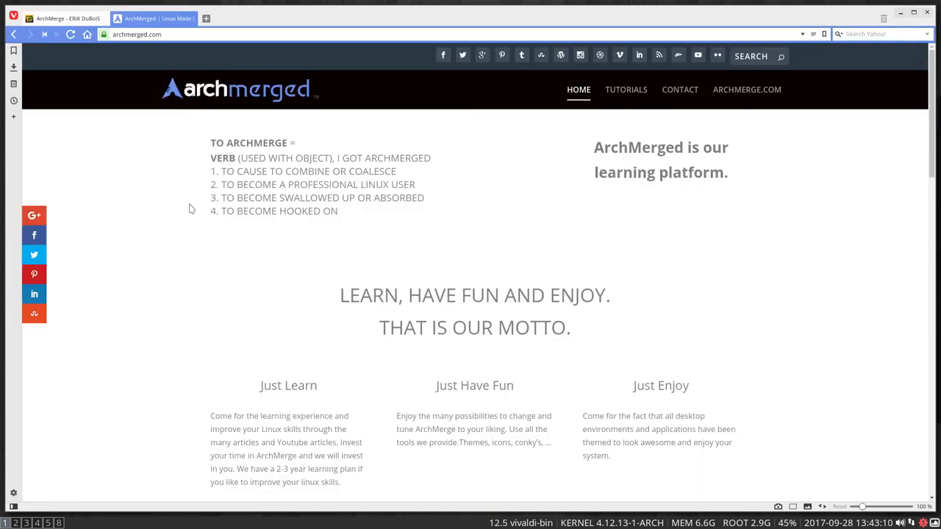
click(59, 19)
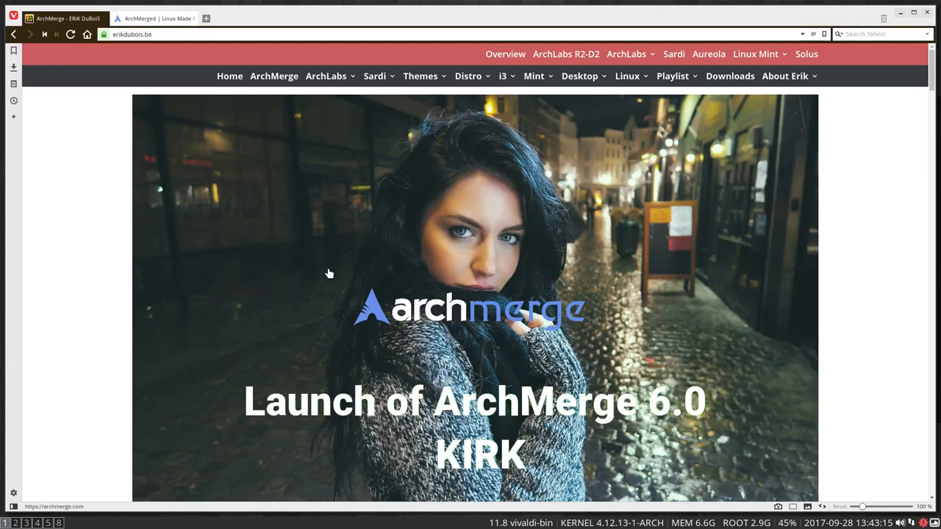
mouse_move(329, 303)
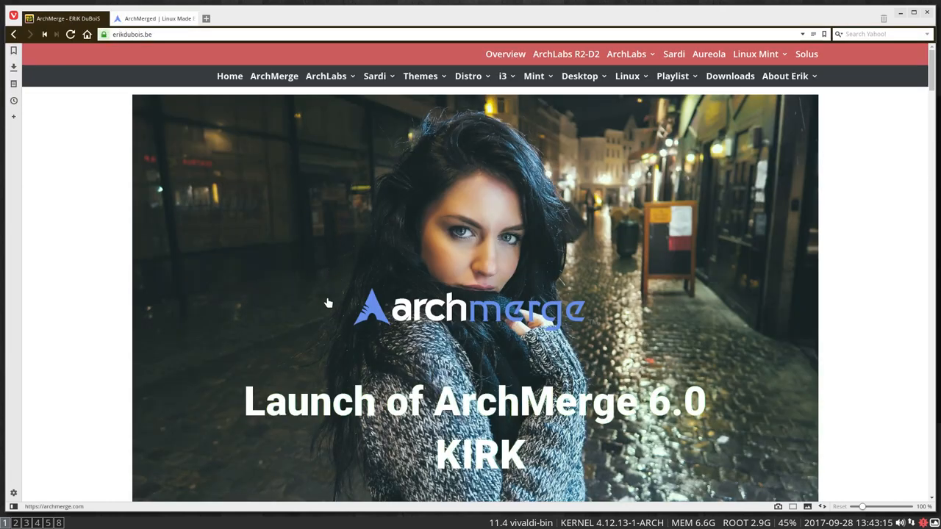
scroll(down, 3)
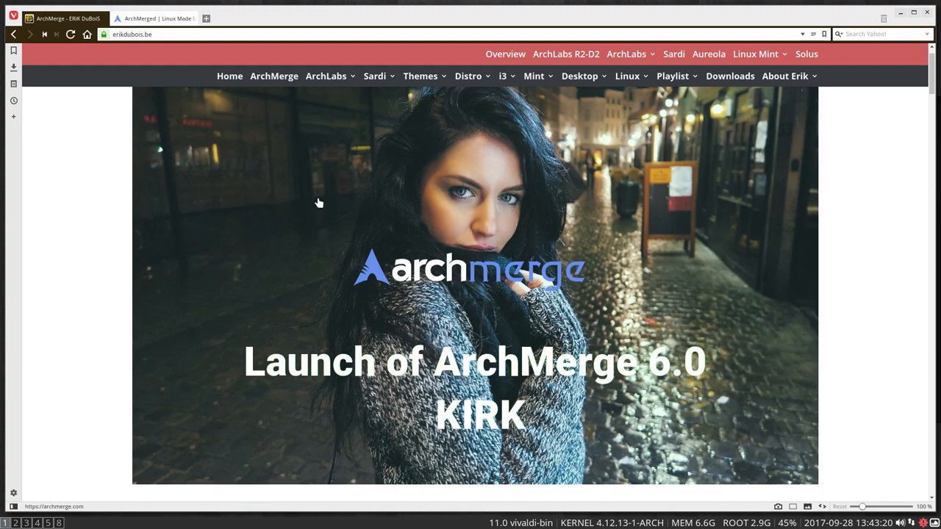
mouse_move(539, 368)
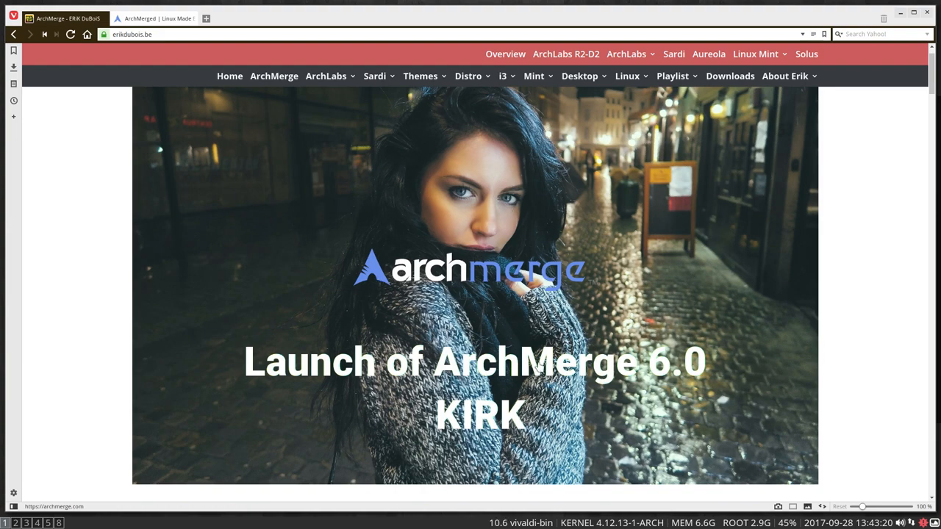
Show archmerge.com's Brand Design page in the second tab, scrolled to the logo downloads.
click(155, 18)
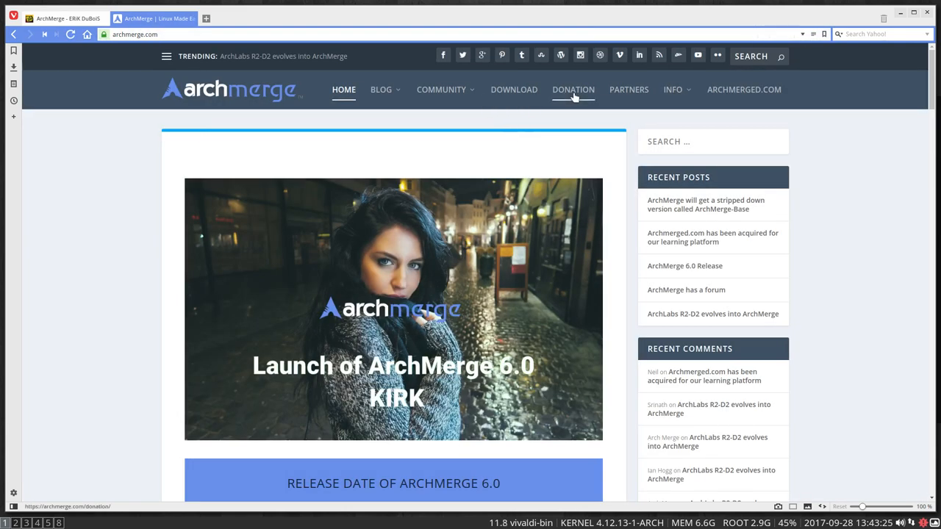
mouse_move(513, 89)
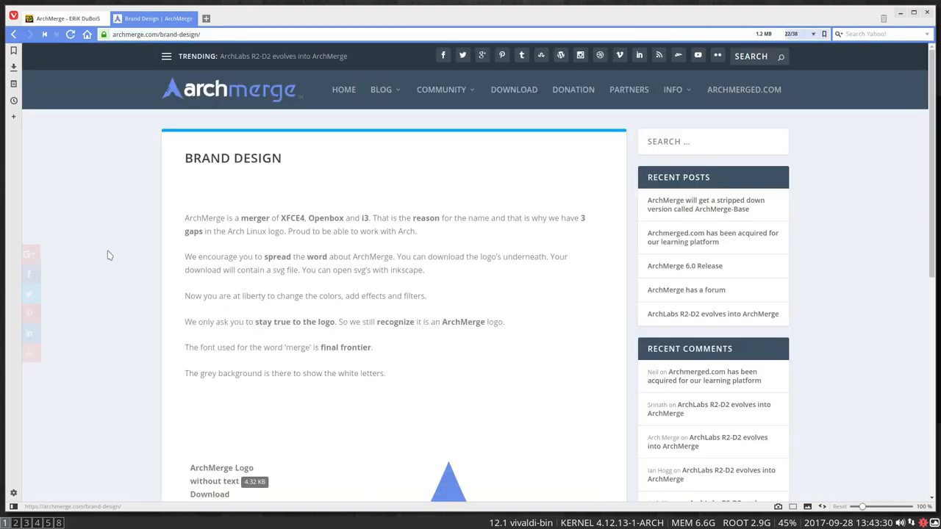
scroll(down, 3)
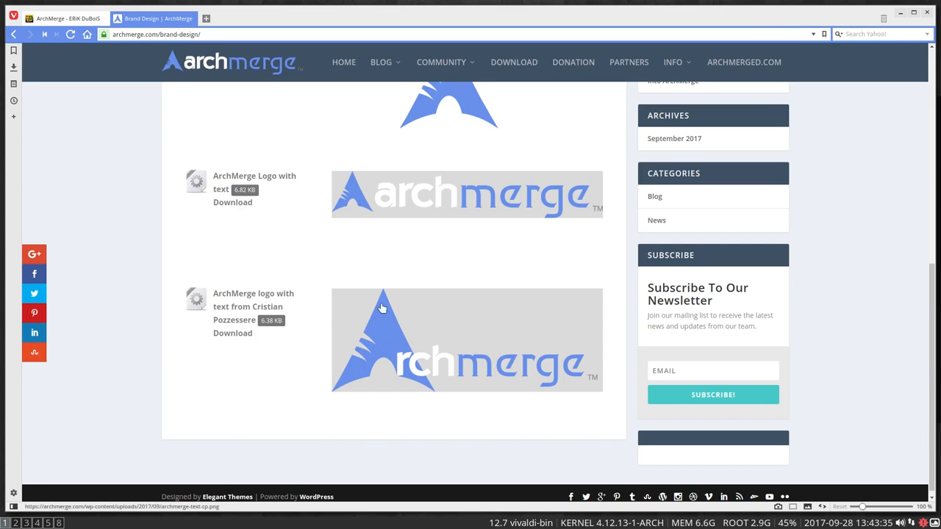
mouse_move(490, 422)
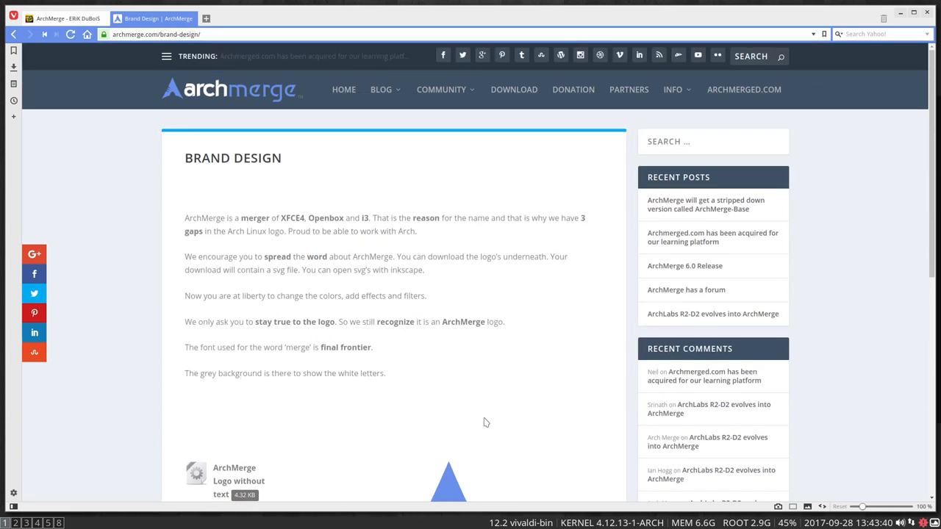
mouse_move(549, 367)
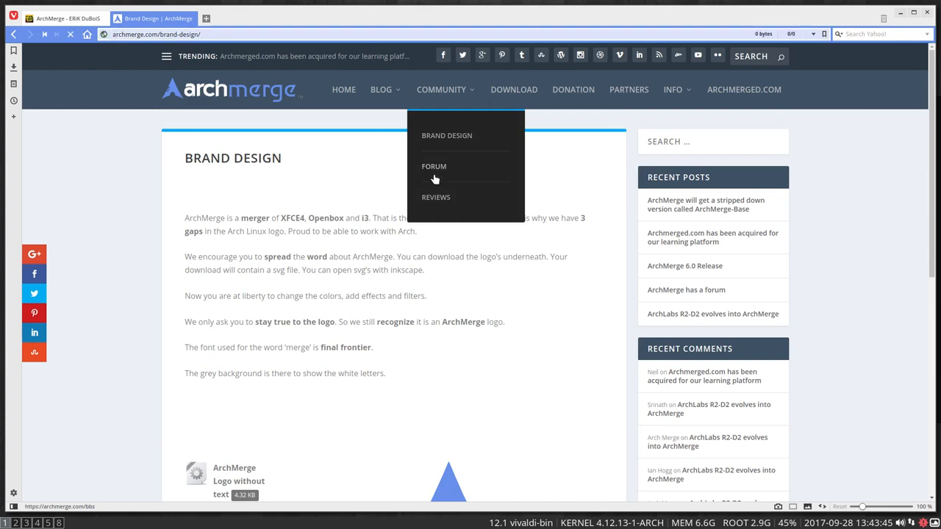
Browse the archmerge.com/bbs forum index, then bring the erikdubois.be tab back to front.
click(434, 166)
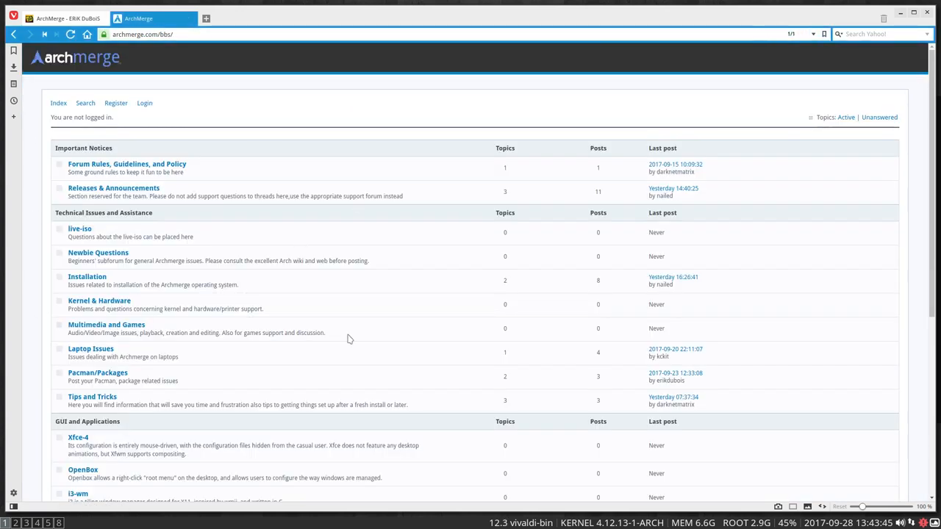
scroll(down, 3)
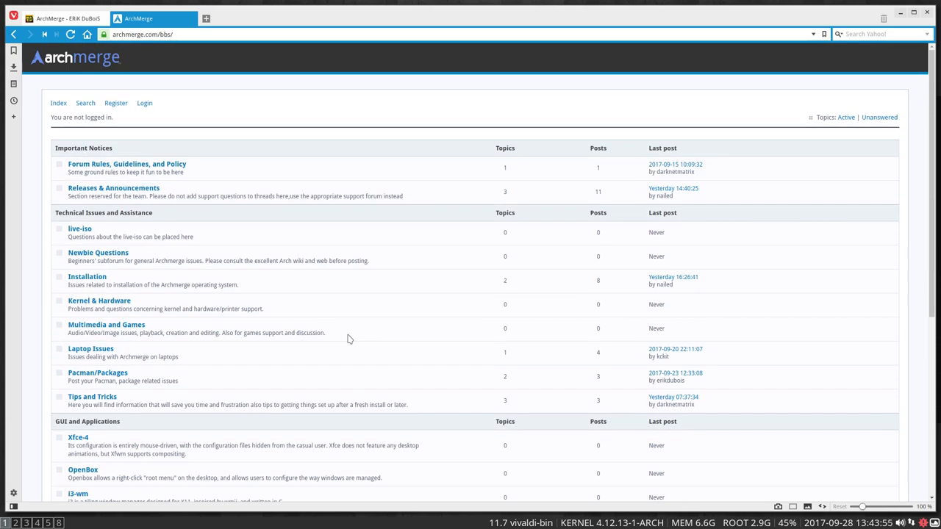
click(66, 19)
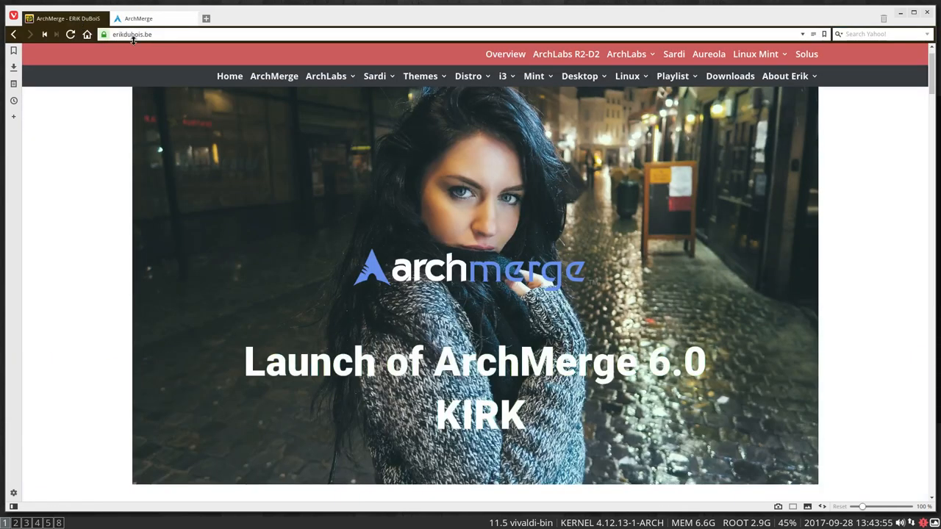